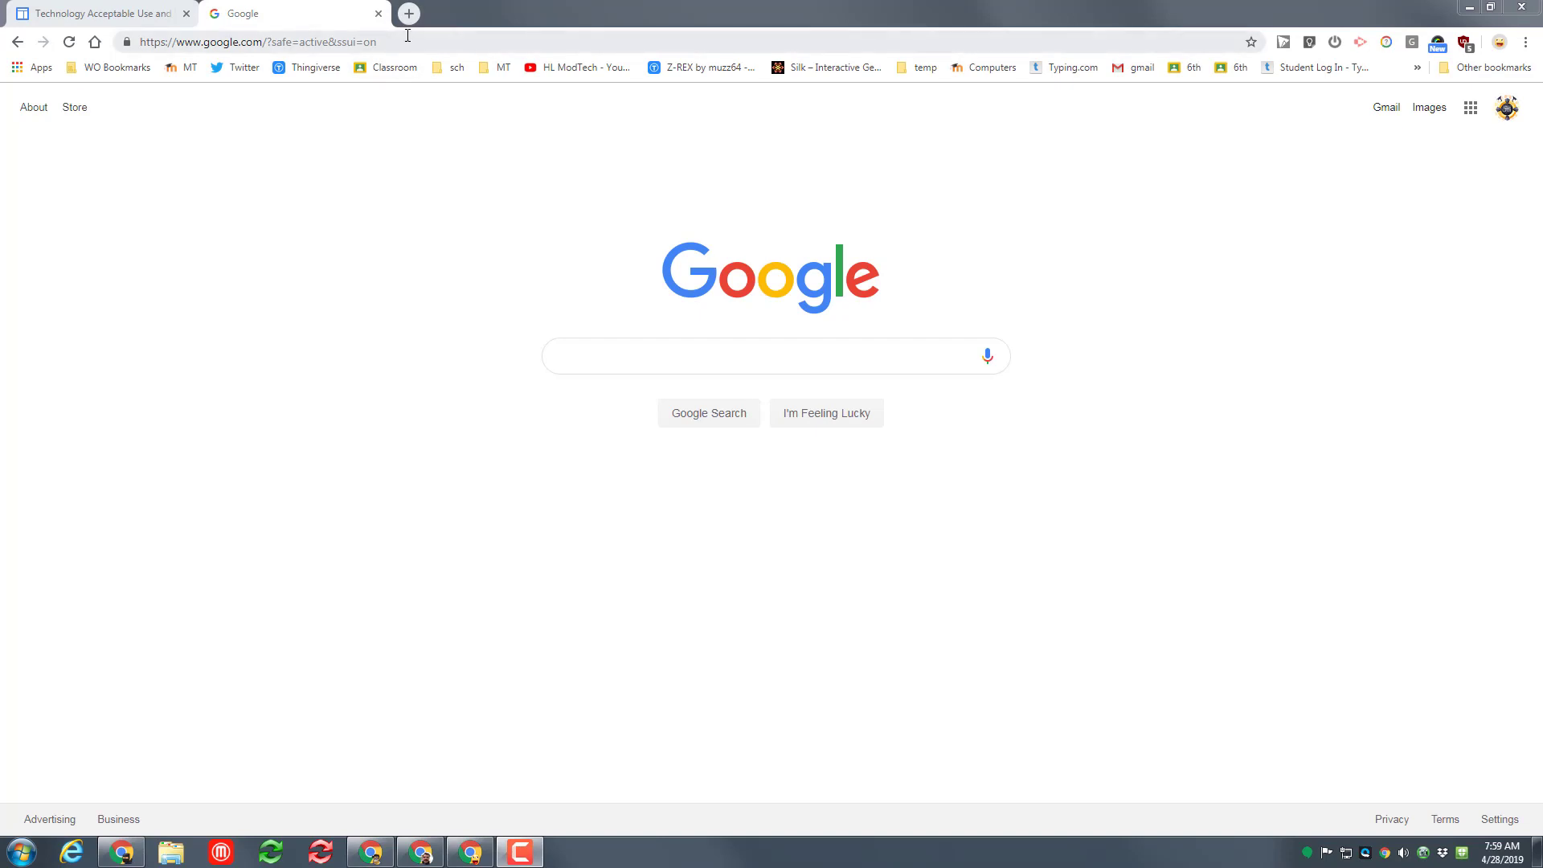
# Search Google for Tinkercad, open the site, and sign in with a Google account.
pyautogui.write('tinkercad')
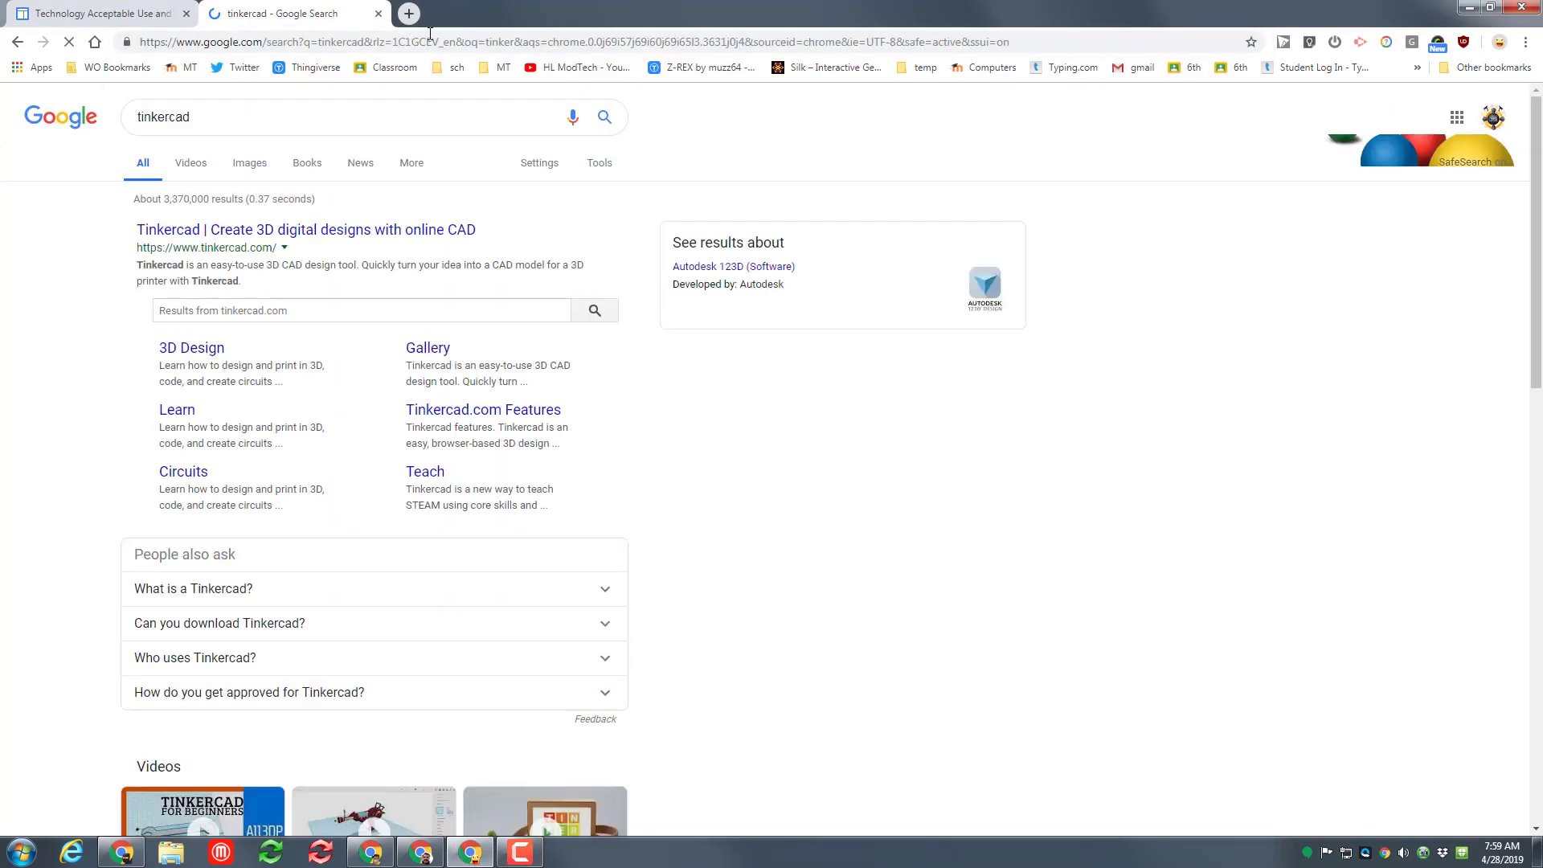
pyautogui.click(307, 229)
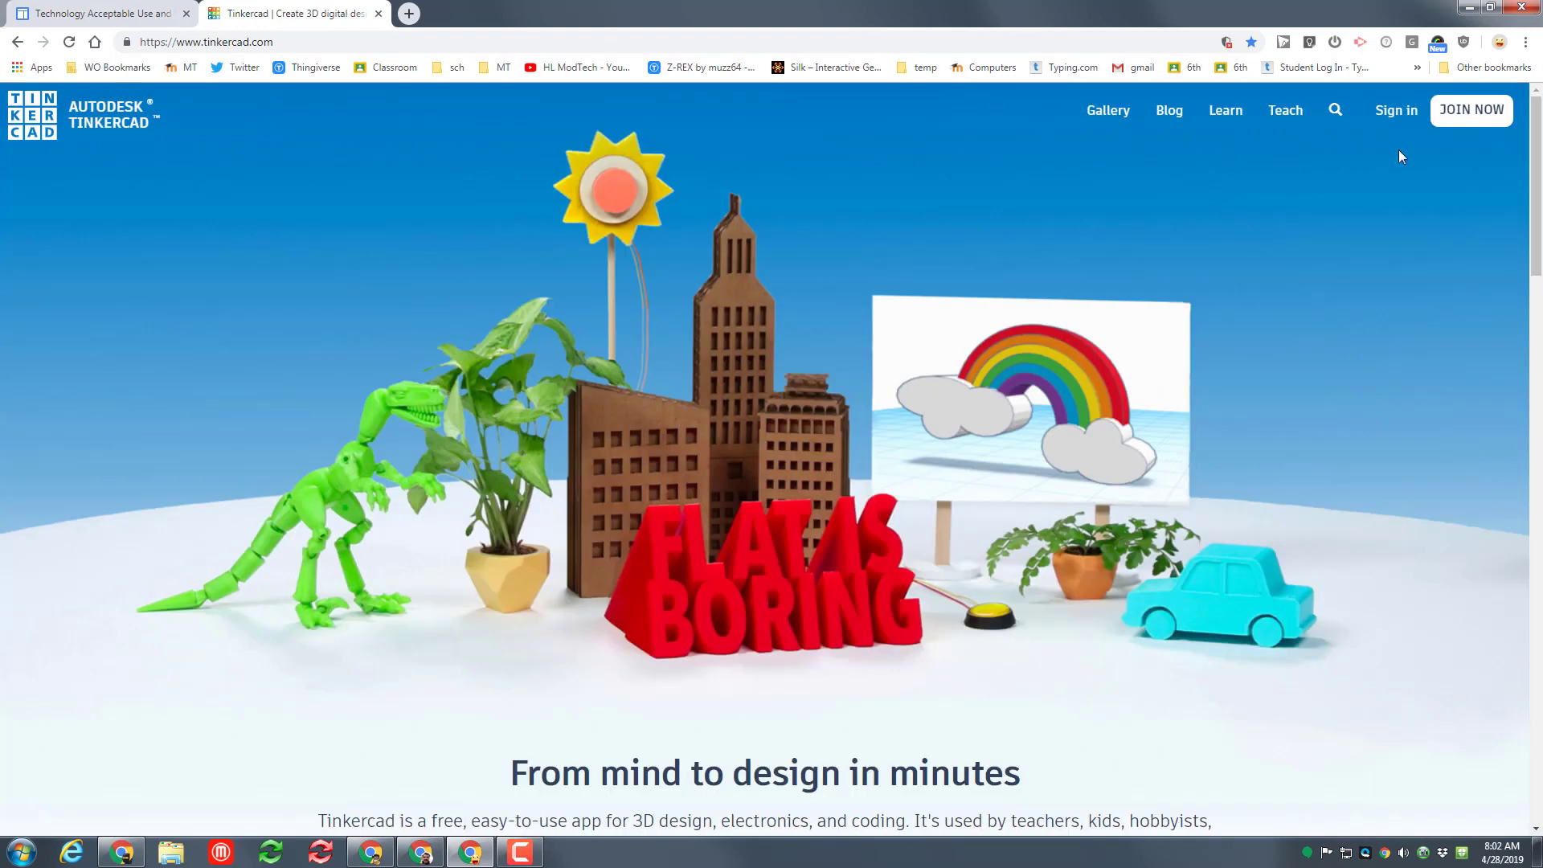
pyautogui.click(1394, 110)
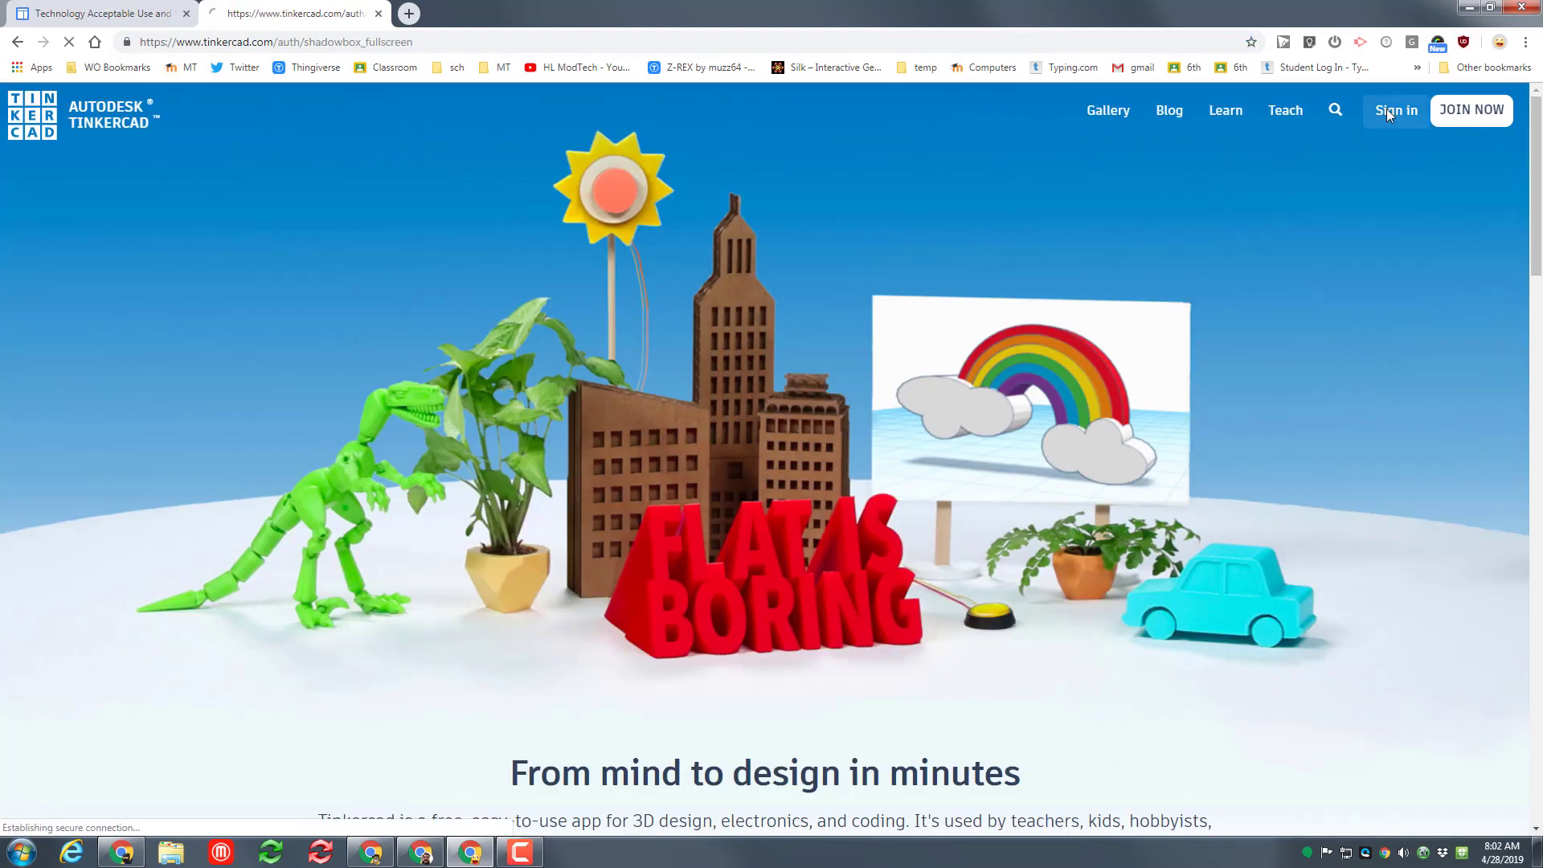
pyautogui.click(1394, 110)
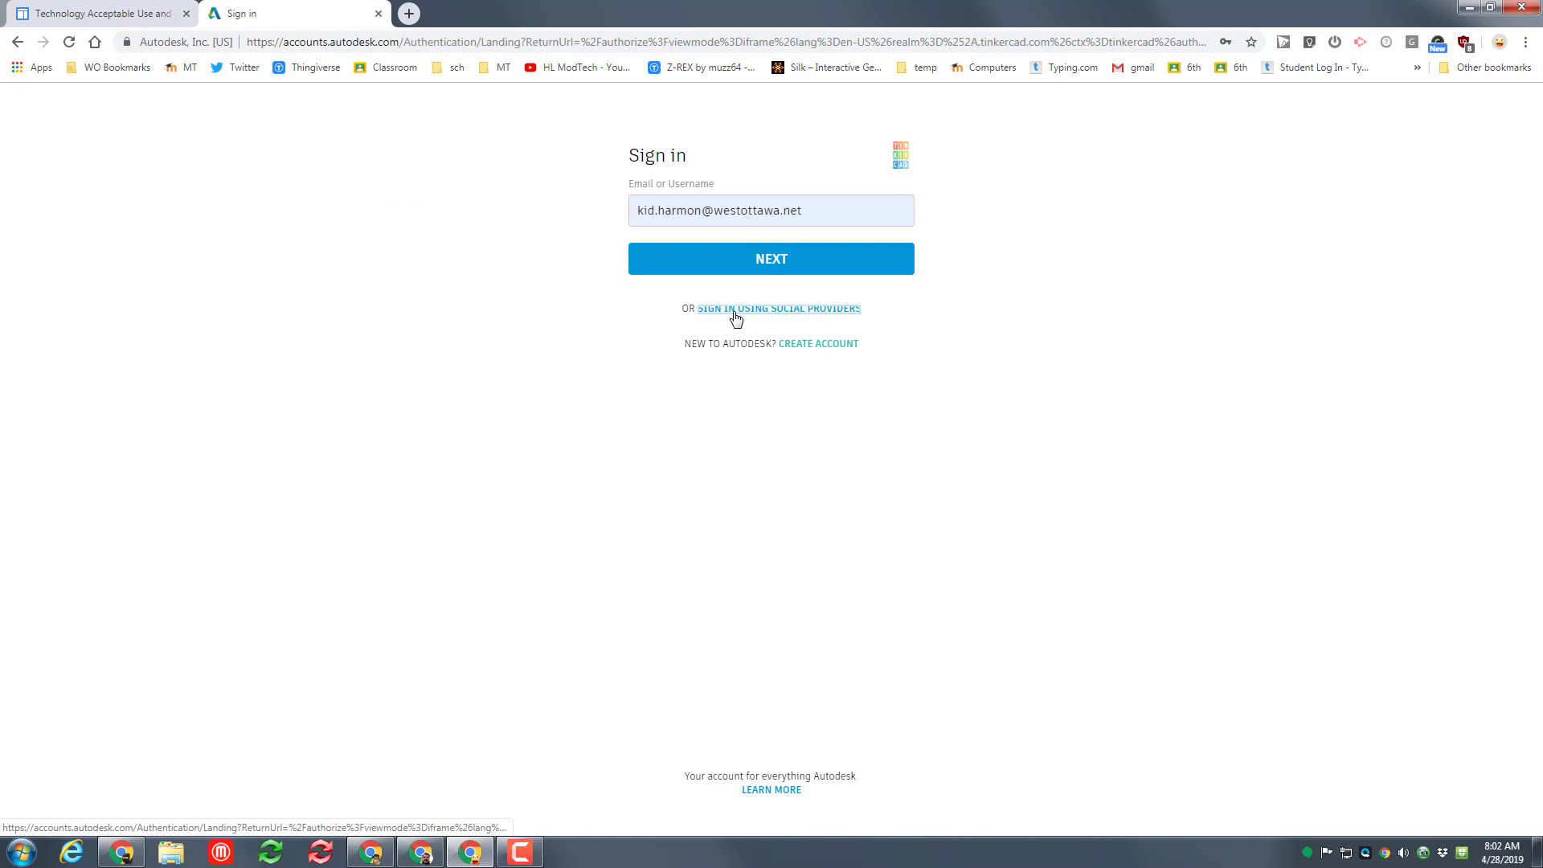
pyautogui.click(777, 308)
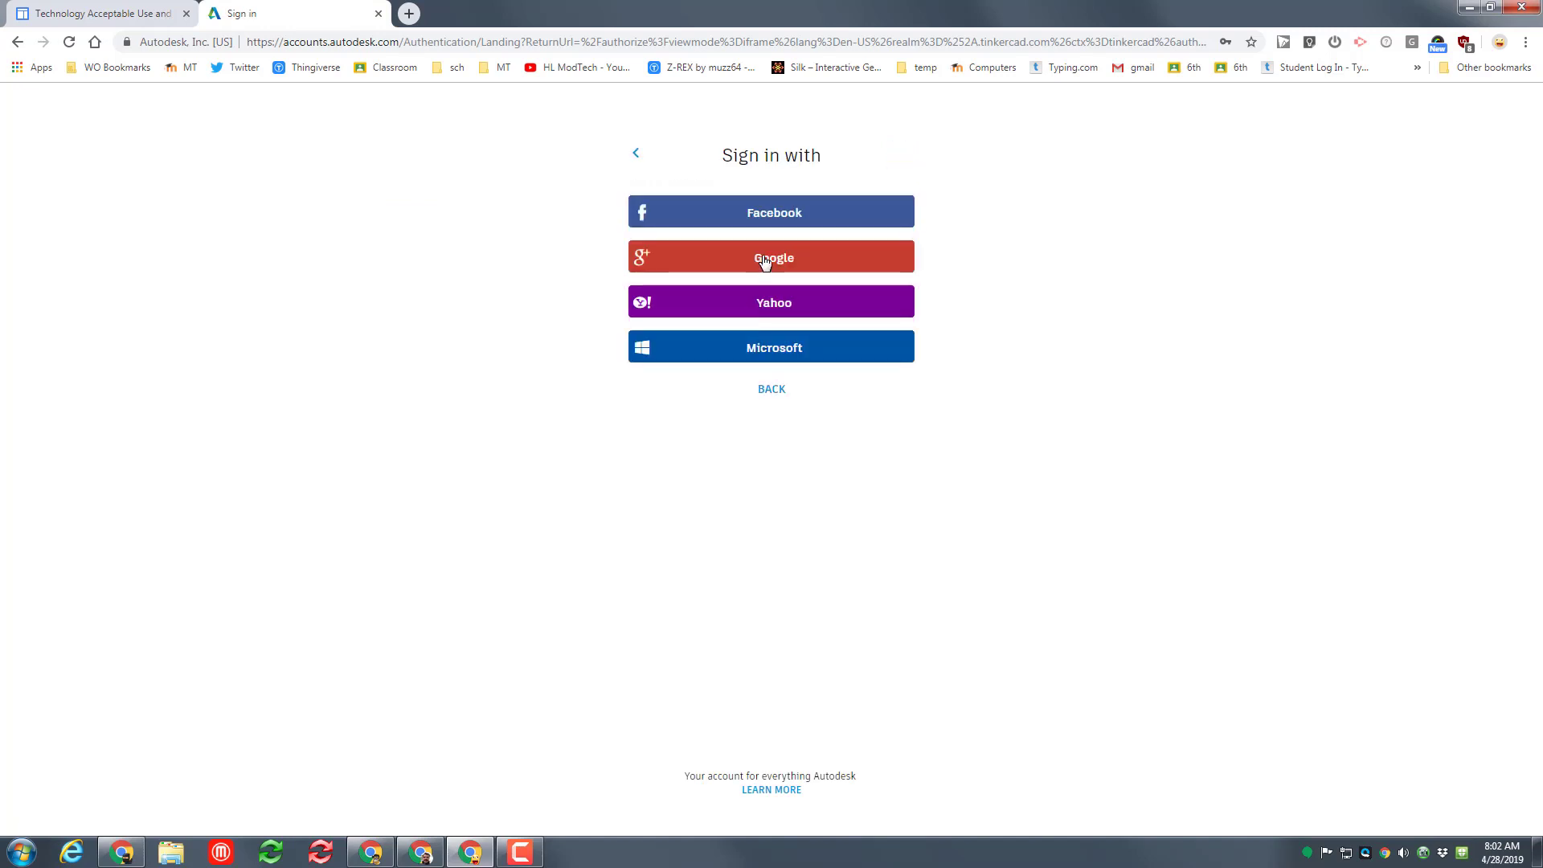
pyautogui.click(770, 257)
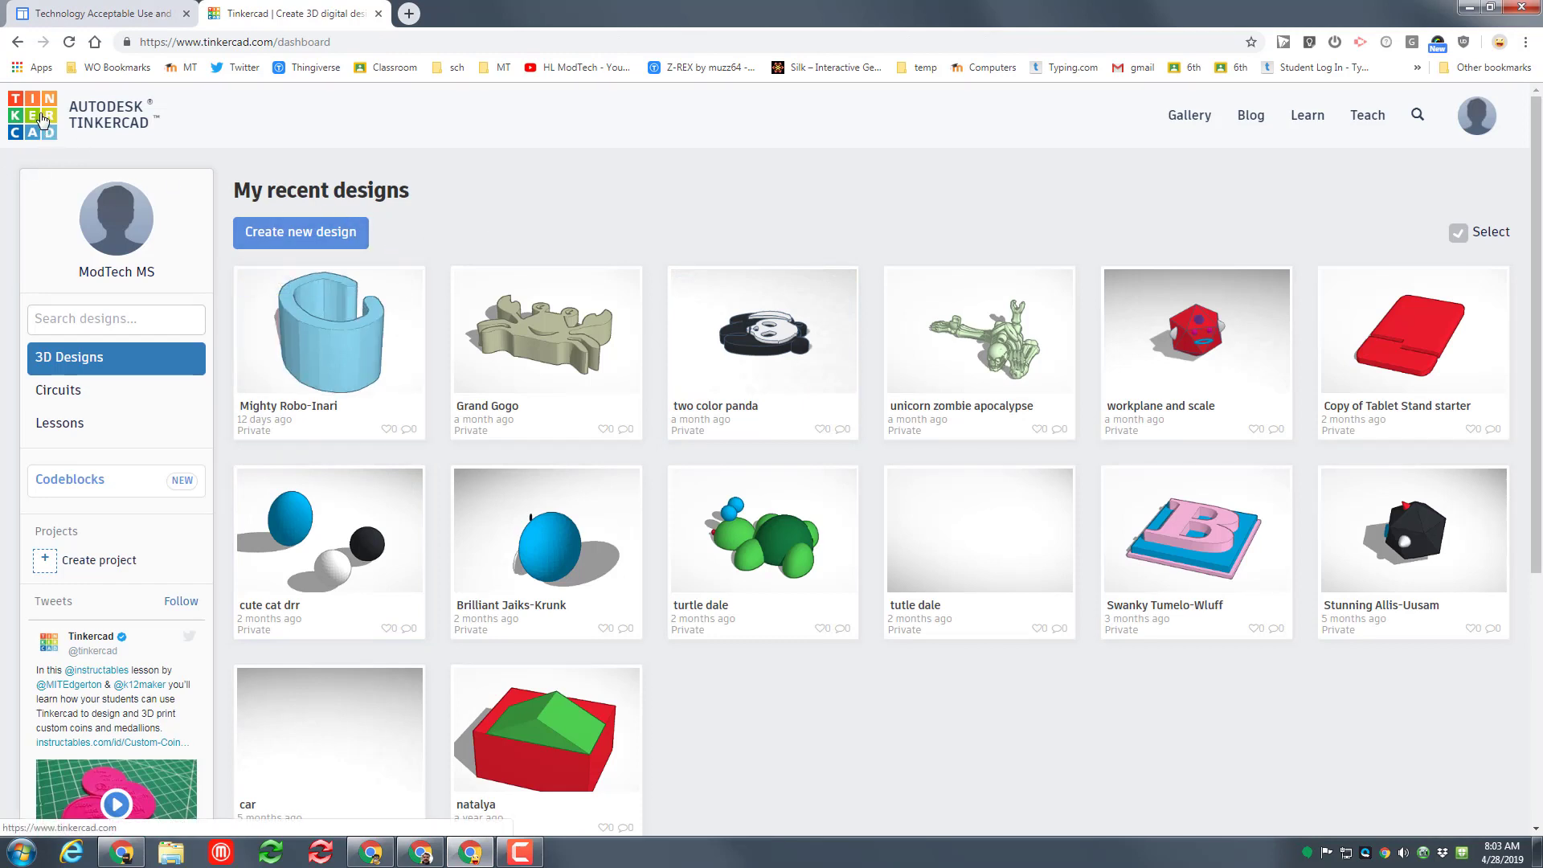
# Create a new blank design, switch to Featured shape generators, and pick SoftBox.
pyautogui.click(300, 232)
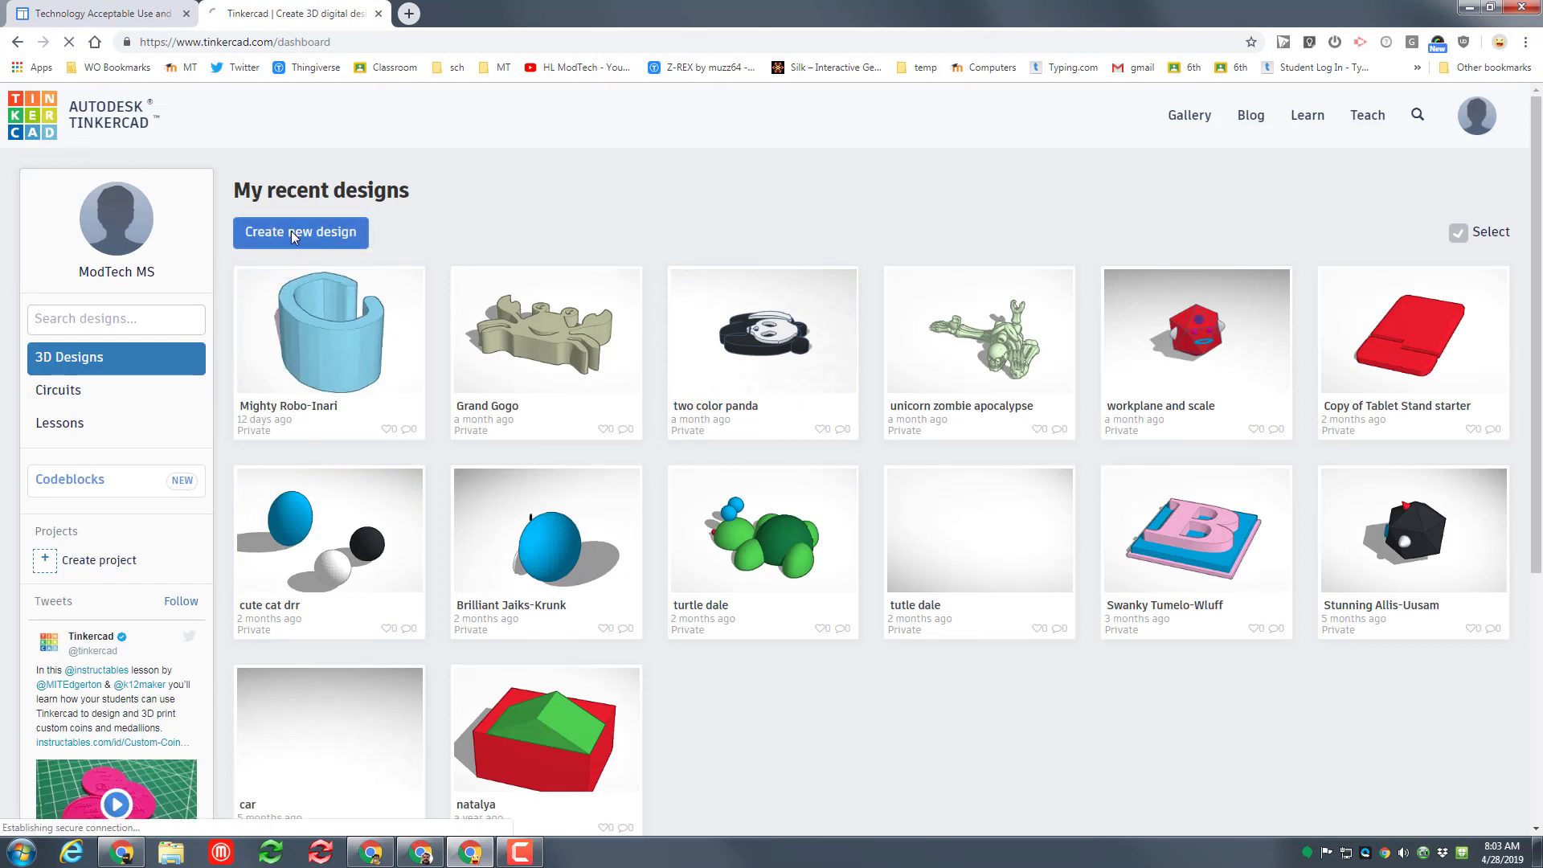
pyautogui.click(300, 232)
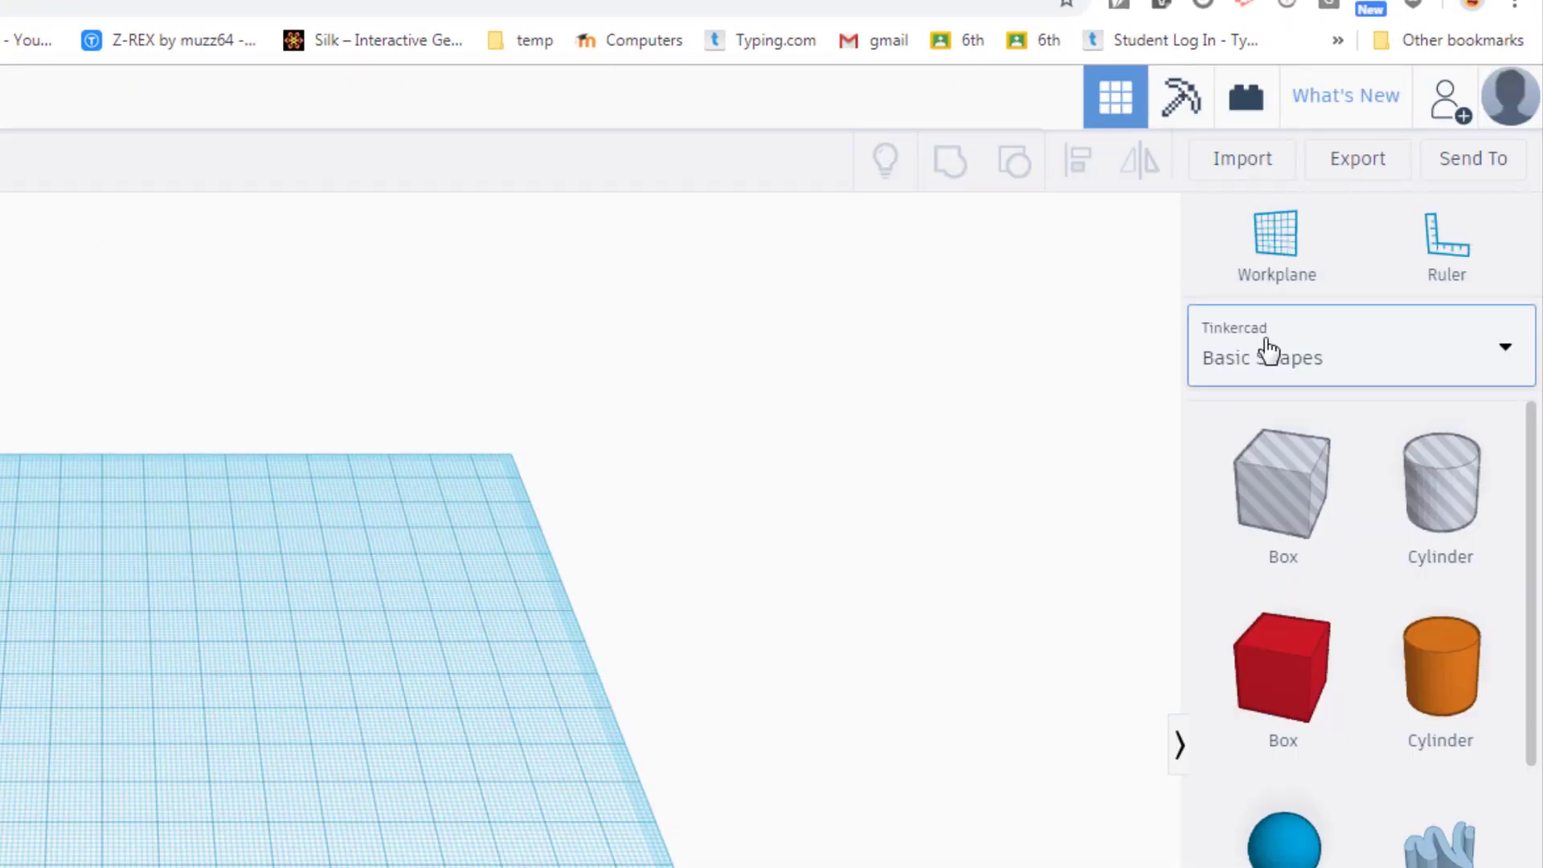
pyautogui.click(1361, 357)
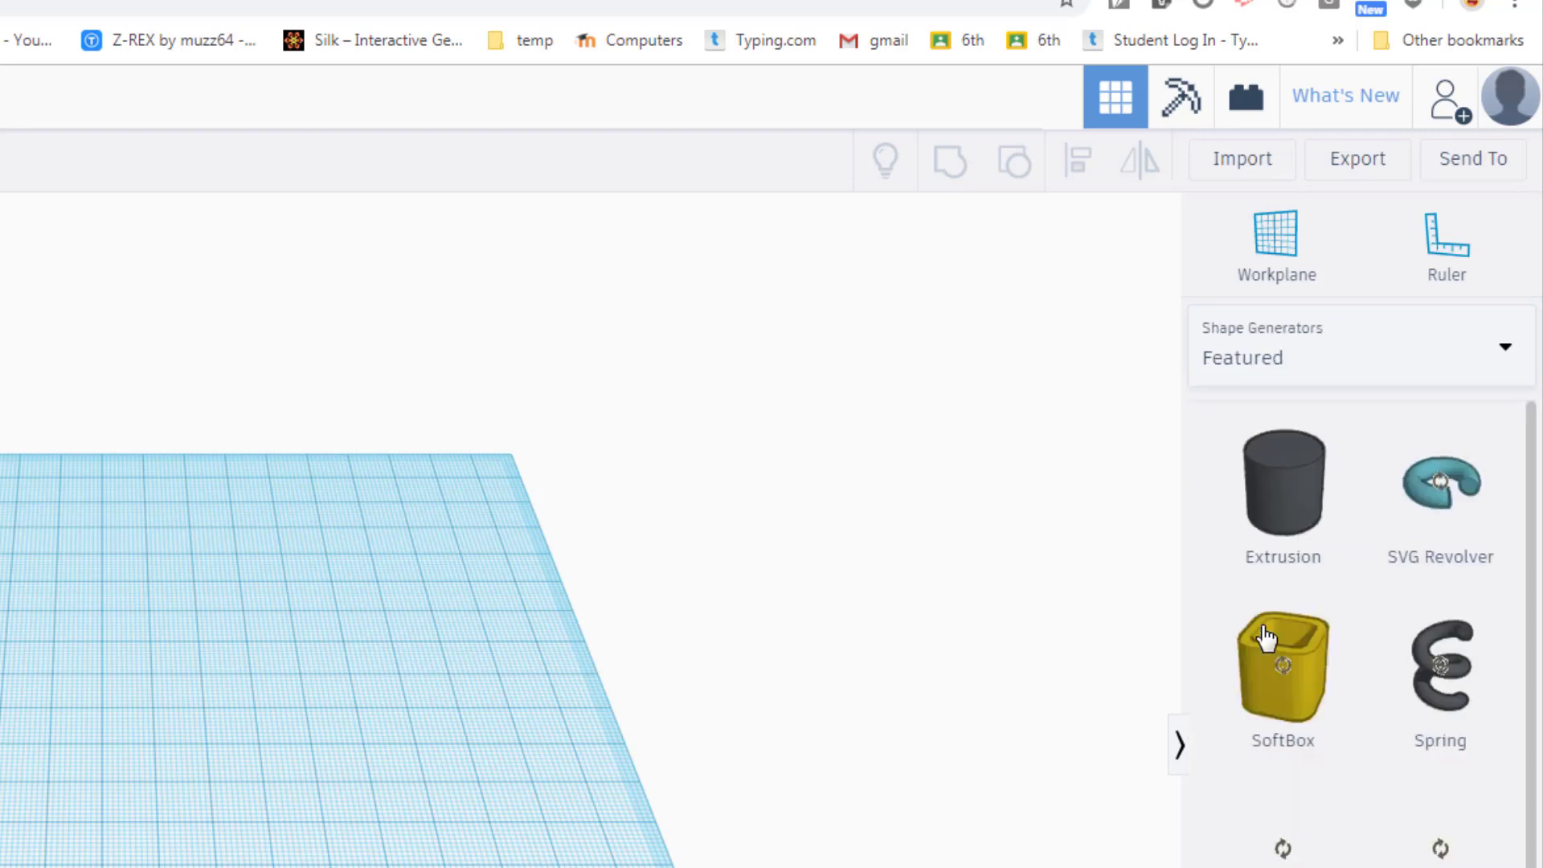
pyautogui.click(1282, 670)
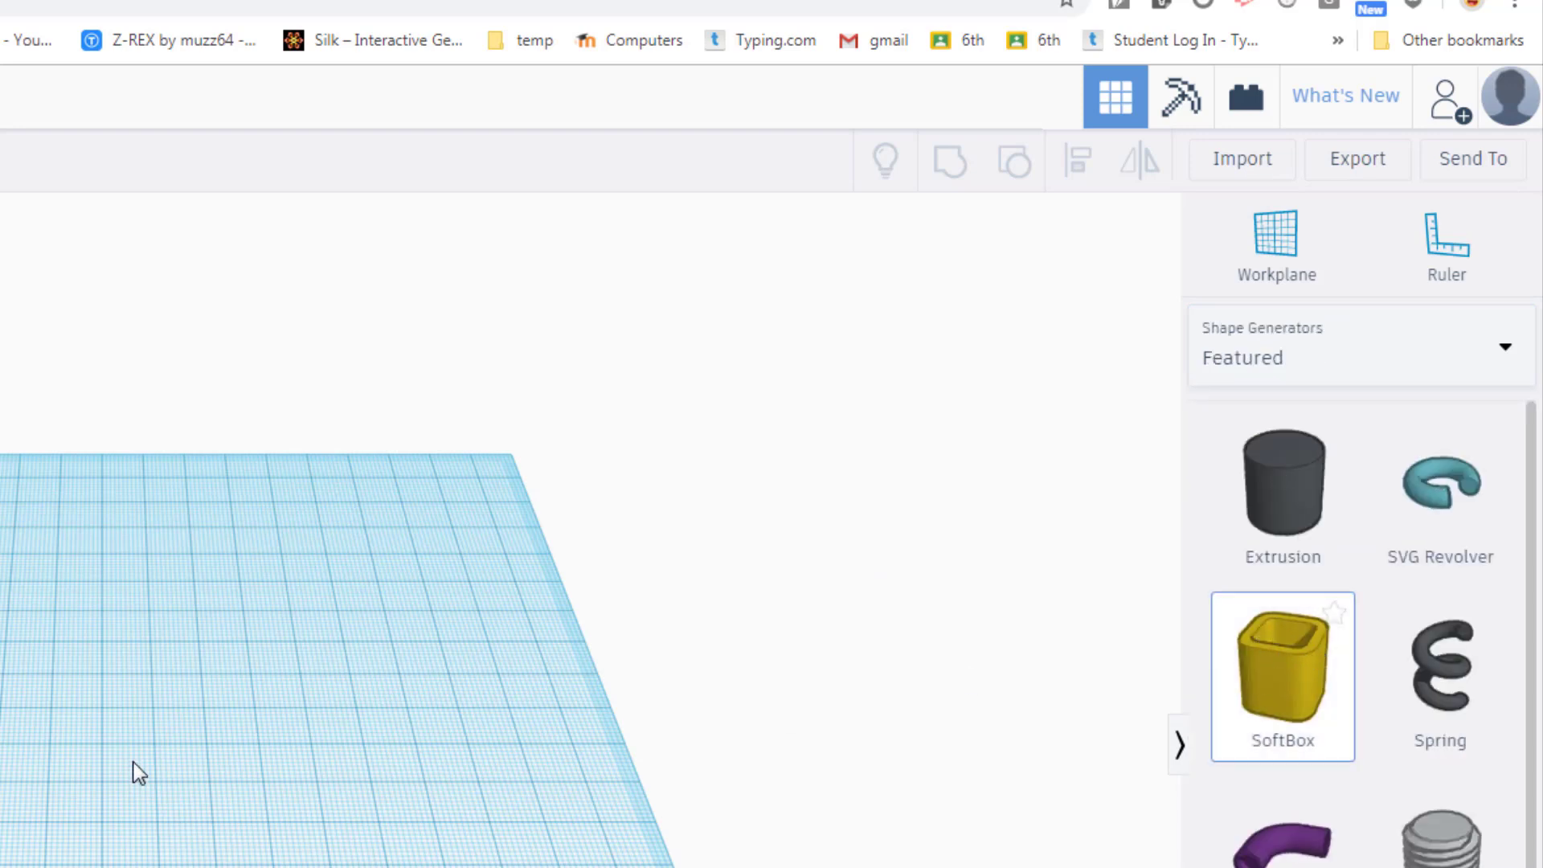
# Place a SoftBox and set X Dim 75, Y Dim 25, Z Dim 2, Wall 100.
pyautogui.click(1281, 675)
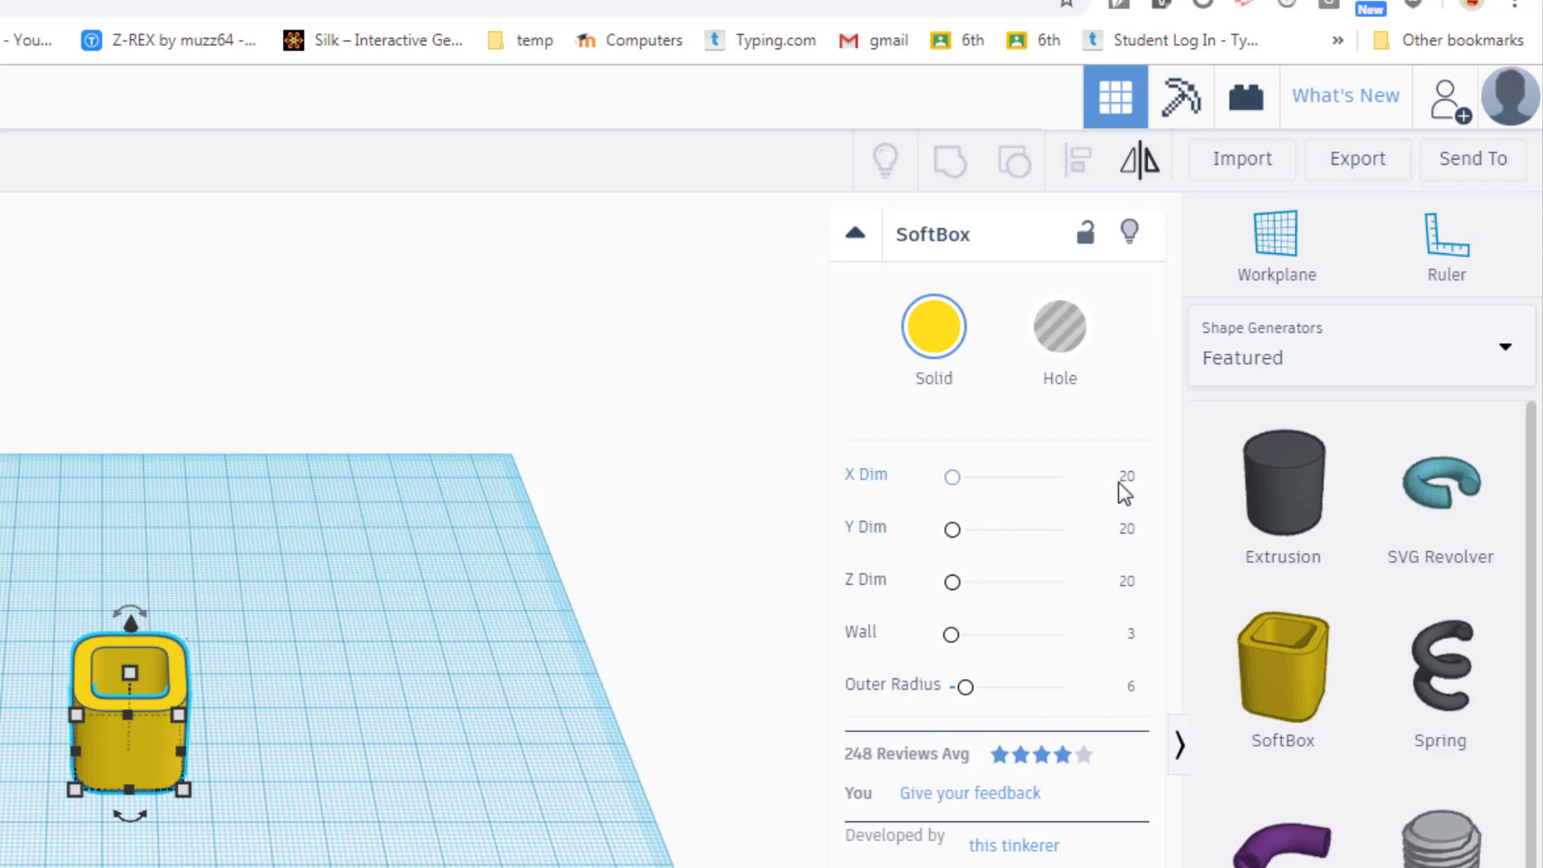
pyautogui.click(1106, 480)
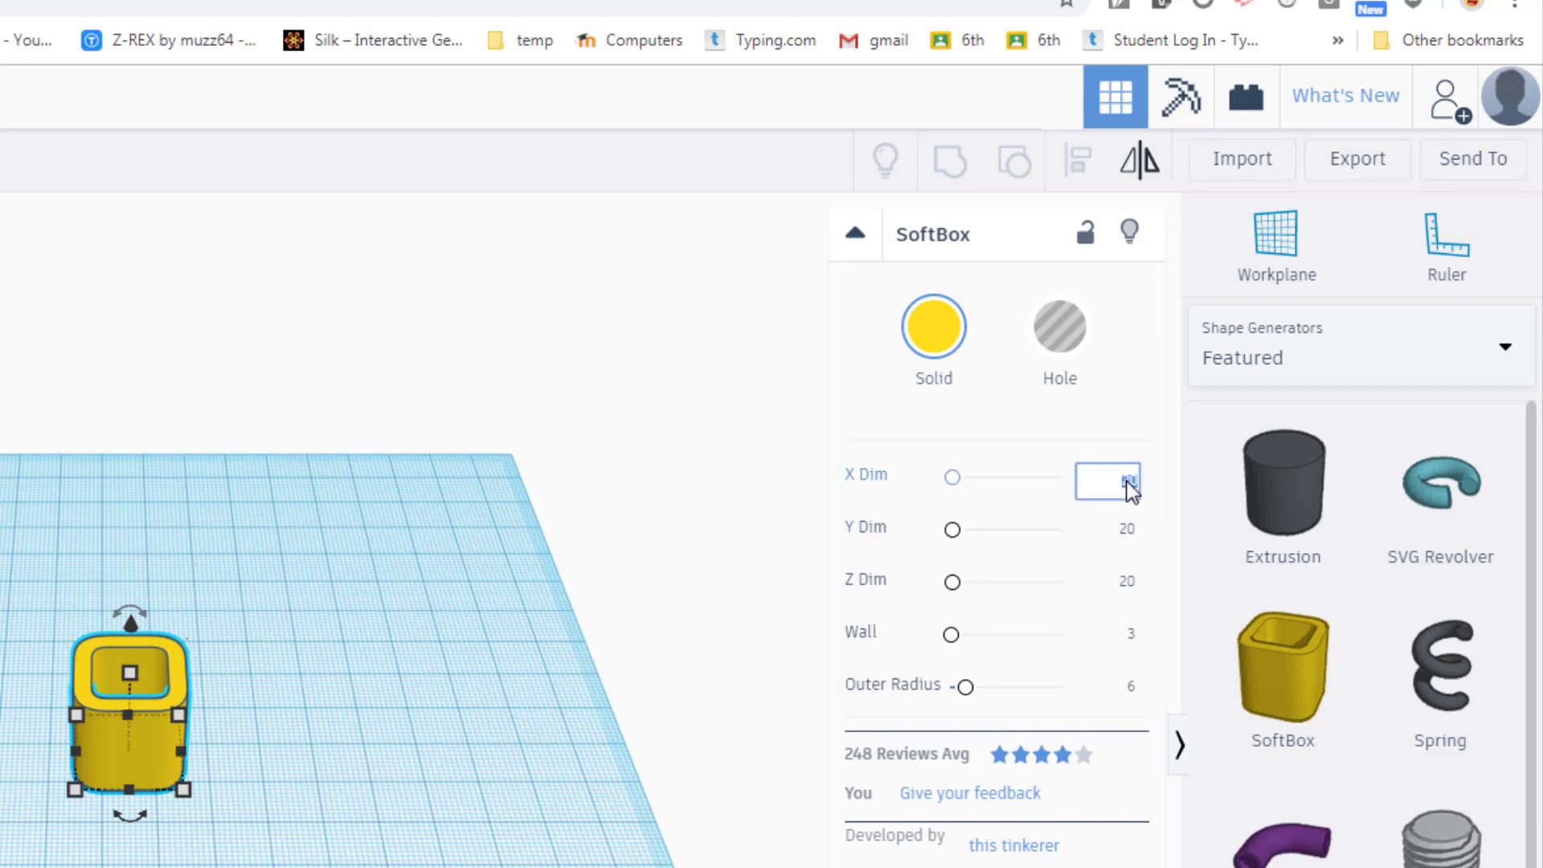
pyautogui.click(1105, 481)
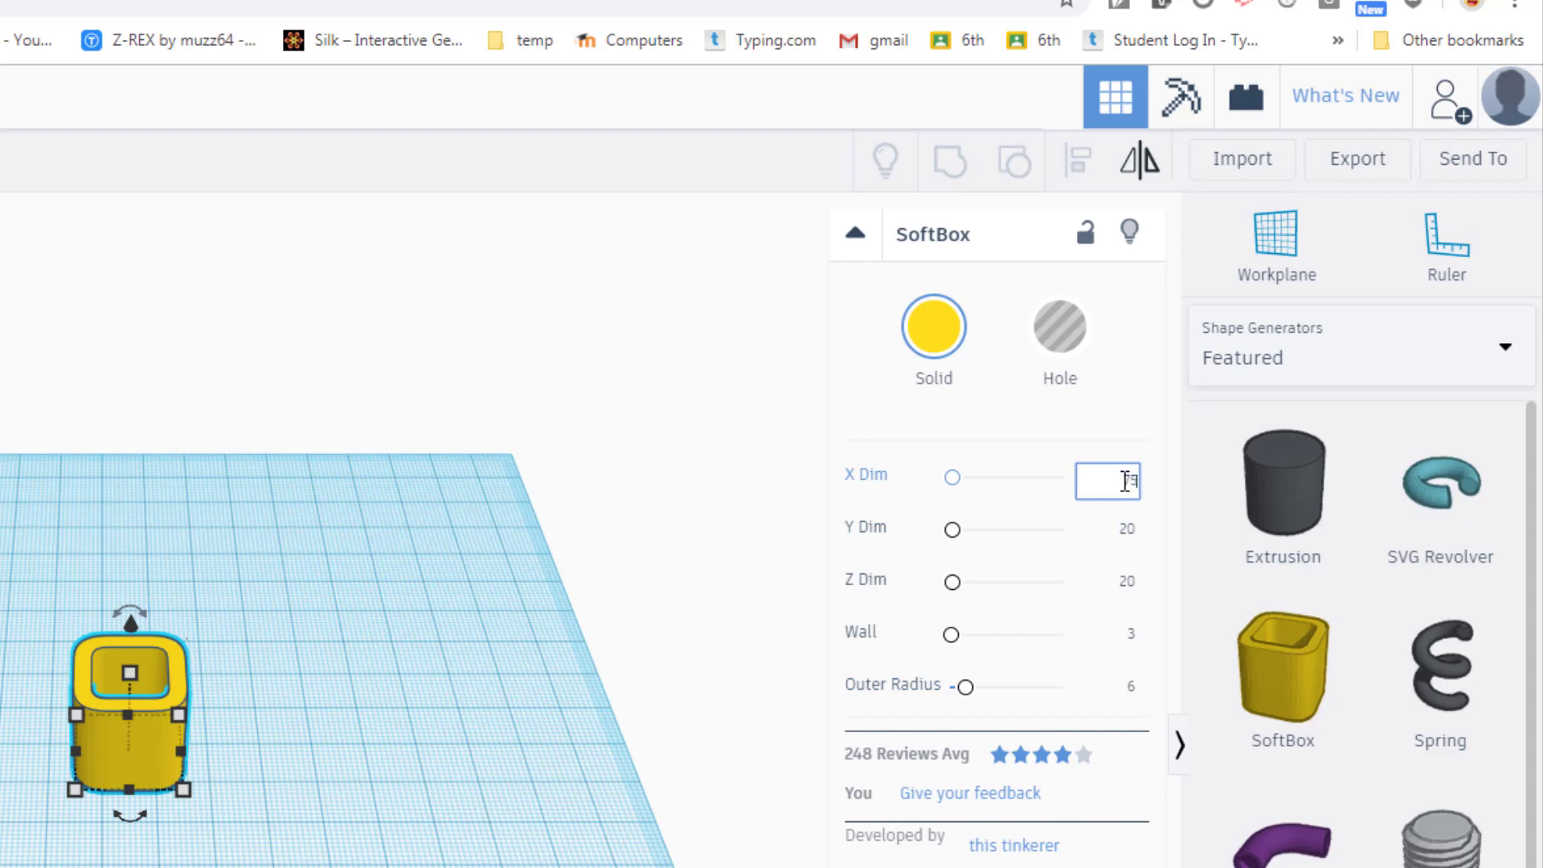
pyautogui.write('75')
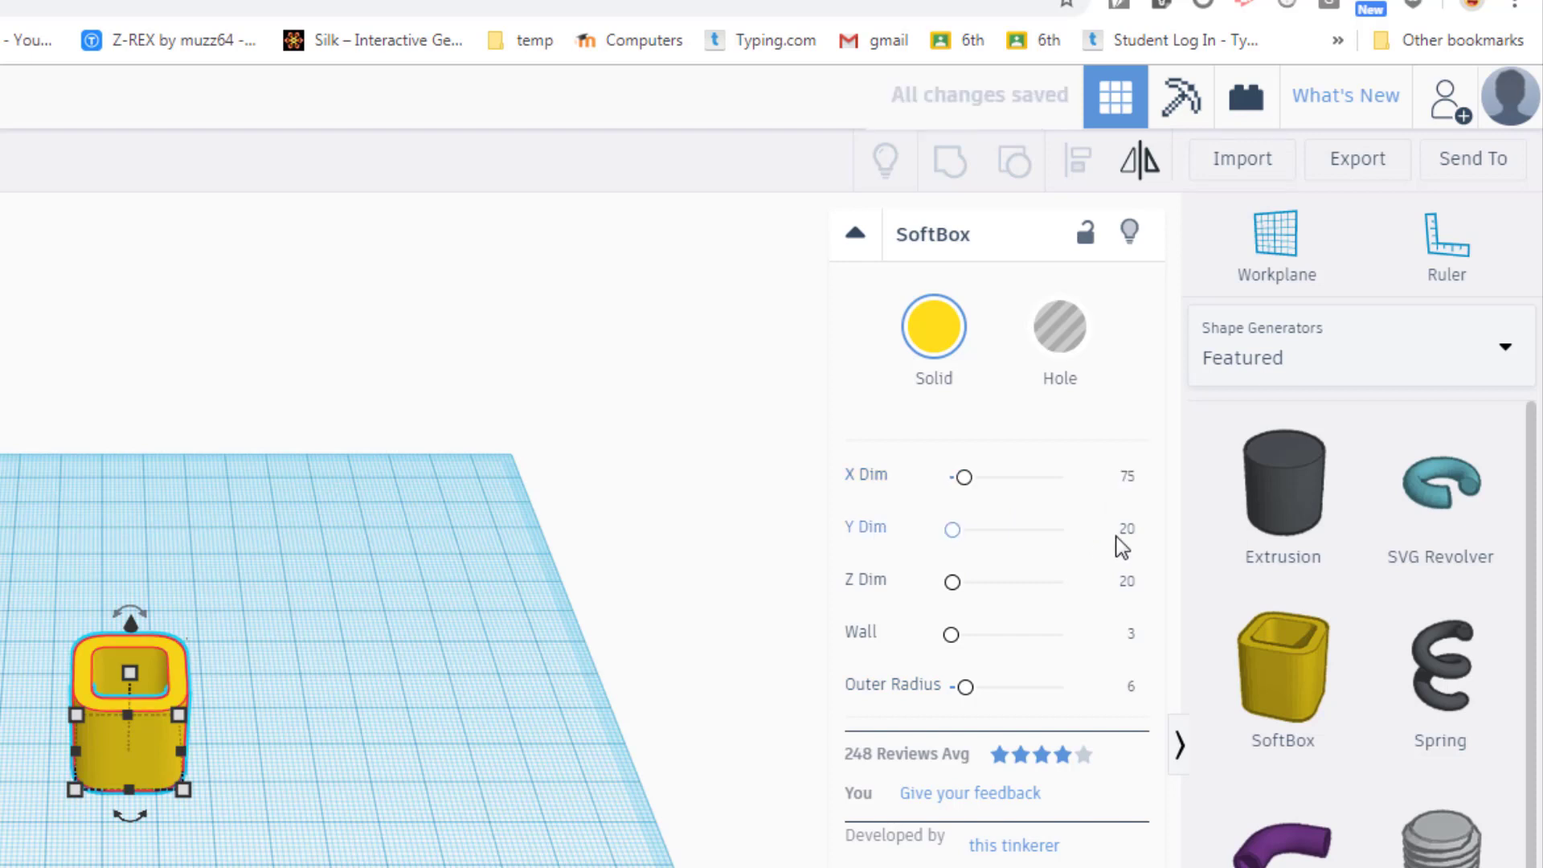
pyautogui.click(1108, 532)
pyautogui.write('25')
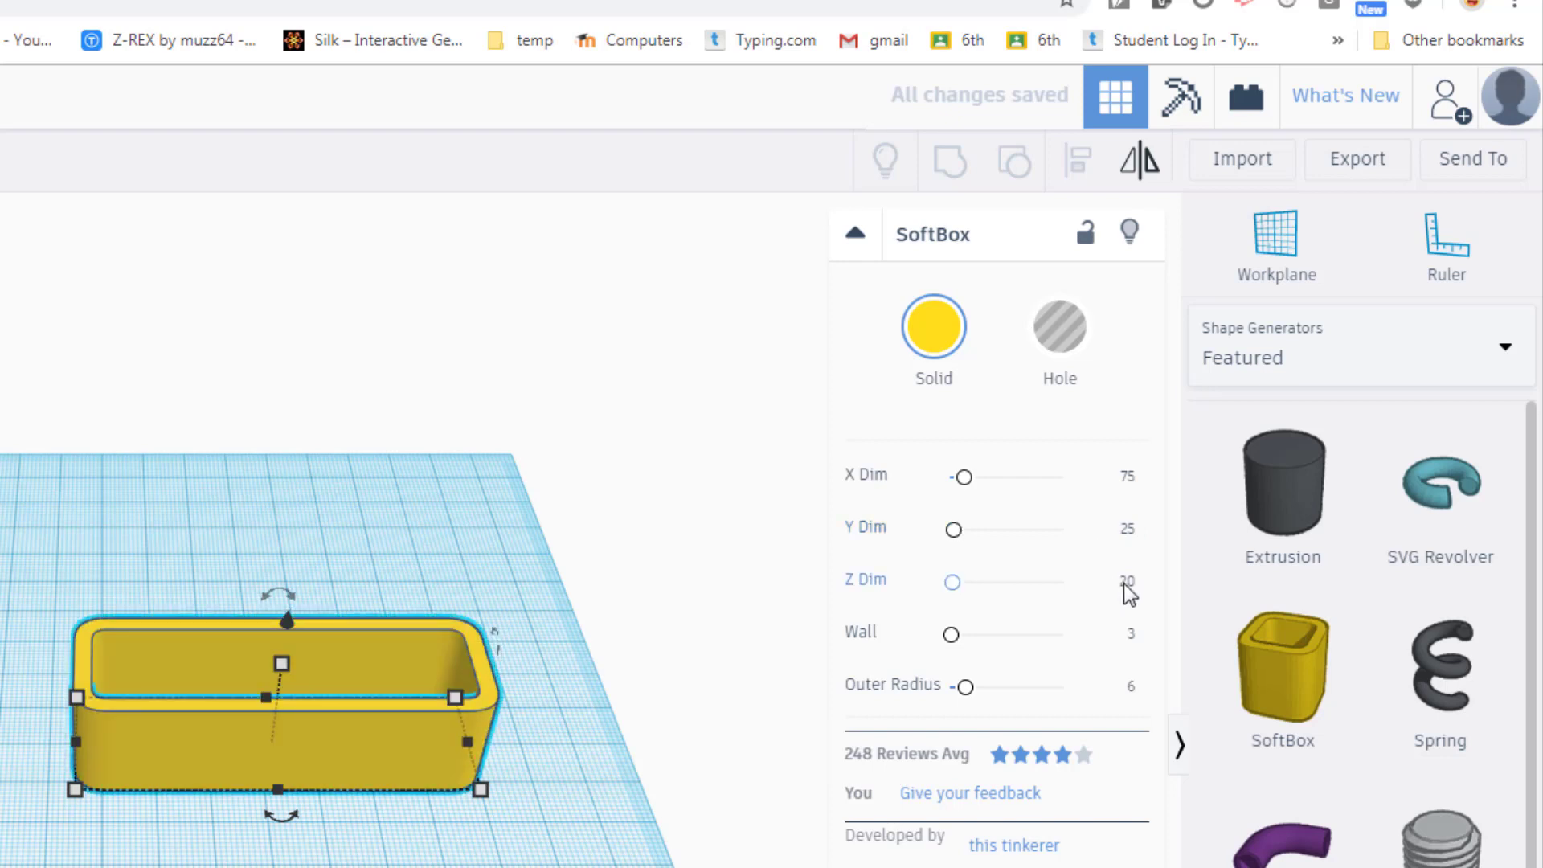
pyautogui.moveTo(952, 580); pyautogui.dragTo(948, 580)
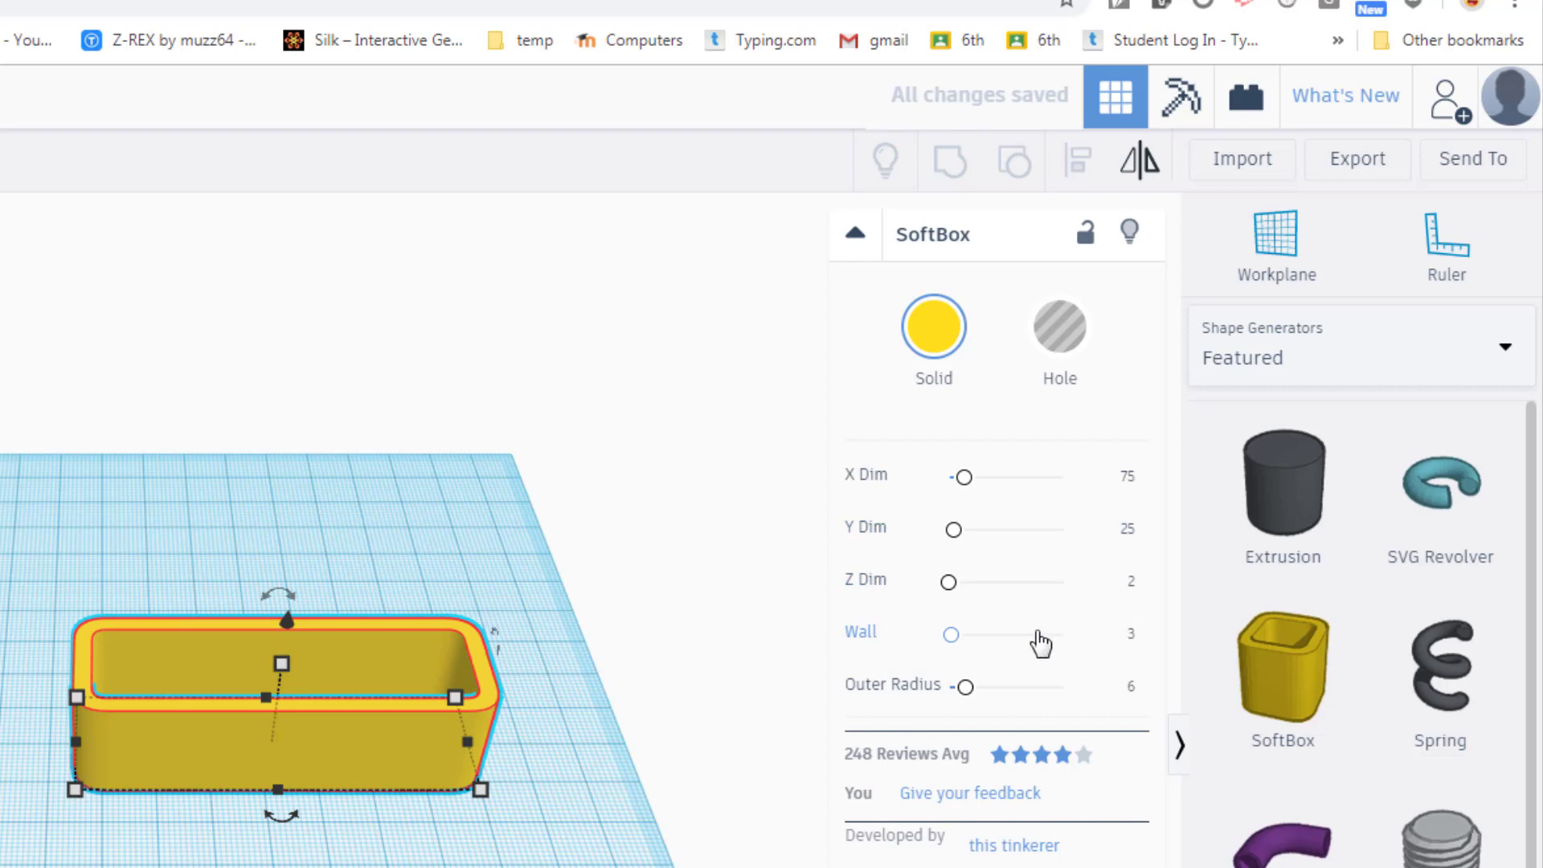
pyautogui.moveTo(1097, 644)
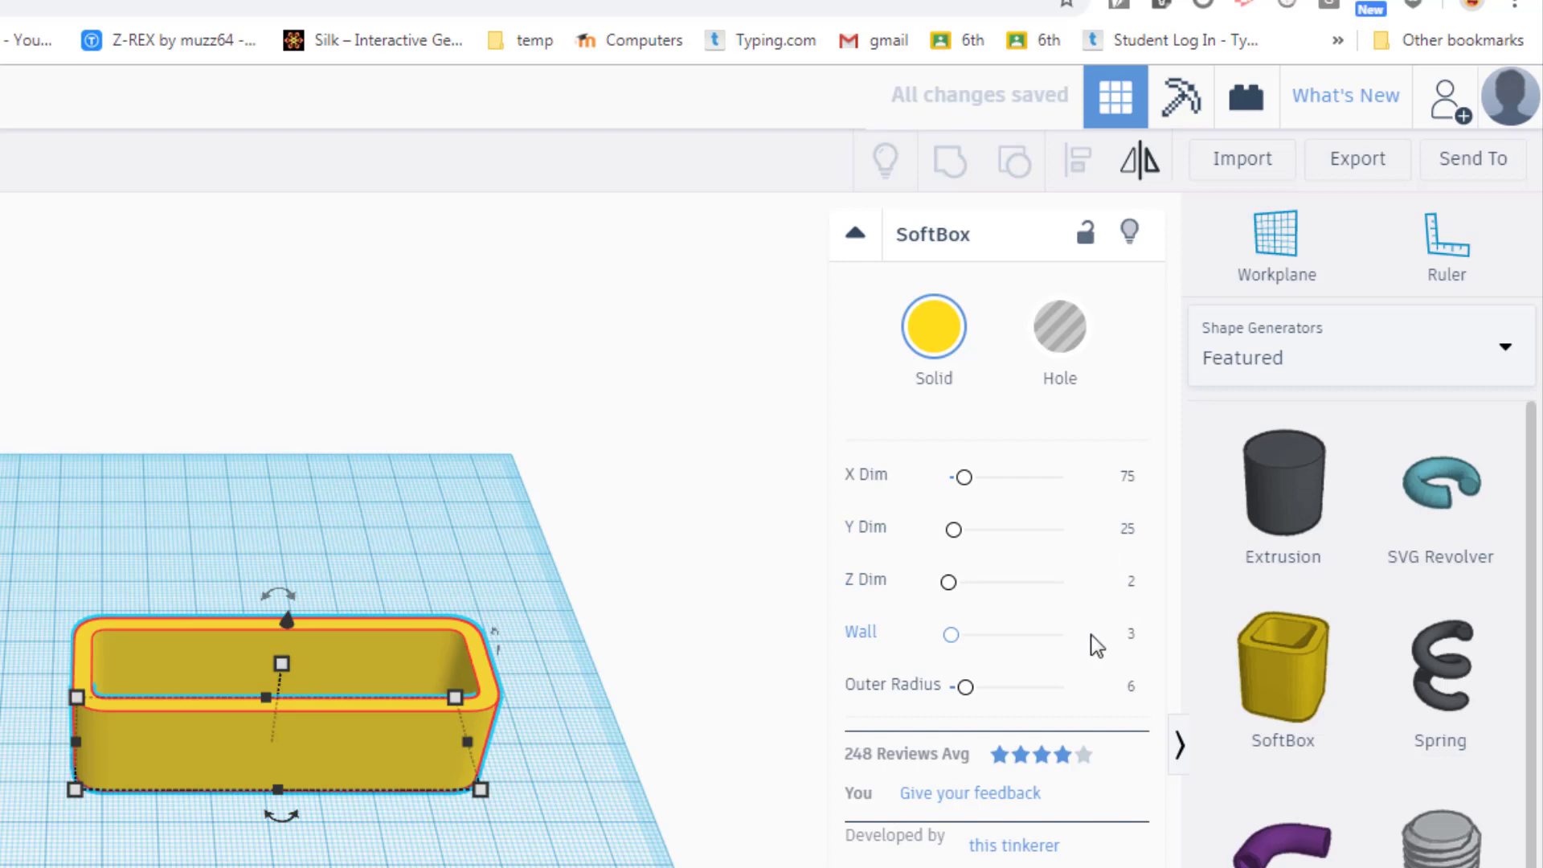
pyautogui.click(1130, 635)
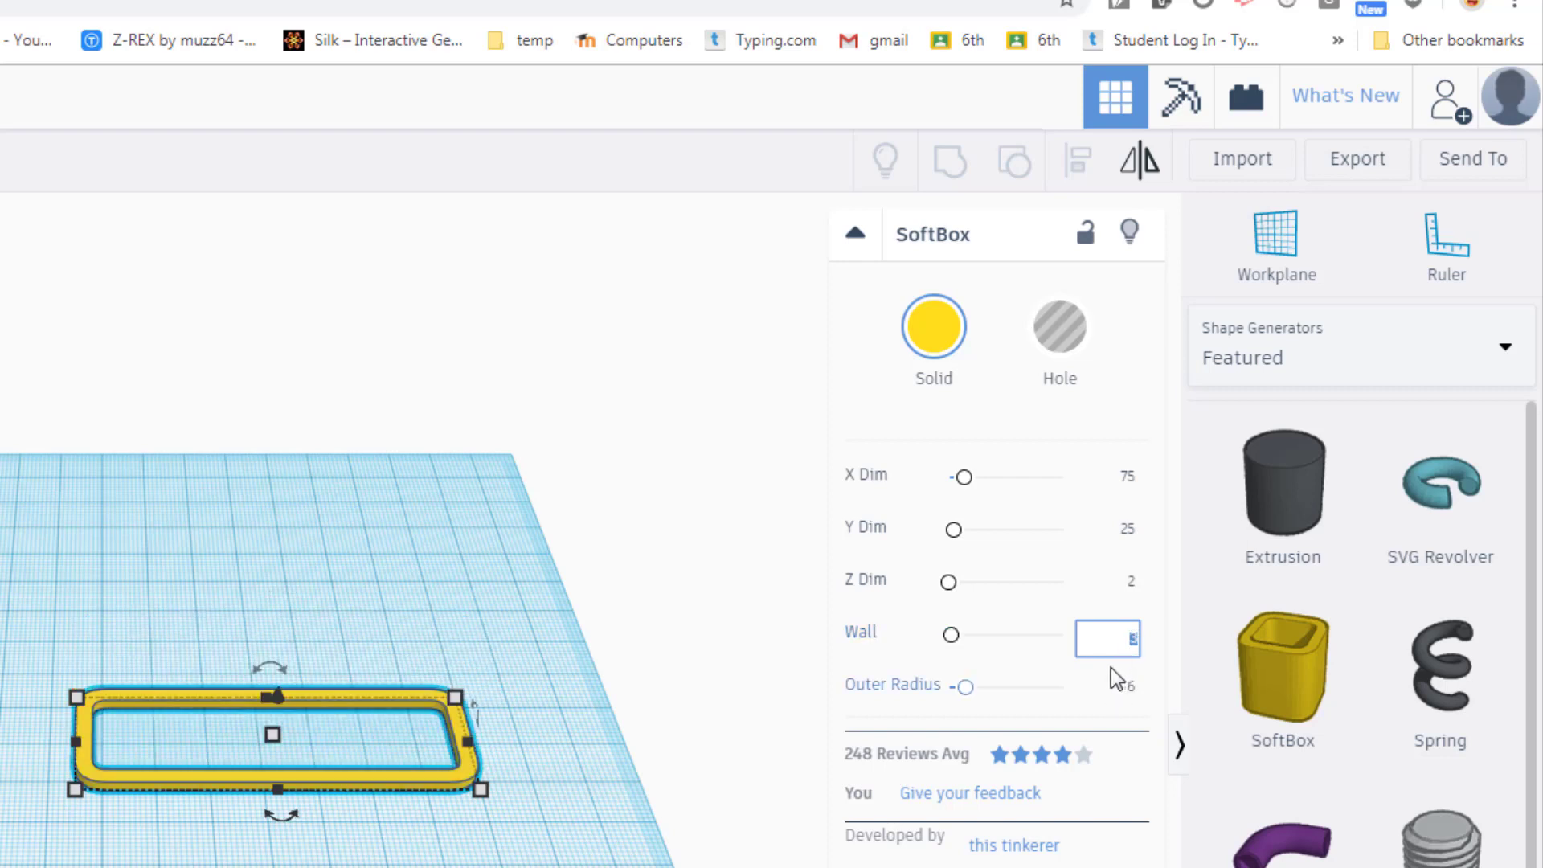
pyautogui.moveTo(950, 635); pyautogui.dragTo(1057, 635)
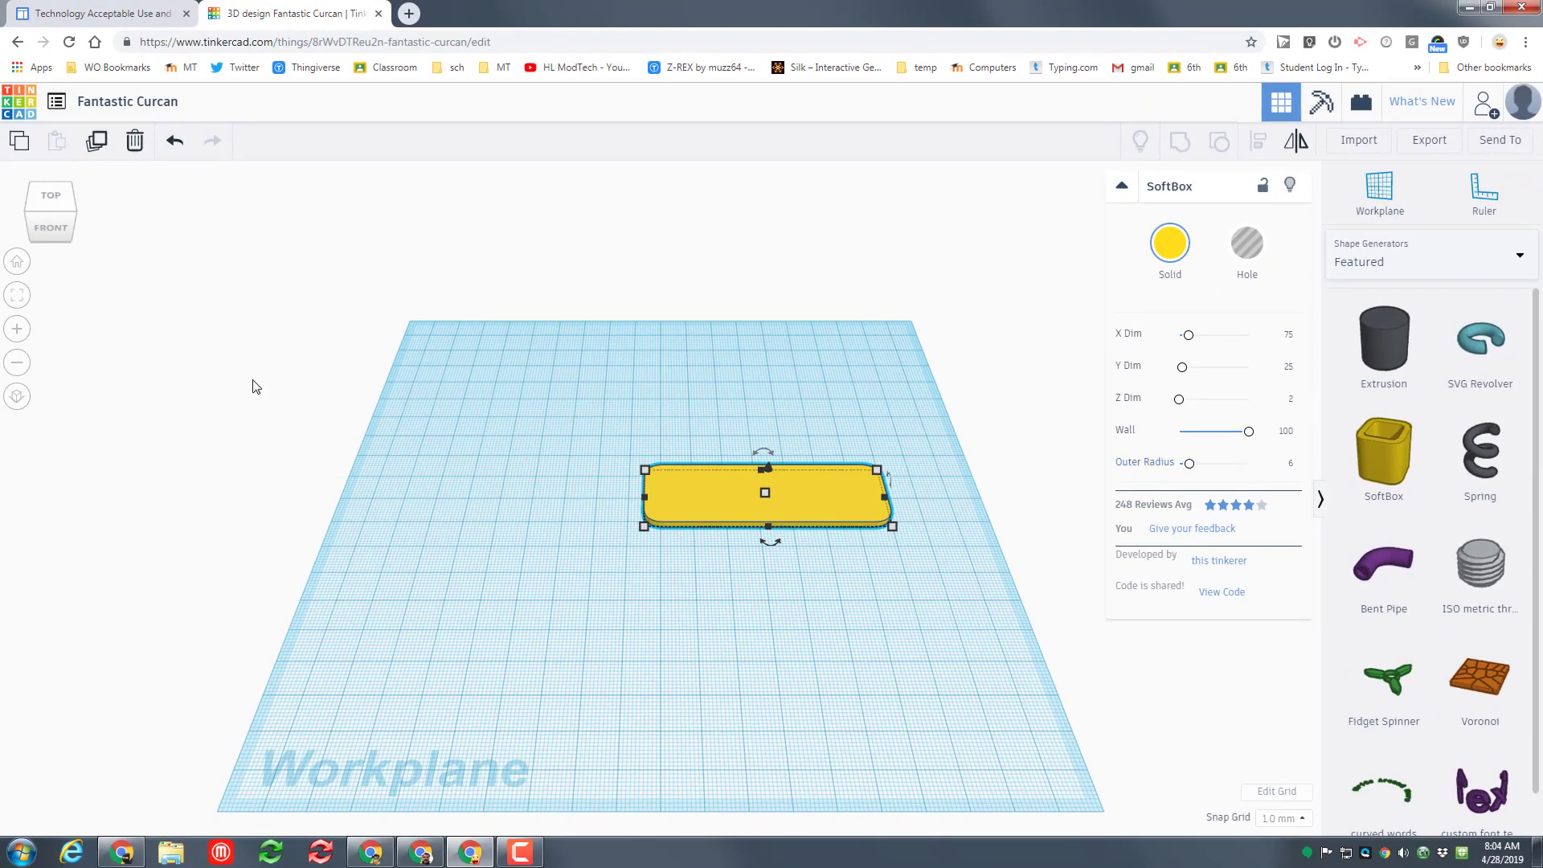
# Fit the view to the plate and switch to the TOP view.
pyautogui.click(17, 298)
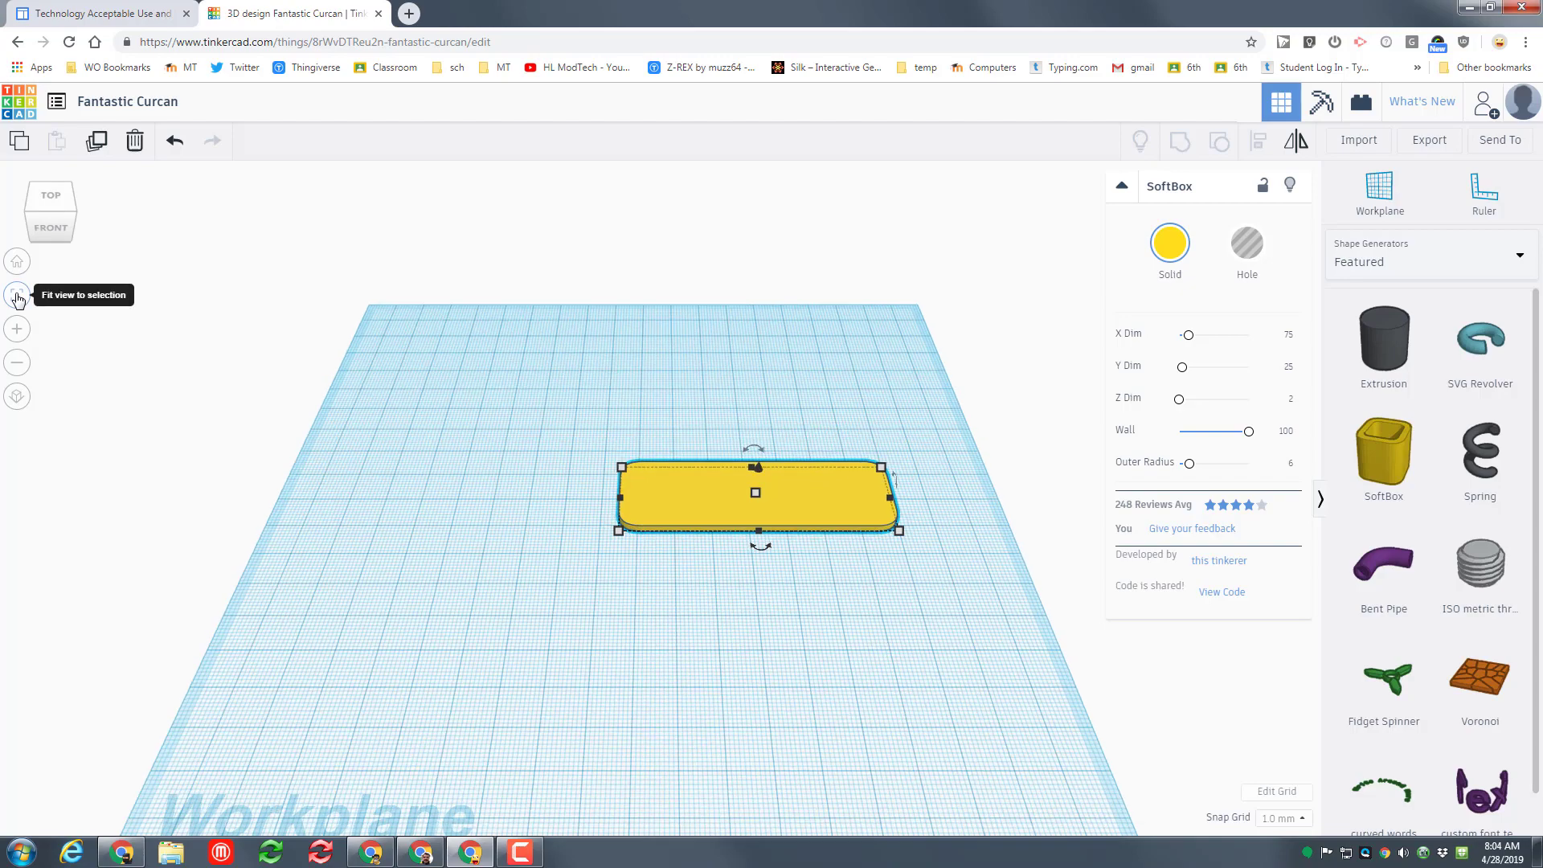
pyautogui.click(17, 295)
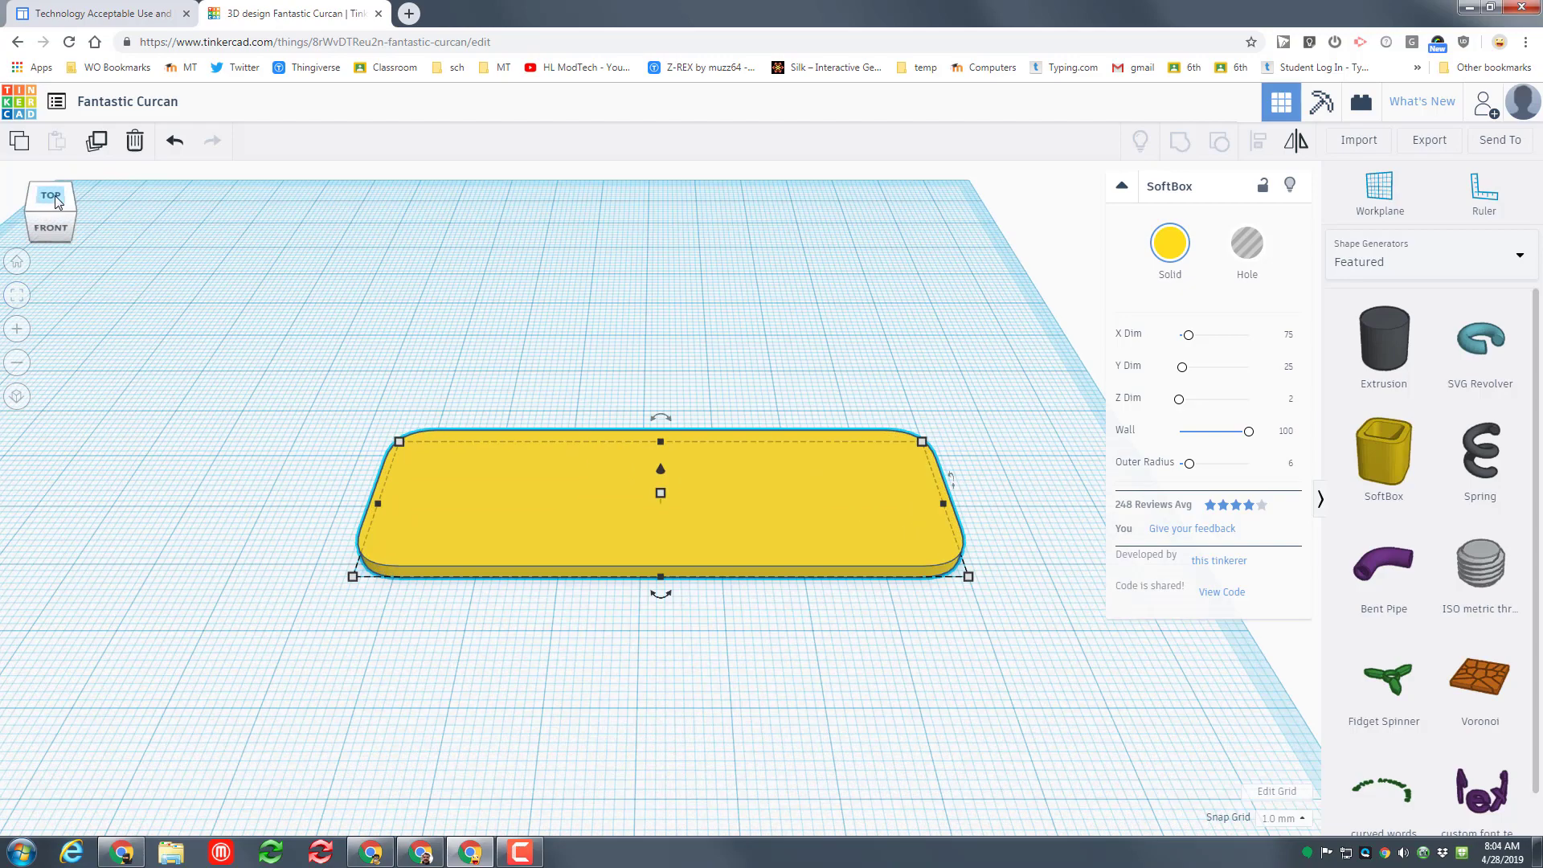
pyautogui.click(50, 194)
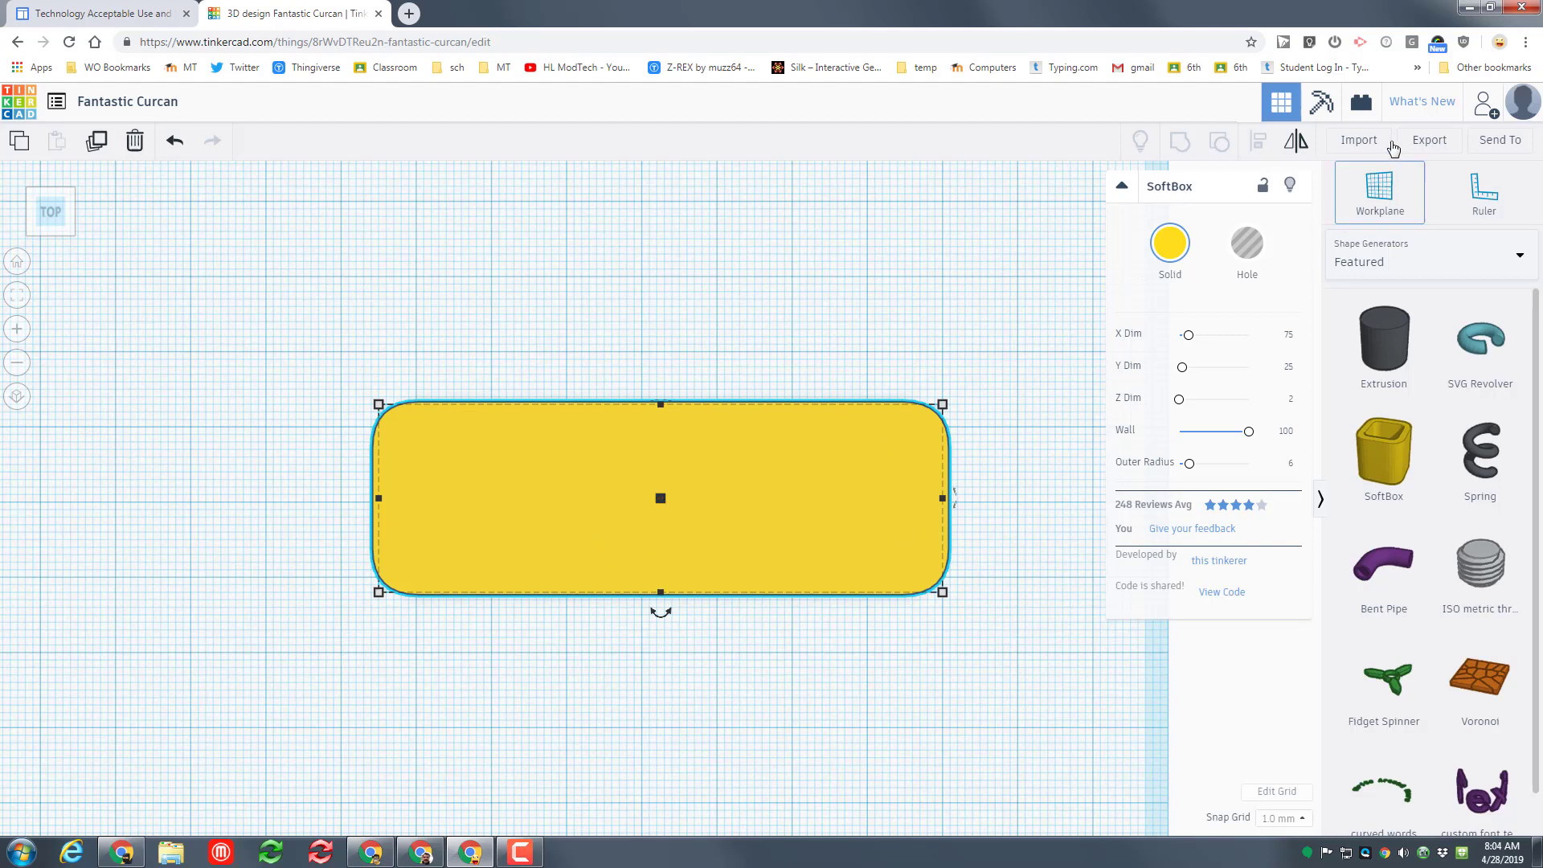
pyautogui.moveTo(1269, 296)
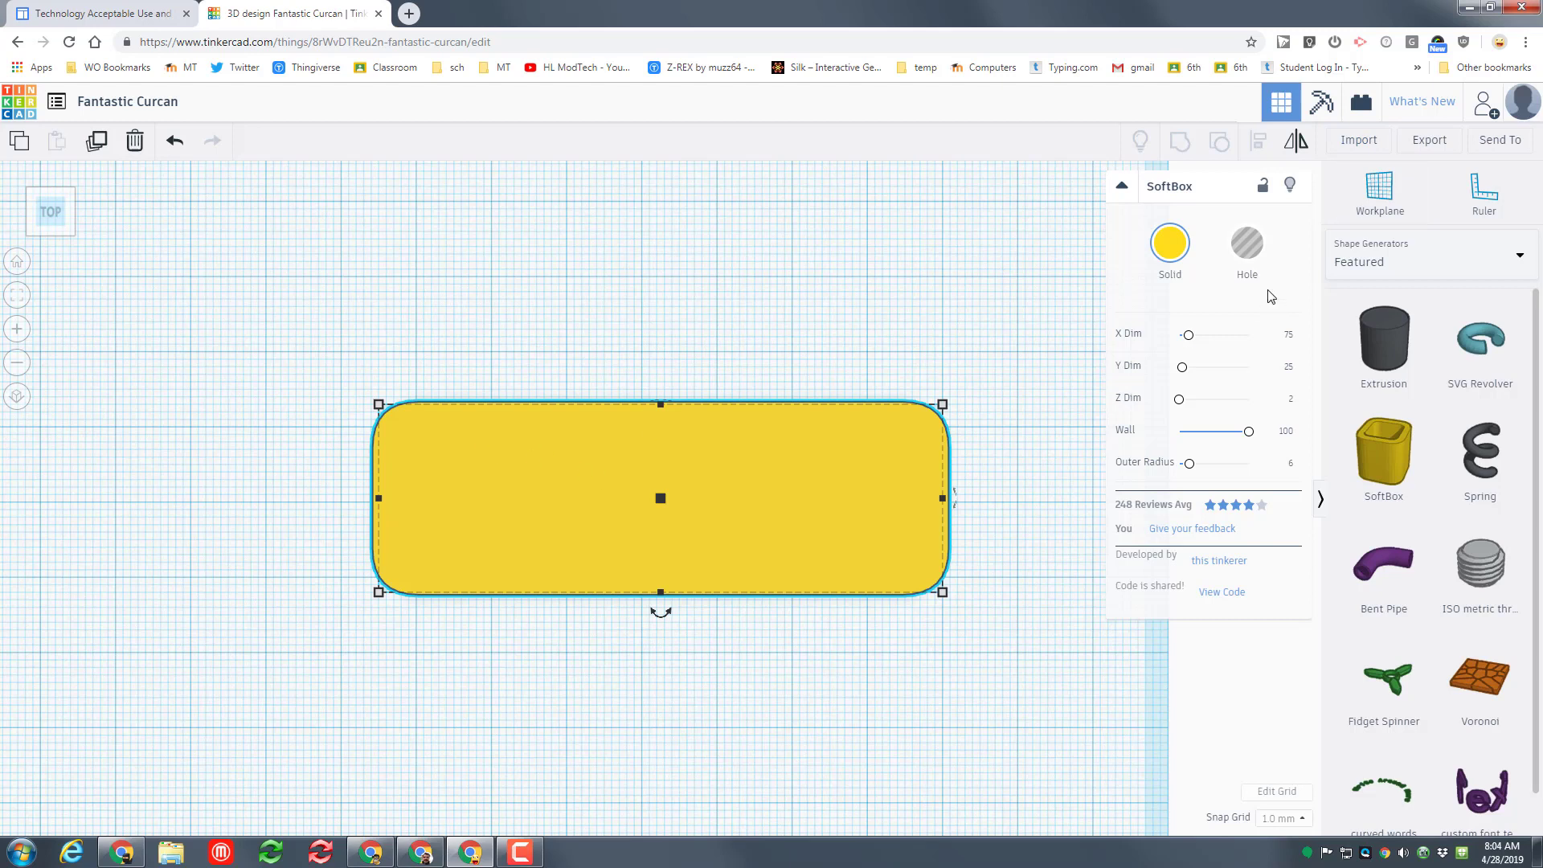
# Smooth the hole cylinder to 64 sides and scale it down evenly to a small circle.
pyautogui.click(1427, 262)
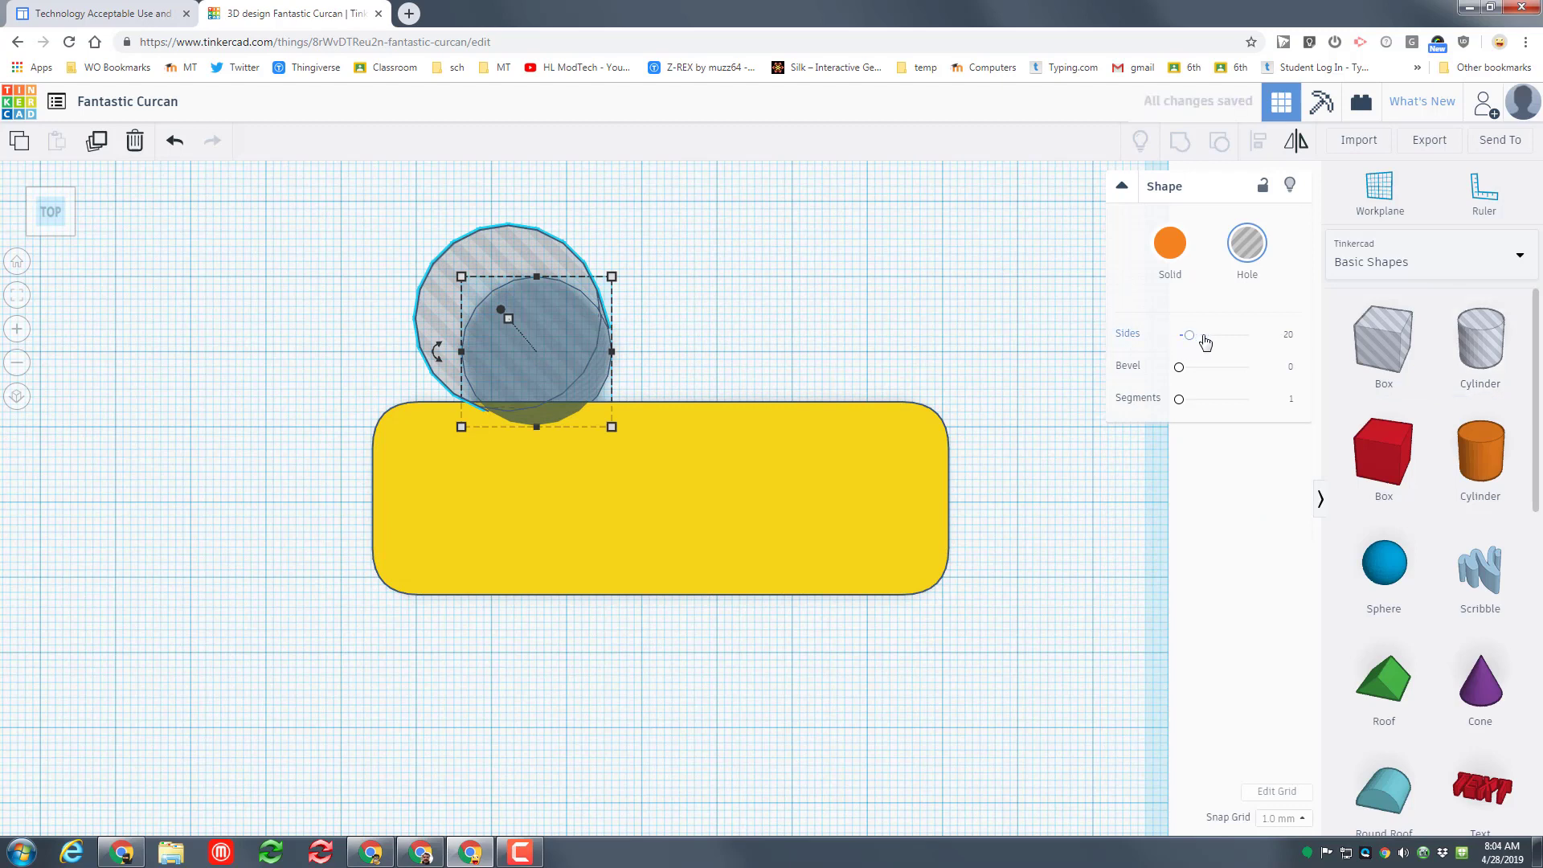
pyautogui.moveTo(1189, 335); pyautogui.dragTo(1250, 334)
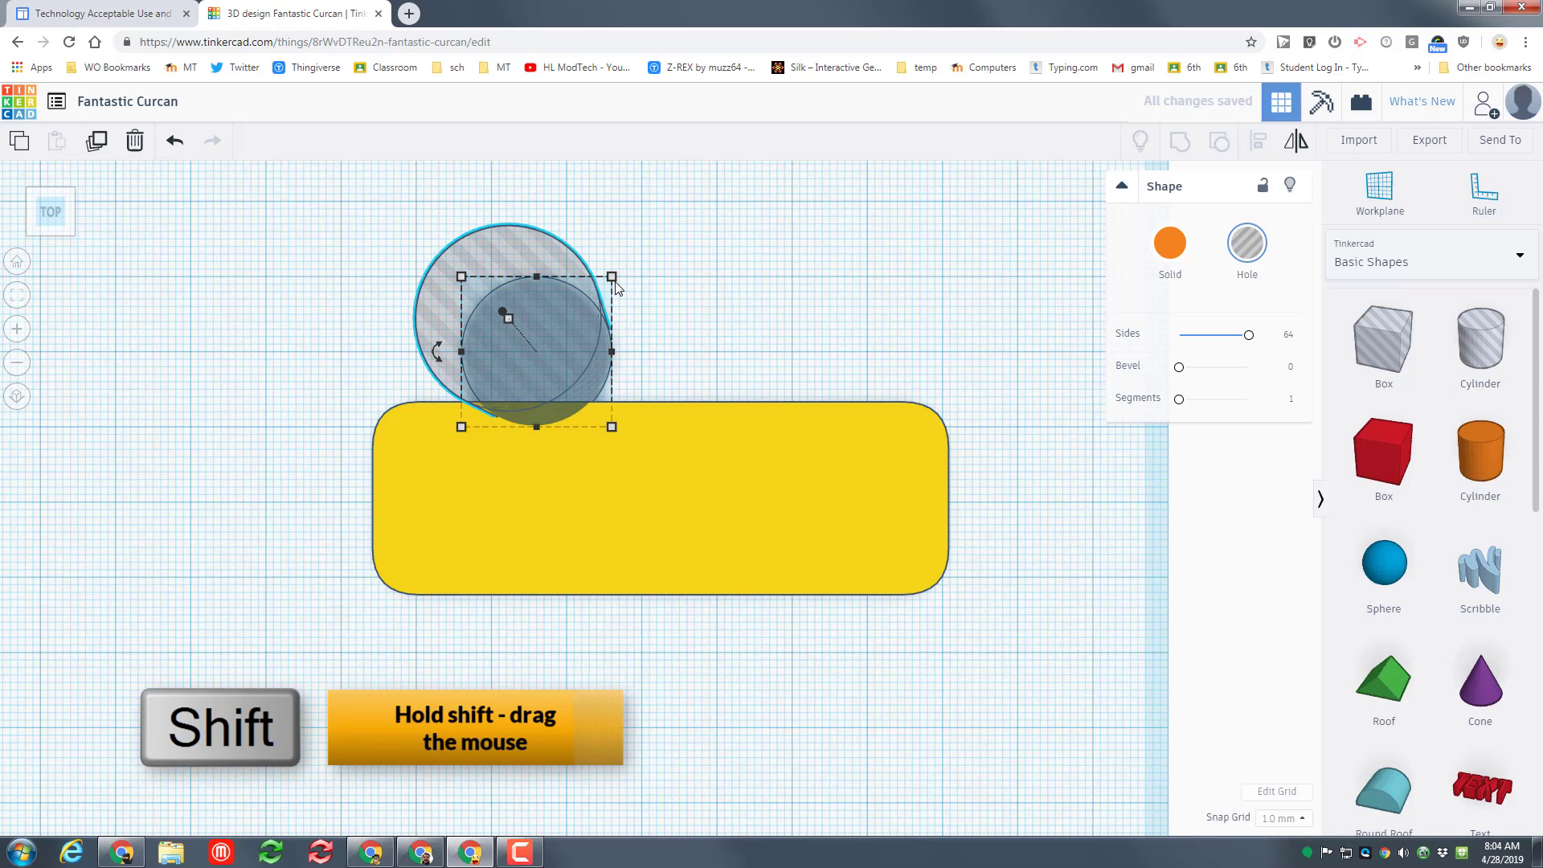
pyautogui.moveTo(613, 277); pyautogui.dragTo(656, 232)
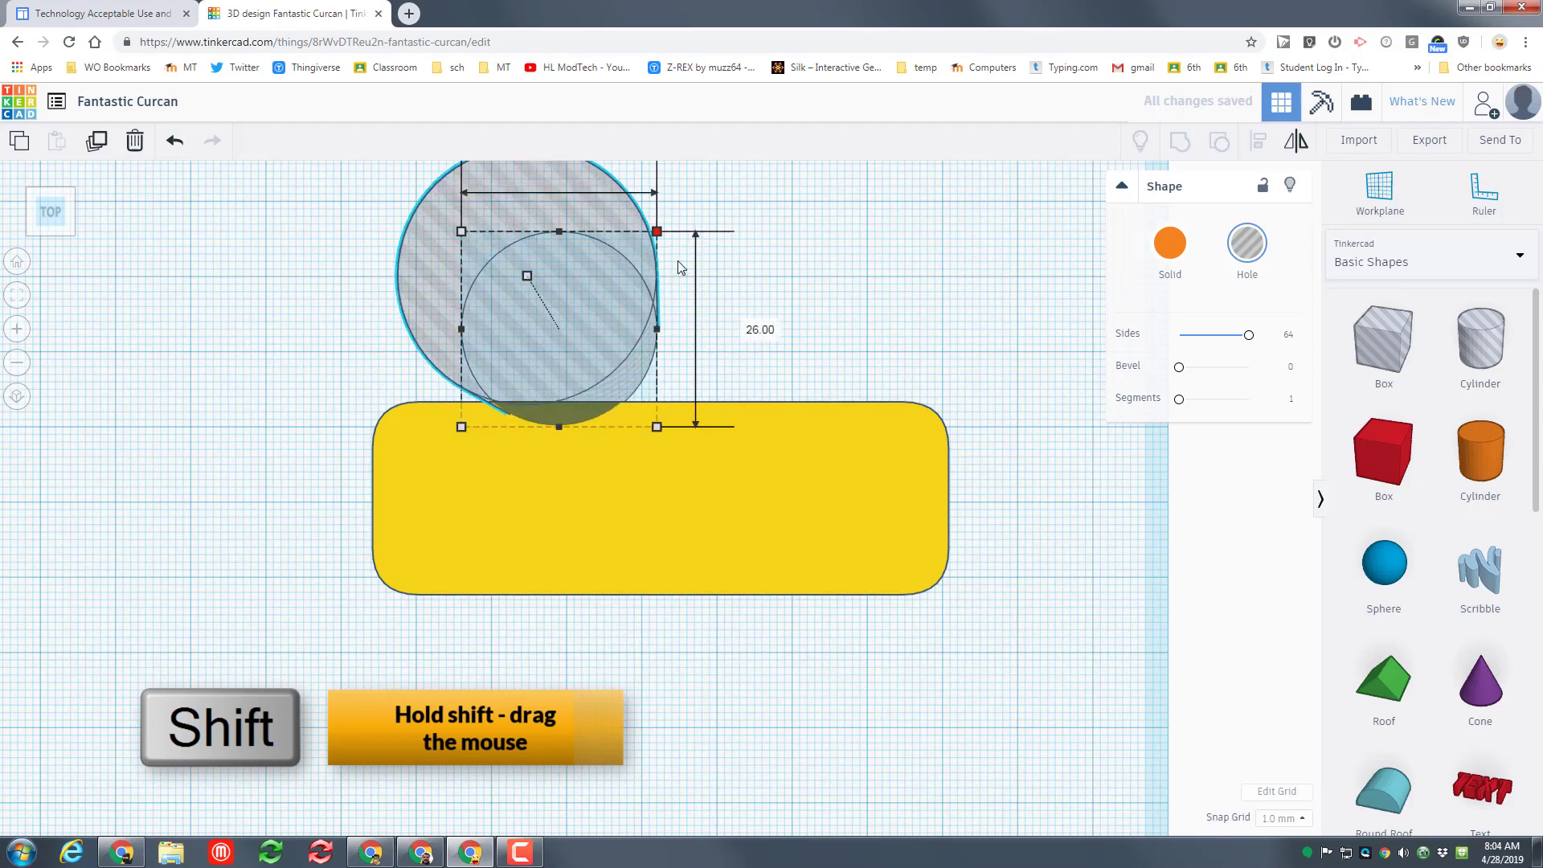
pyautogui.moveTo(657, 231); pyautogui.dragTo(580, 305)
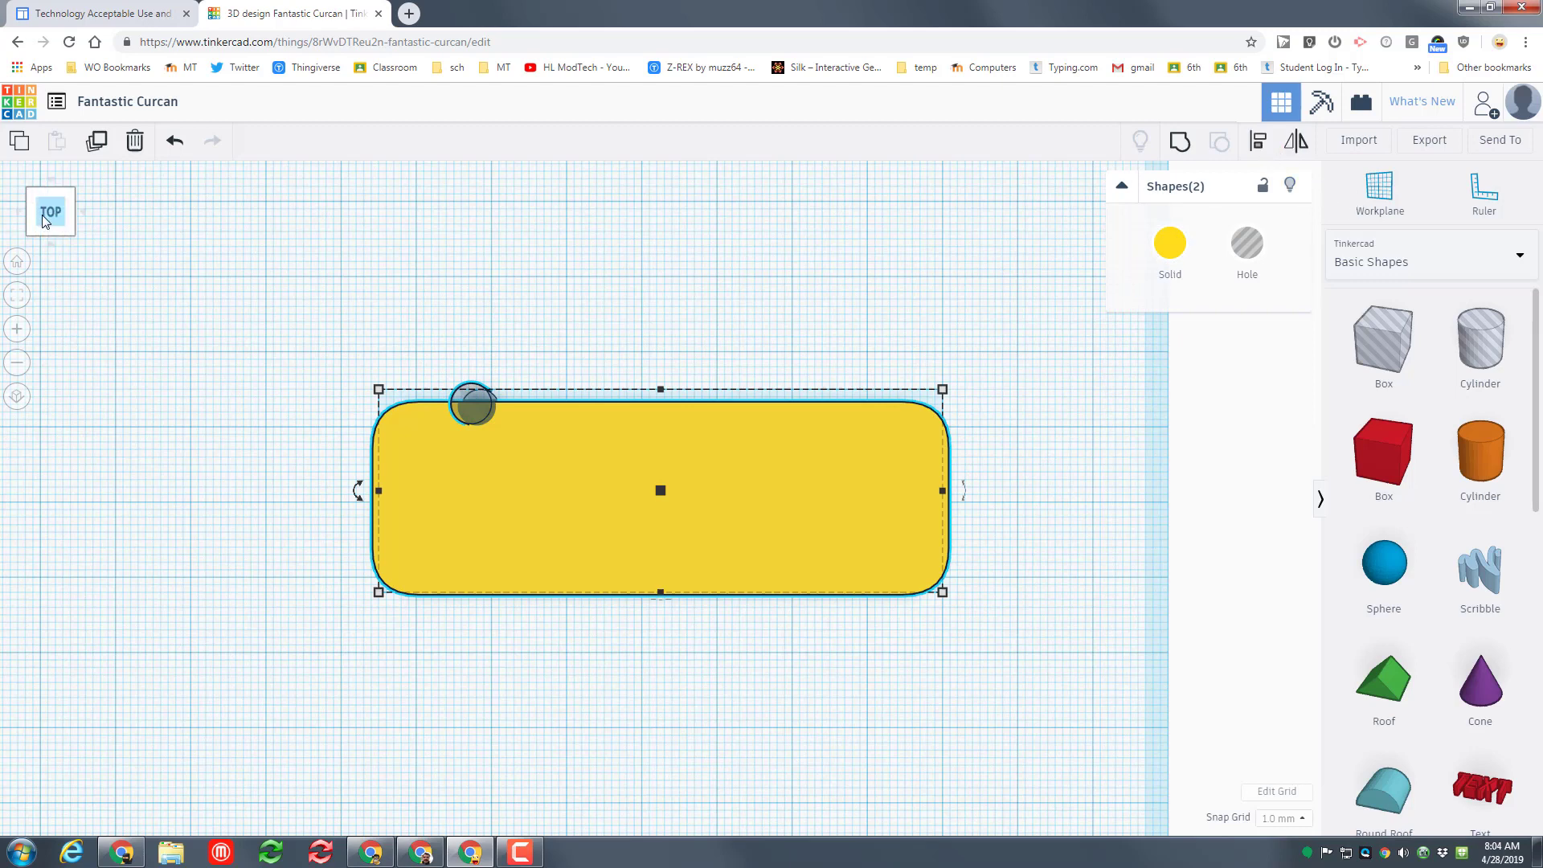
pyautogui.moveTo(1259, 141)
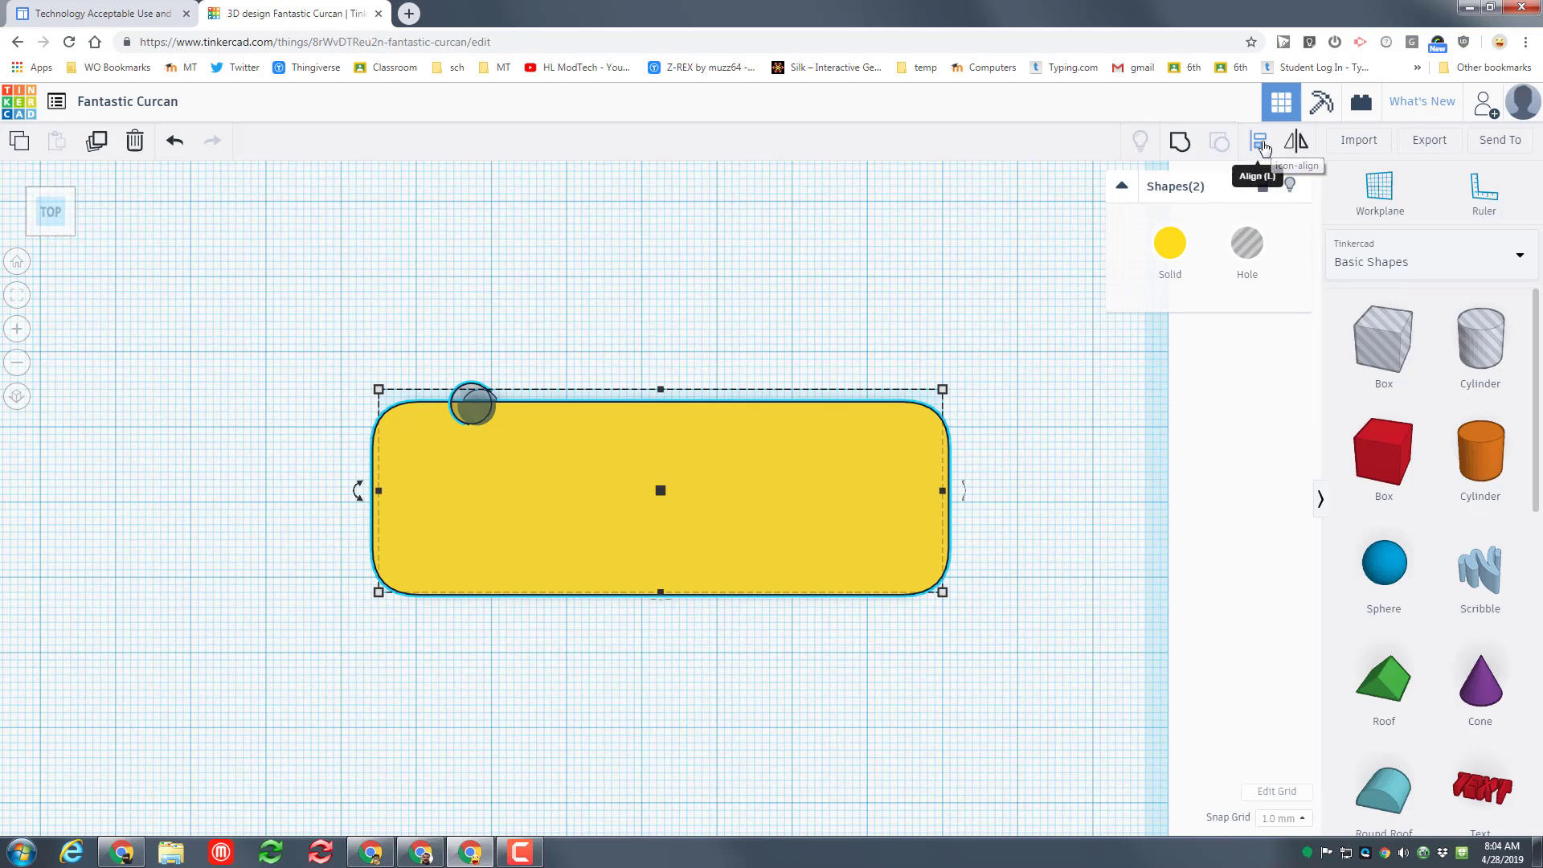
# Align the hole to the plate's left edge, then reselect the base with the hole.
pyautogui.click(1258, 139)
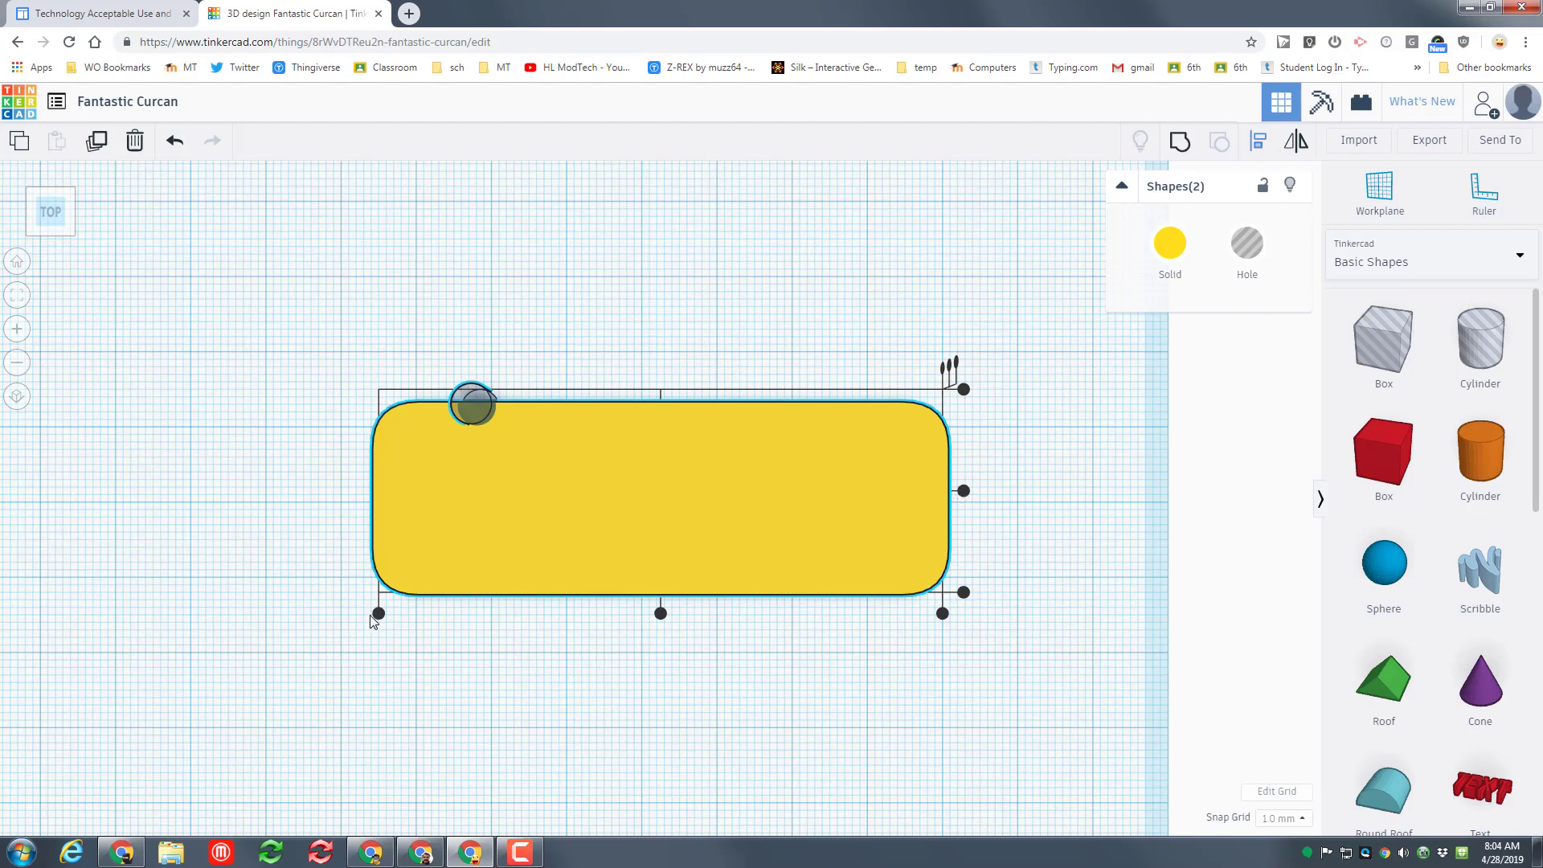
pyautogui.moveTo(473, 404); pyautogui.dragTo(384, 398)
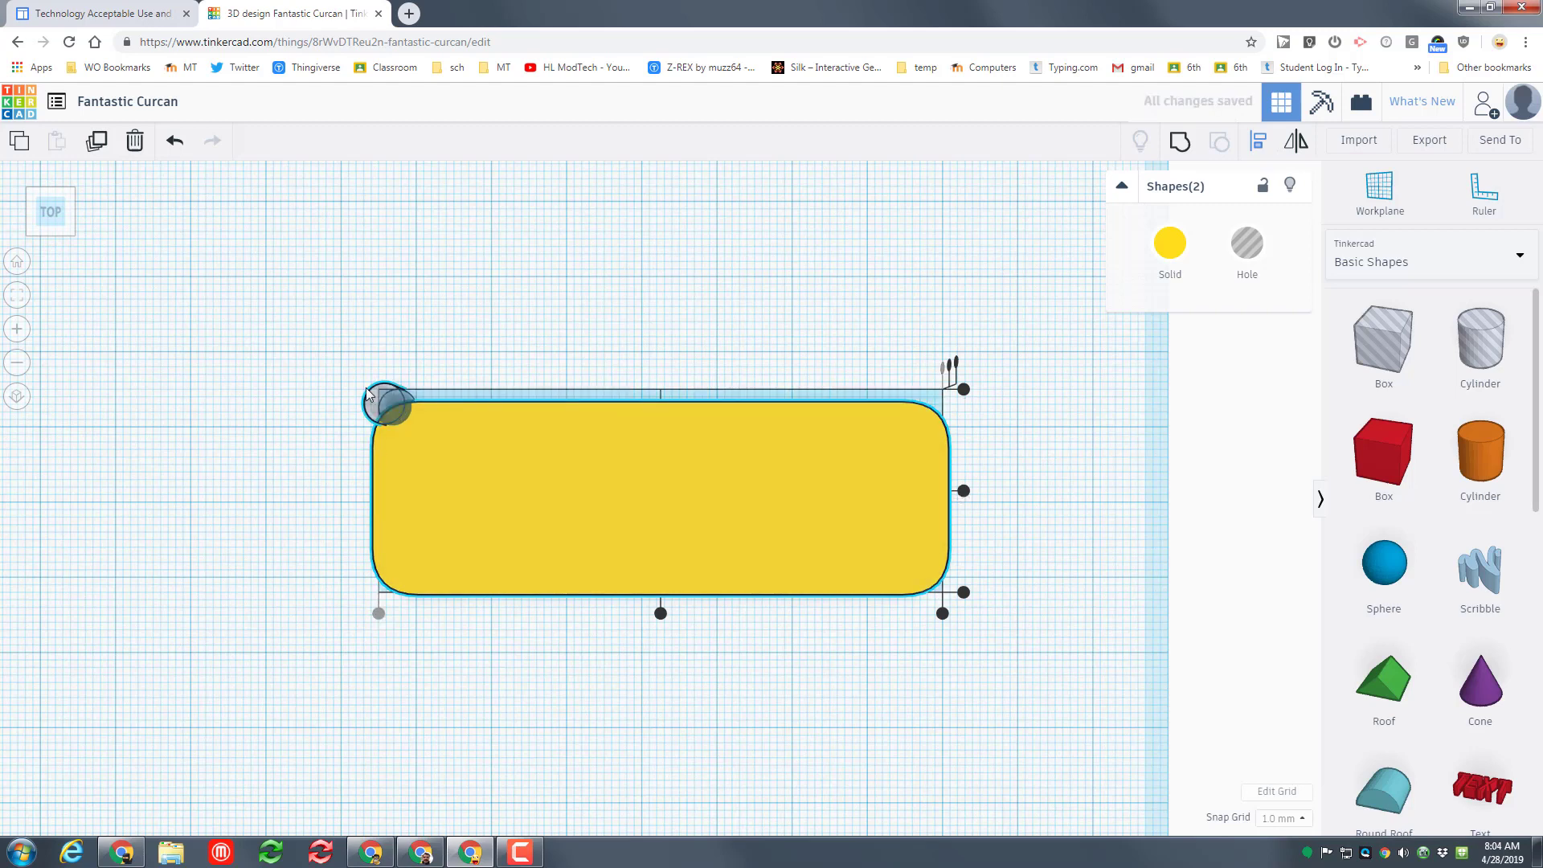
pyautogui.moveTo(963, 393)
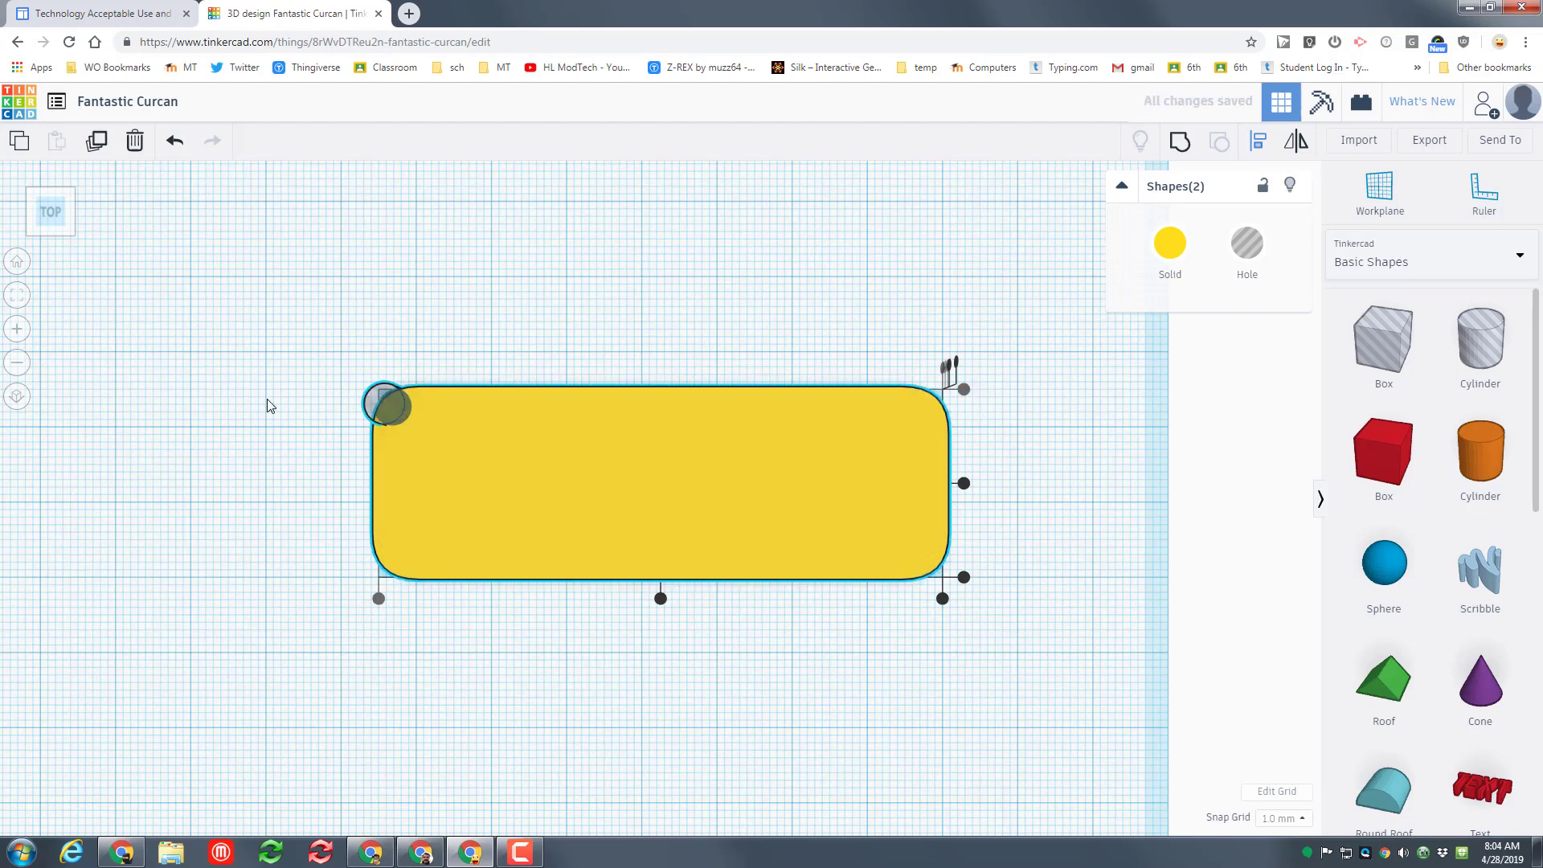
pyautogui.click(384, 402)
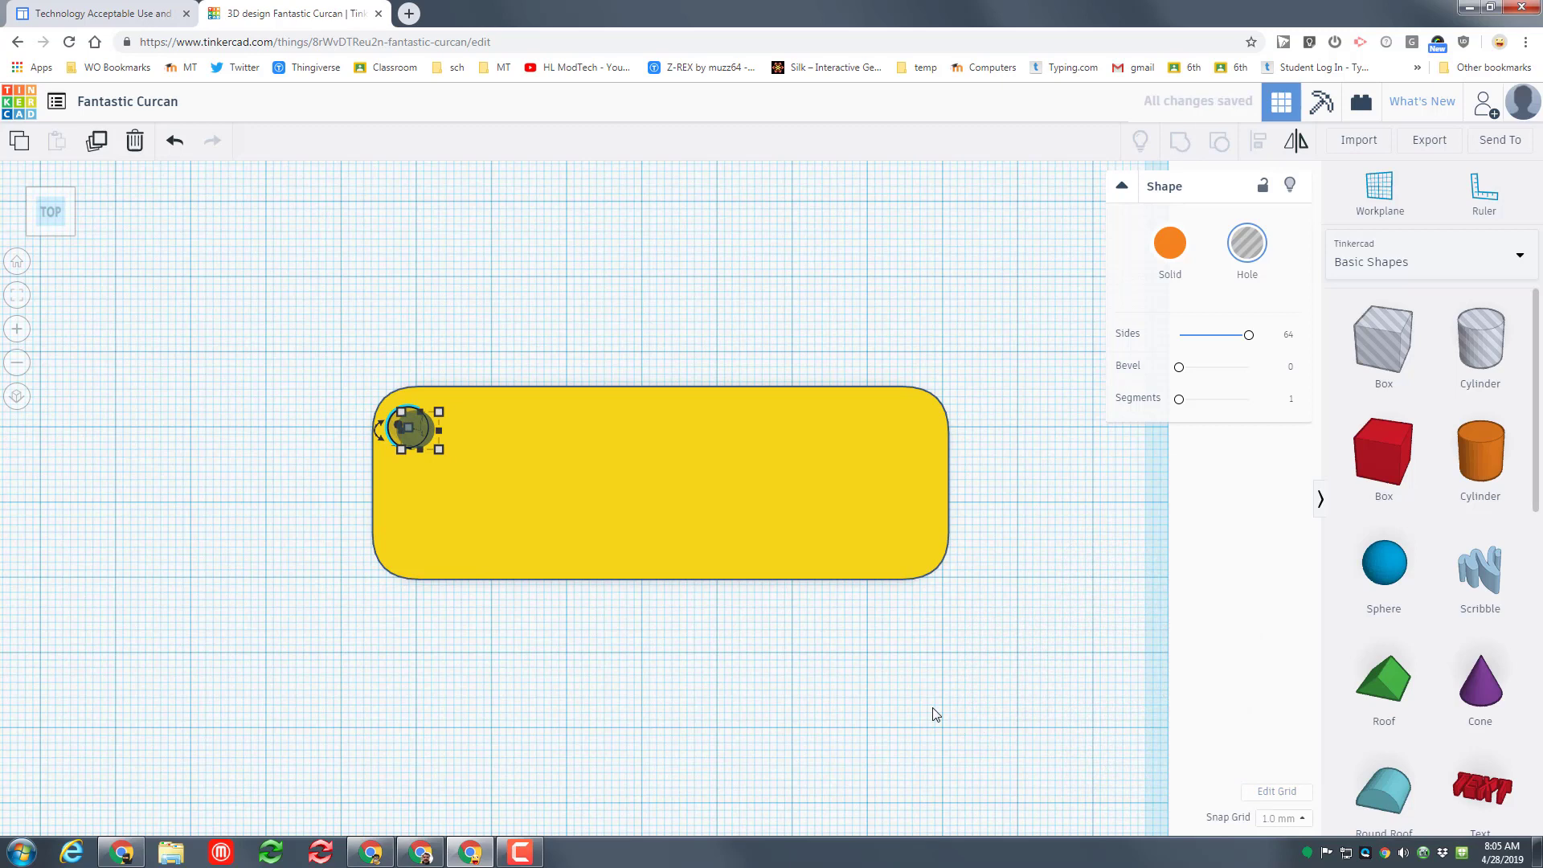
pyautogui.click(443, 598)
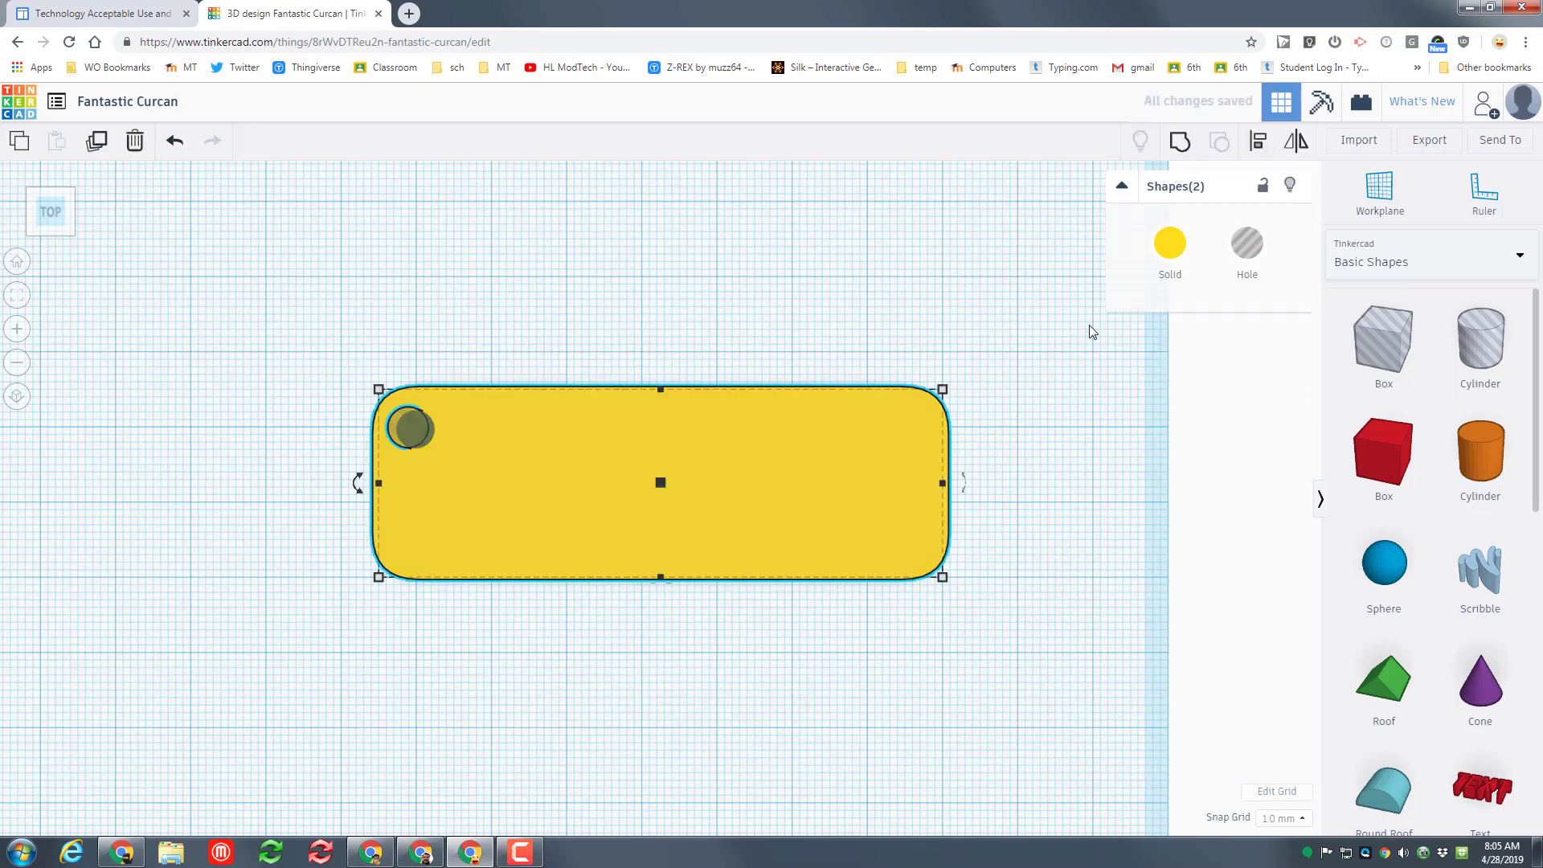
pyautogui.moveTo(1180, 141)
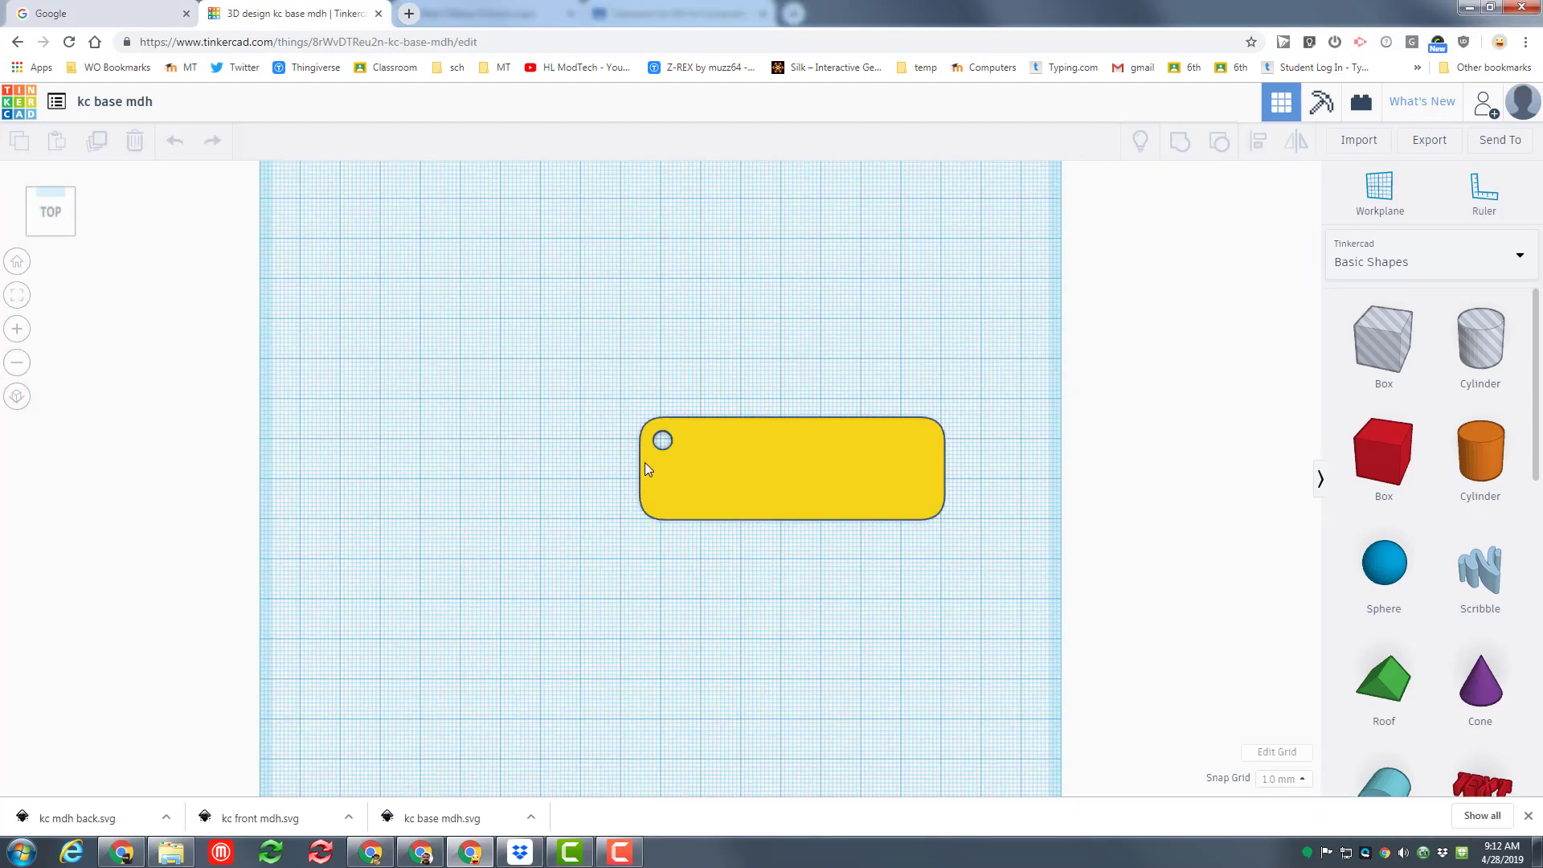
# Title the design 'kc base mdh' and export it as an SVG file.
pyautogui.click(113, 102)
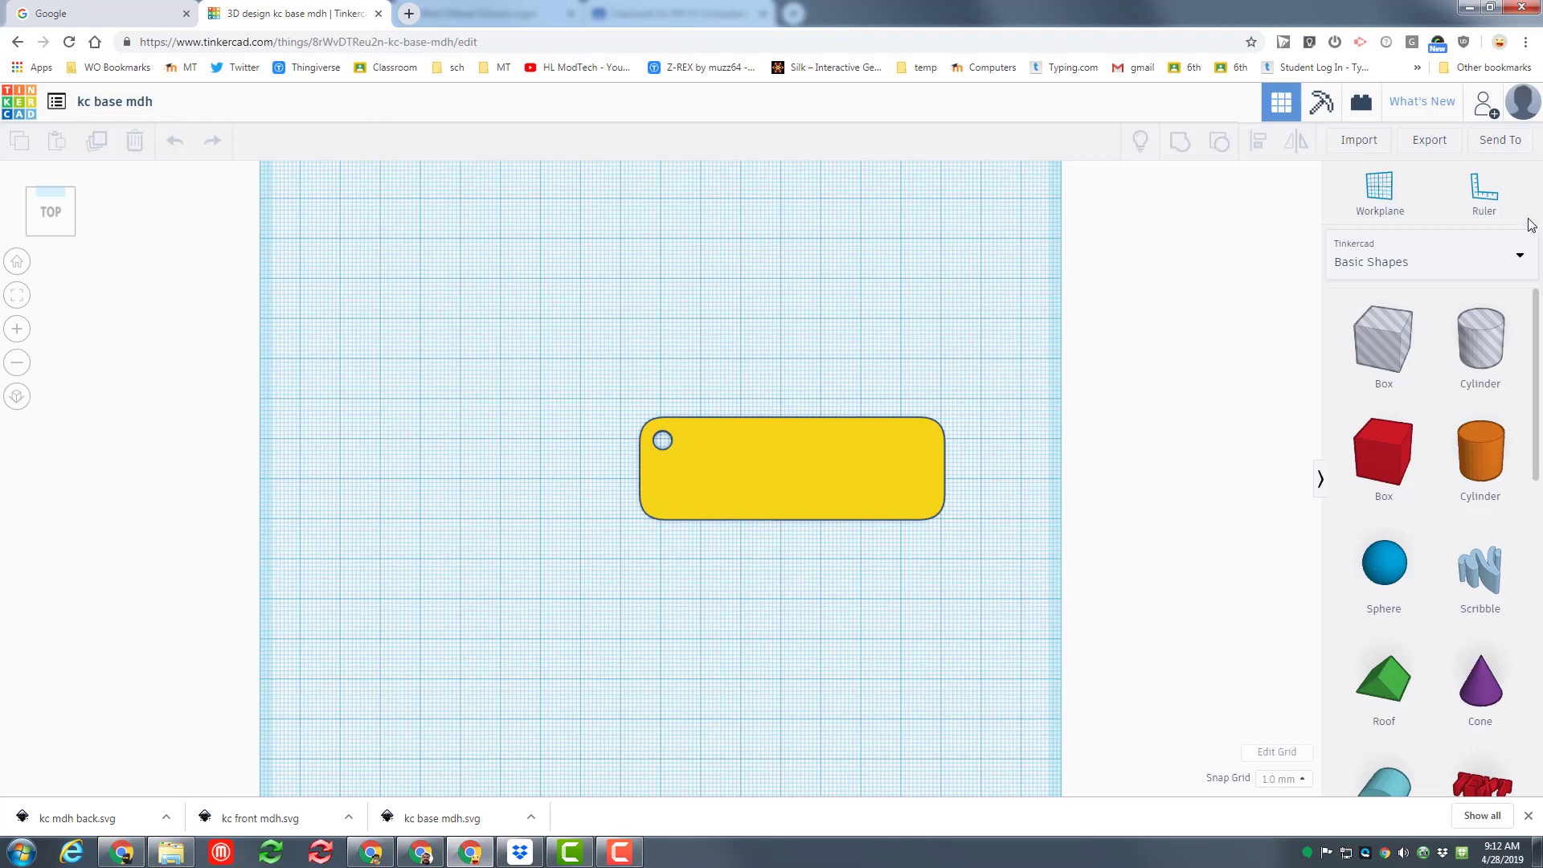
pyautogui.click(1429, 140)
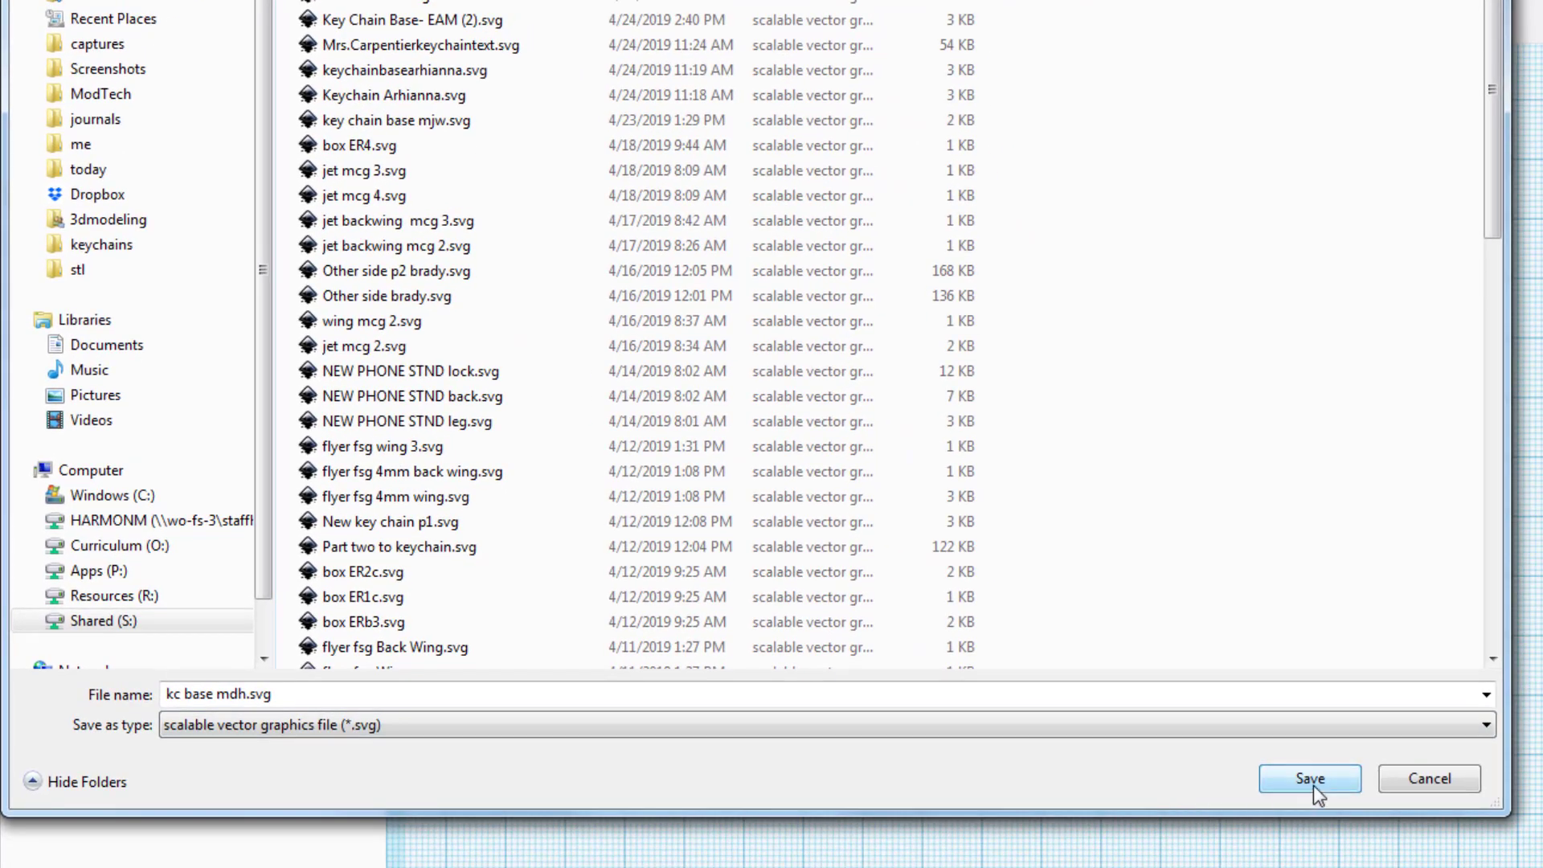
pyautogui.click(1308, 778)
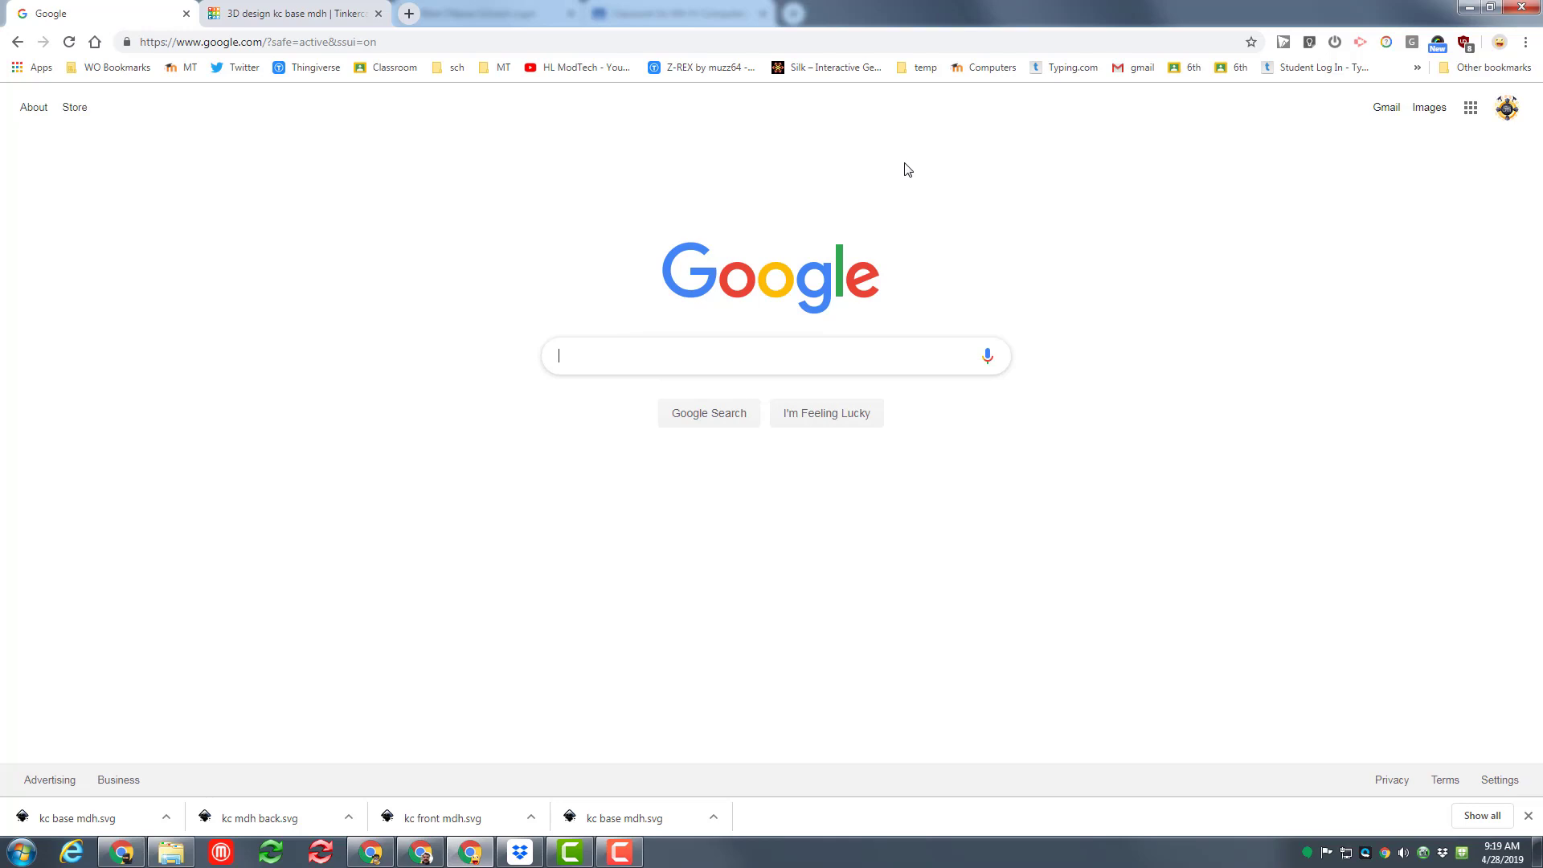
# Go to Google Drive from the apps grid and create a new Google Drawings file.
pyautogui.click(1470, 107)
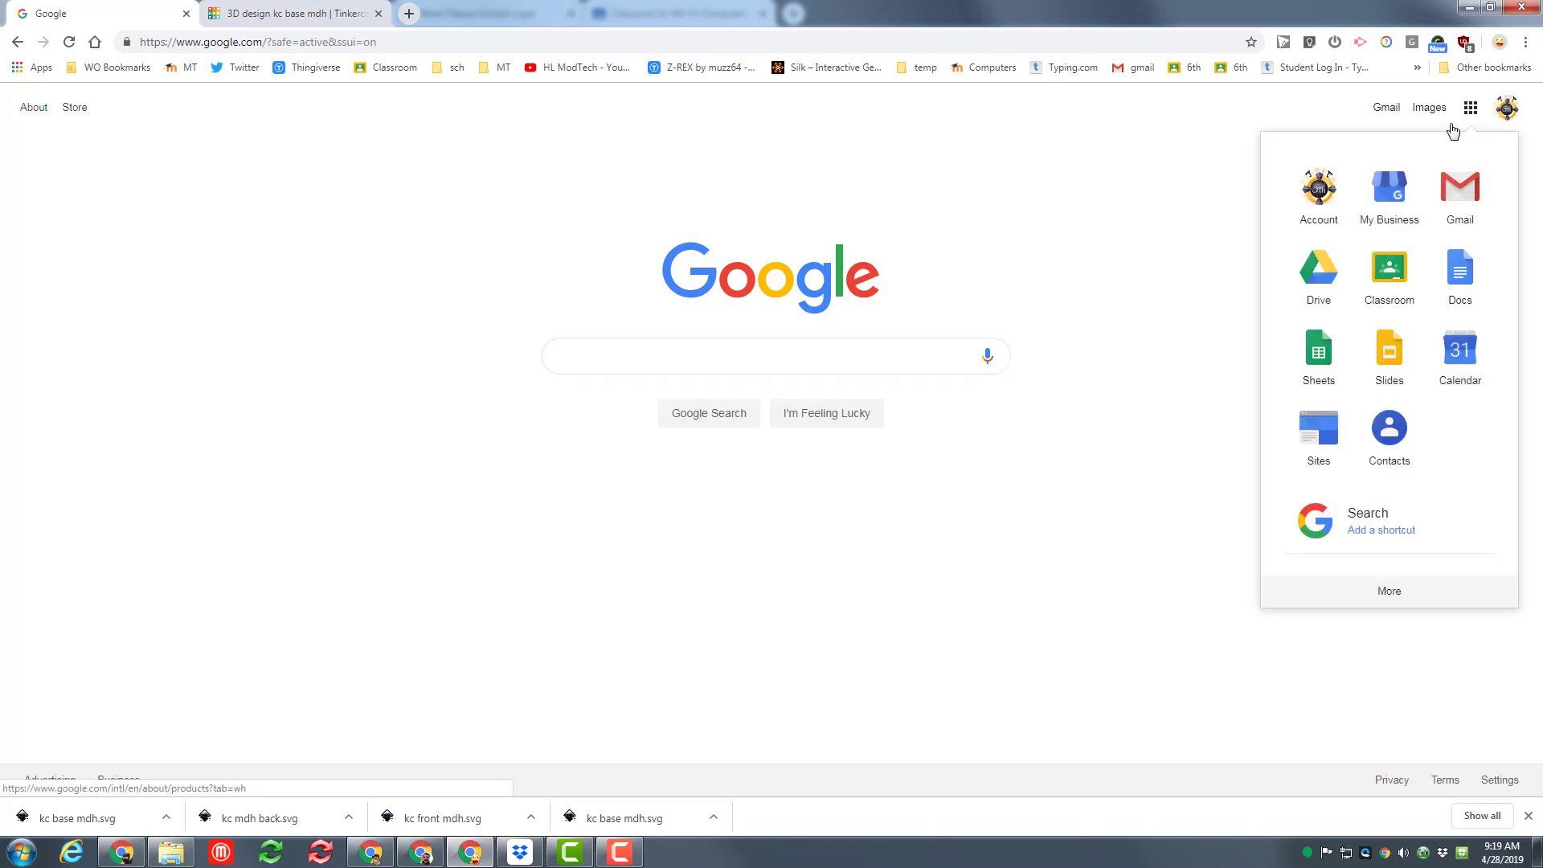
pyautogui.click(1318, 275)
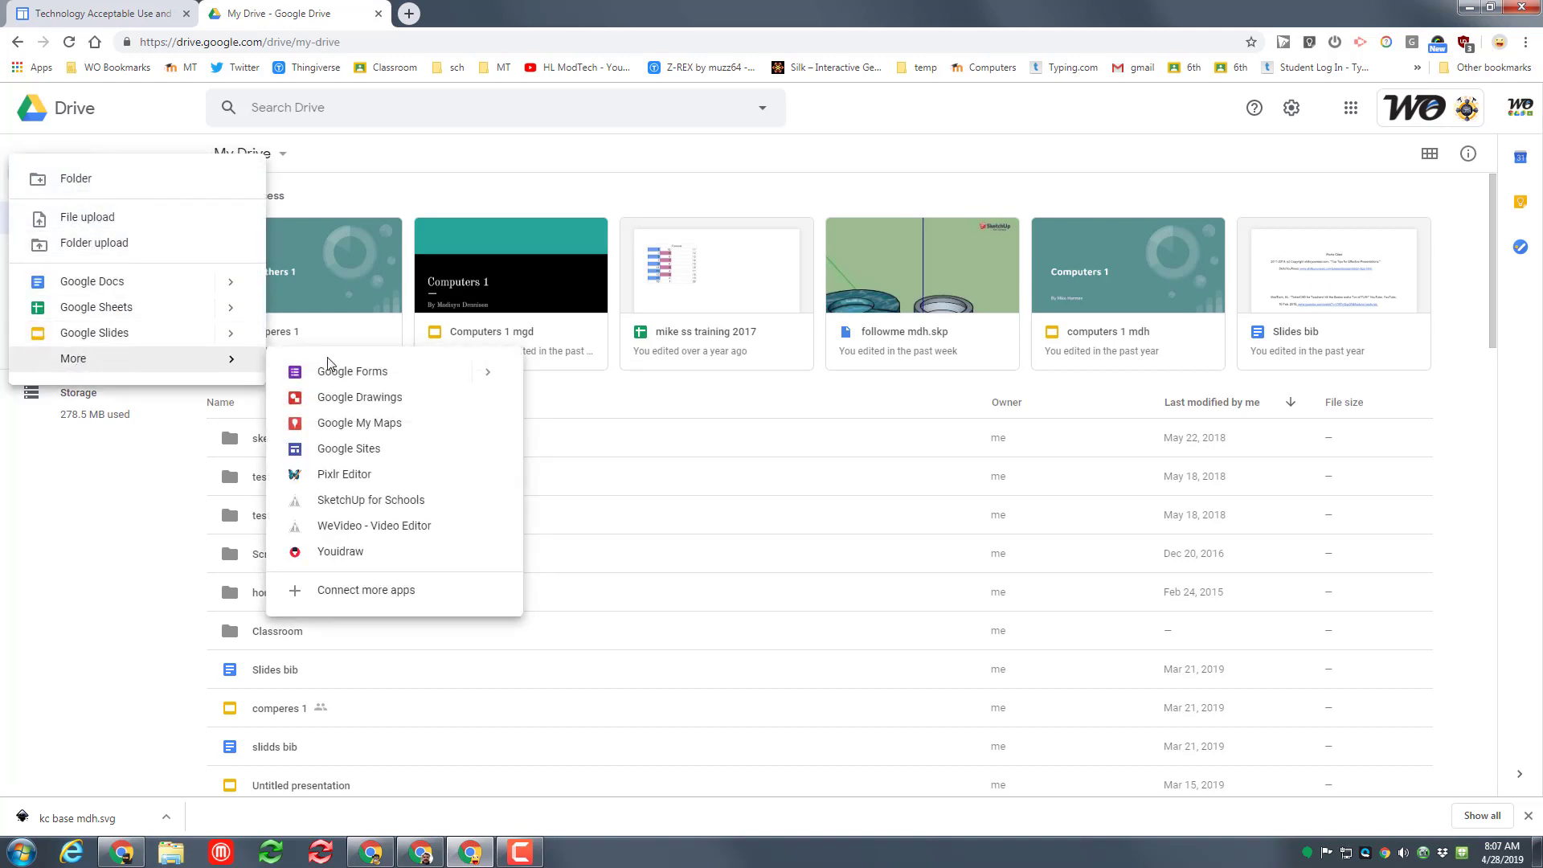
pyautogui.click(359, 396)
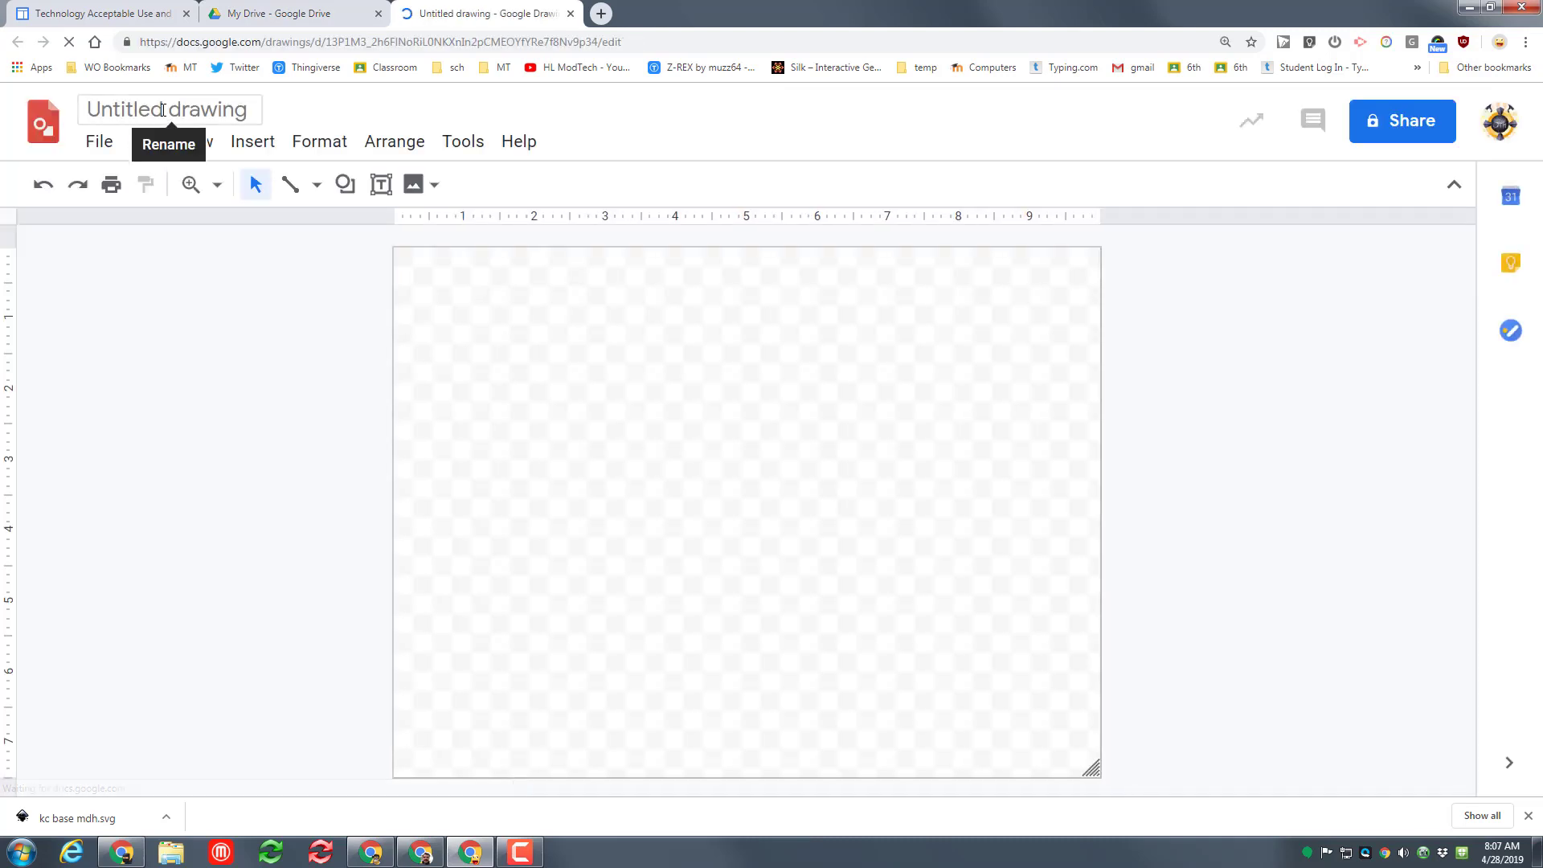
# Rename the untitled drawing to 'kc front mdh'.
pyautogui.click(167, 110)
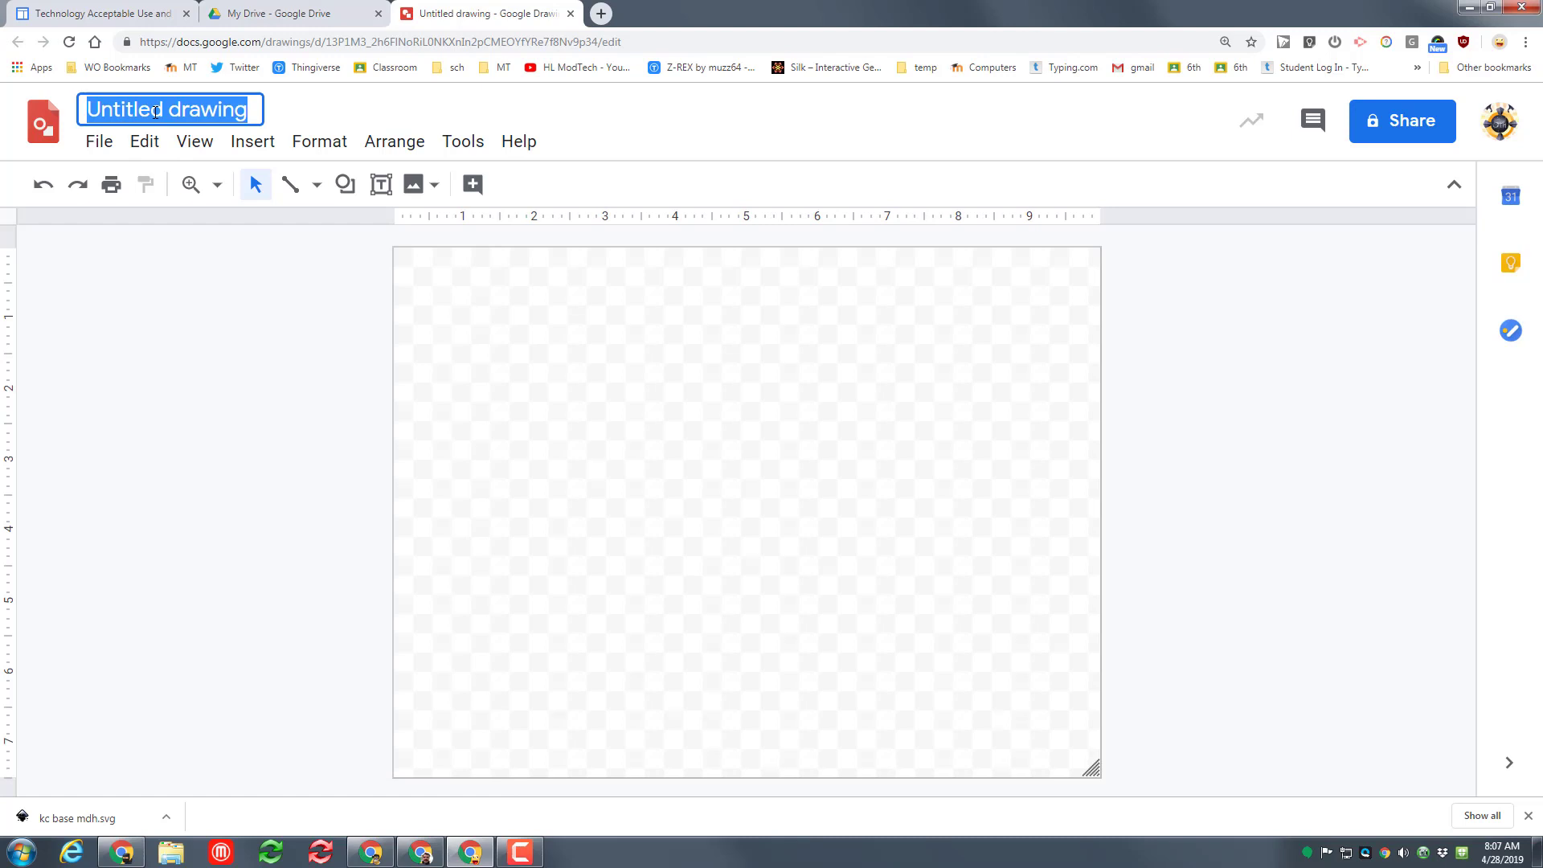
pyautogui.write('kc front')
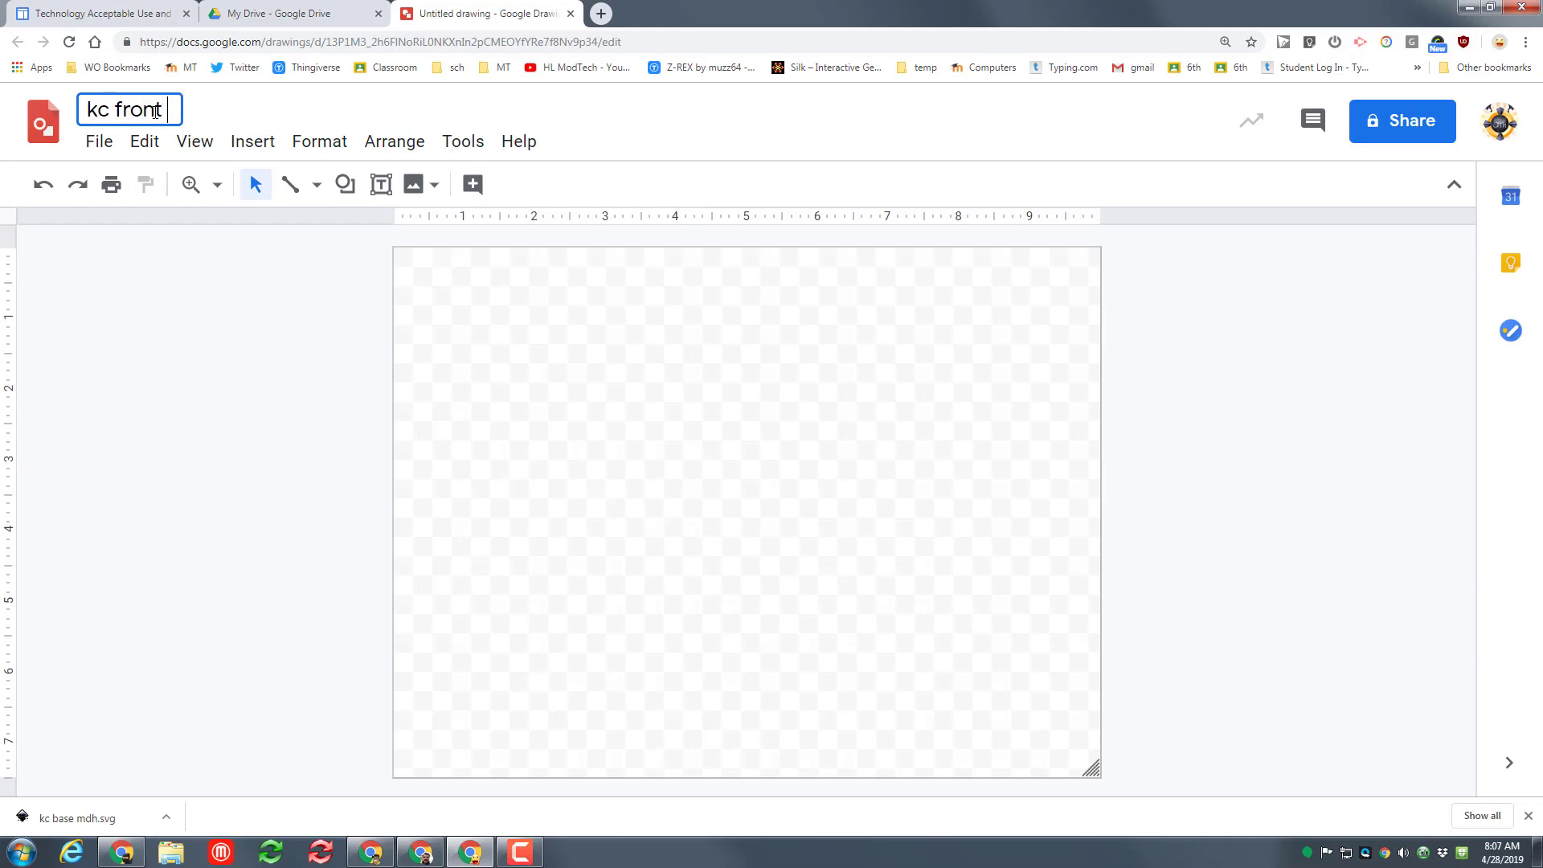
pyautogui.write('mdh')
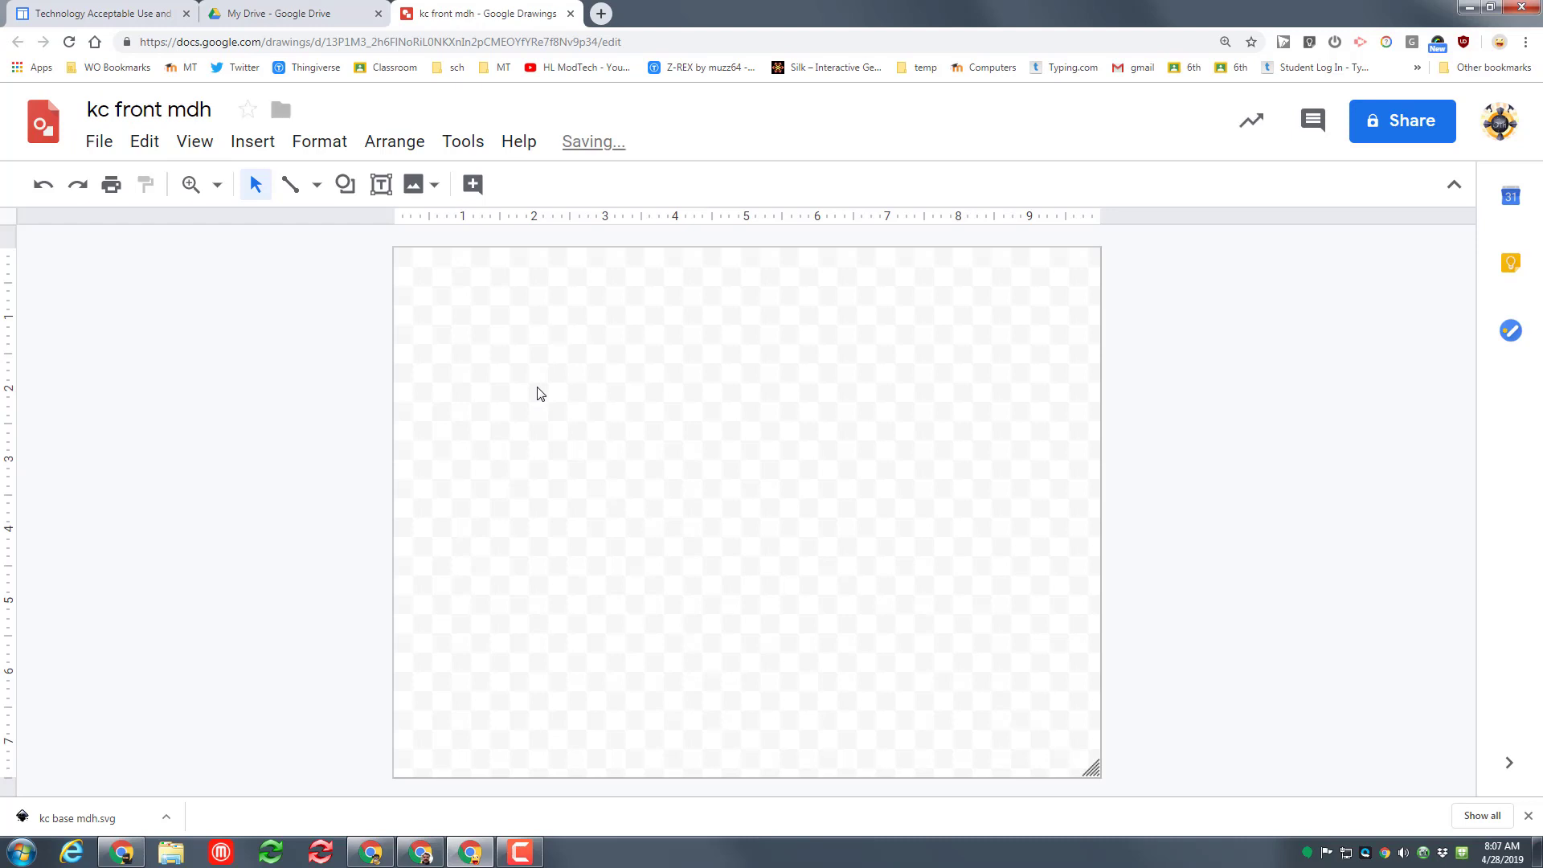
pyautogui.click(251, 141)
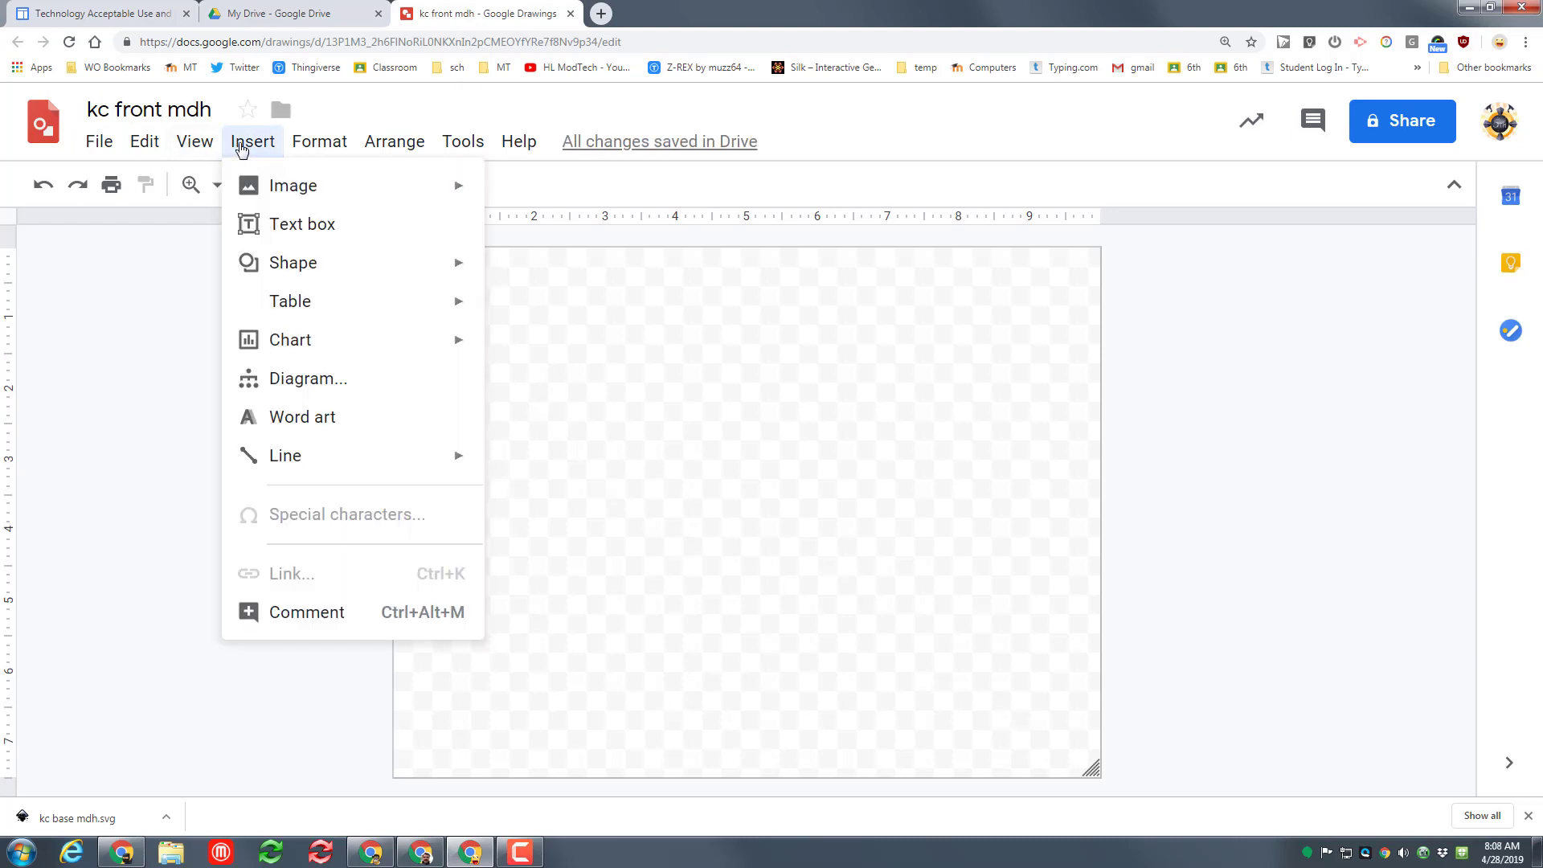
pyautogui.moveTo(302, 416)
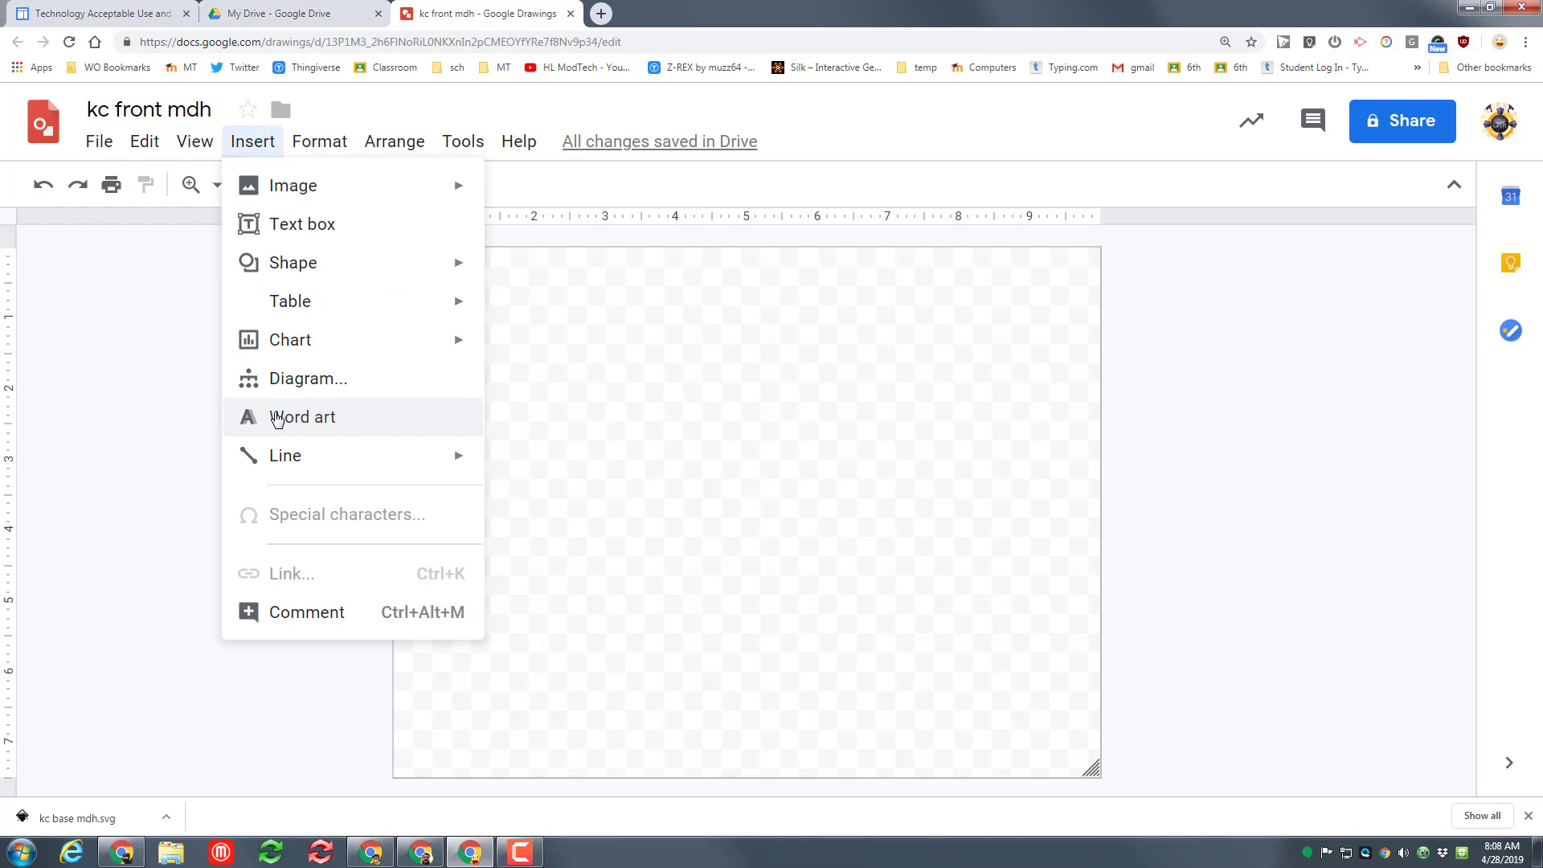
# Insert word art reading 'Go Lions' and drag it to the top of the canvas.
pyautogui.click(303, 417)
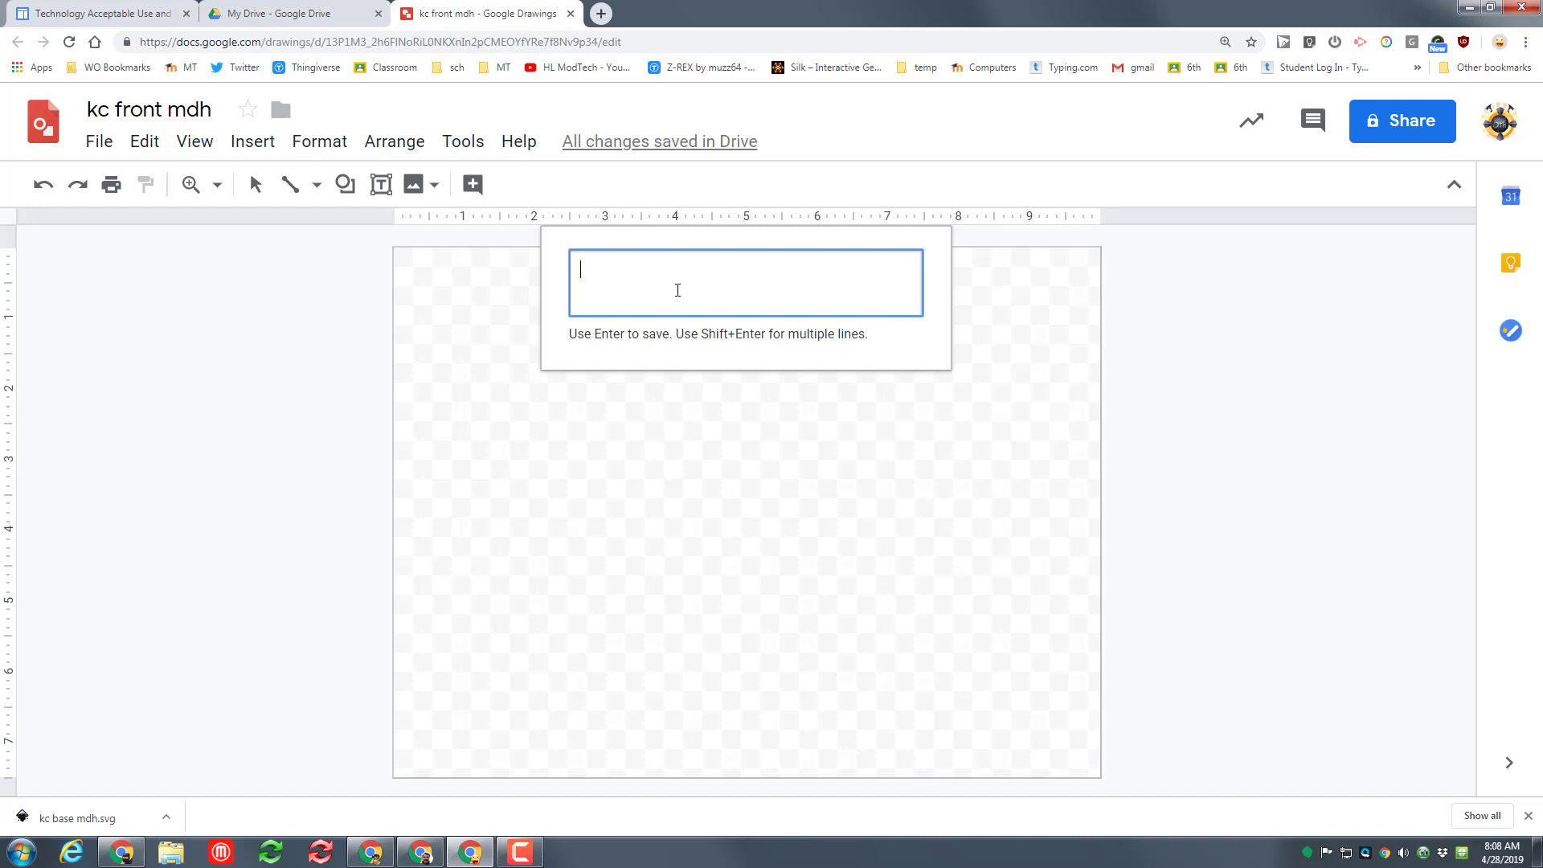
pyautogui.write('G')
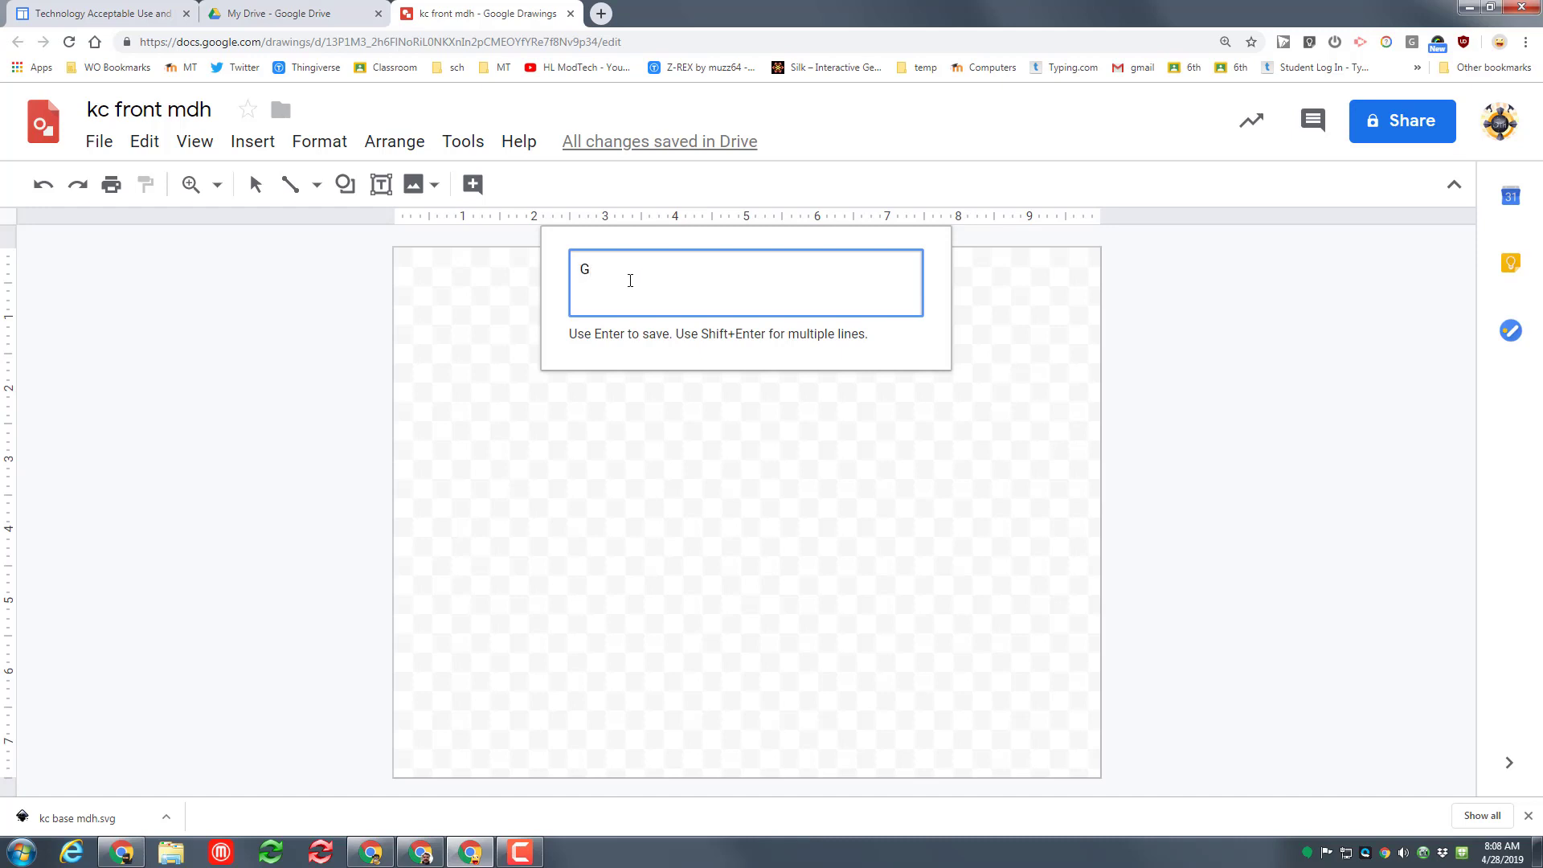
pyautogui.write('o Lions')
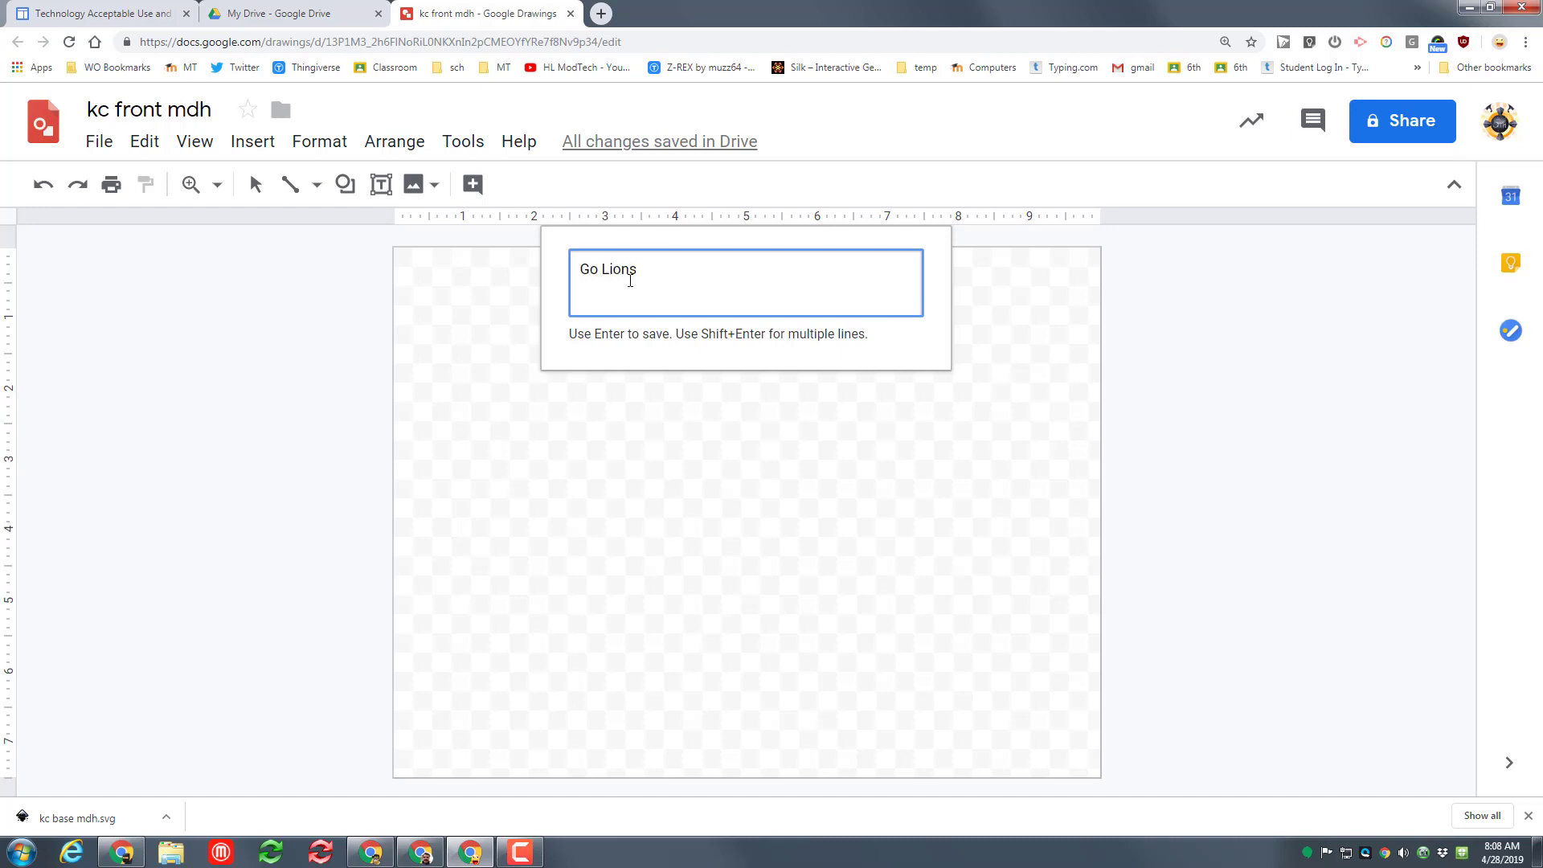
pyautogui.press('enter')
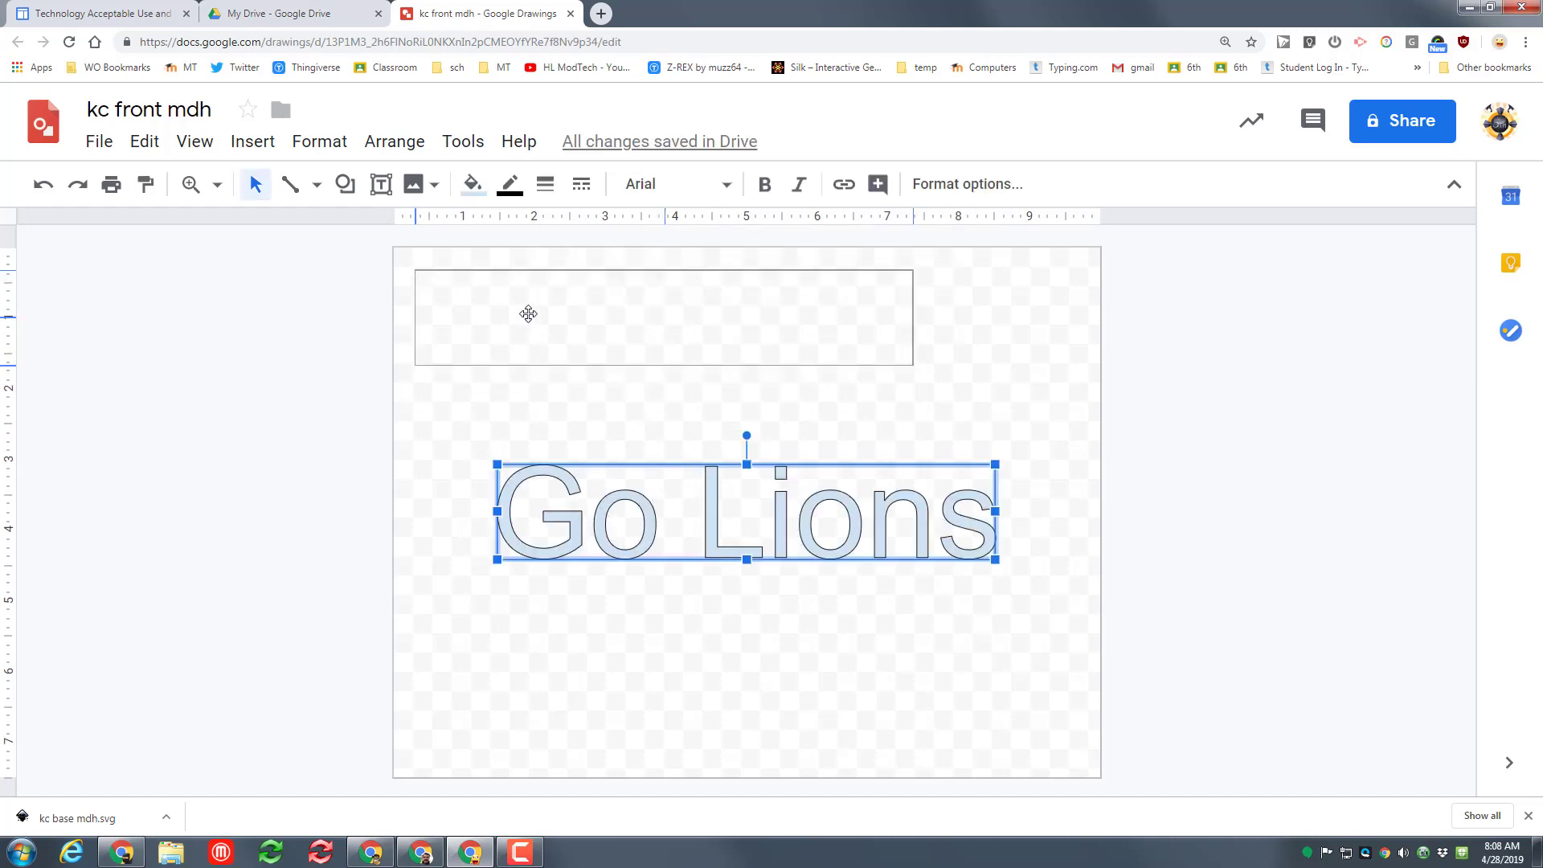
pyautogui.moveTo(745, 516); pyautogui.dragTo(665, 315)
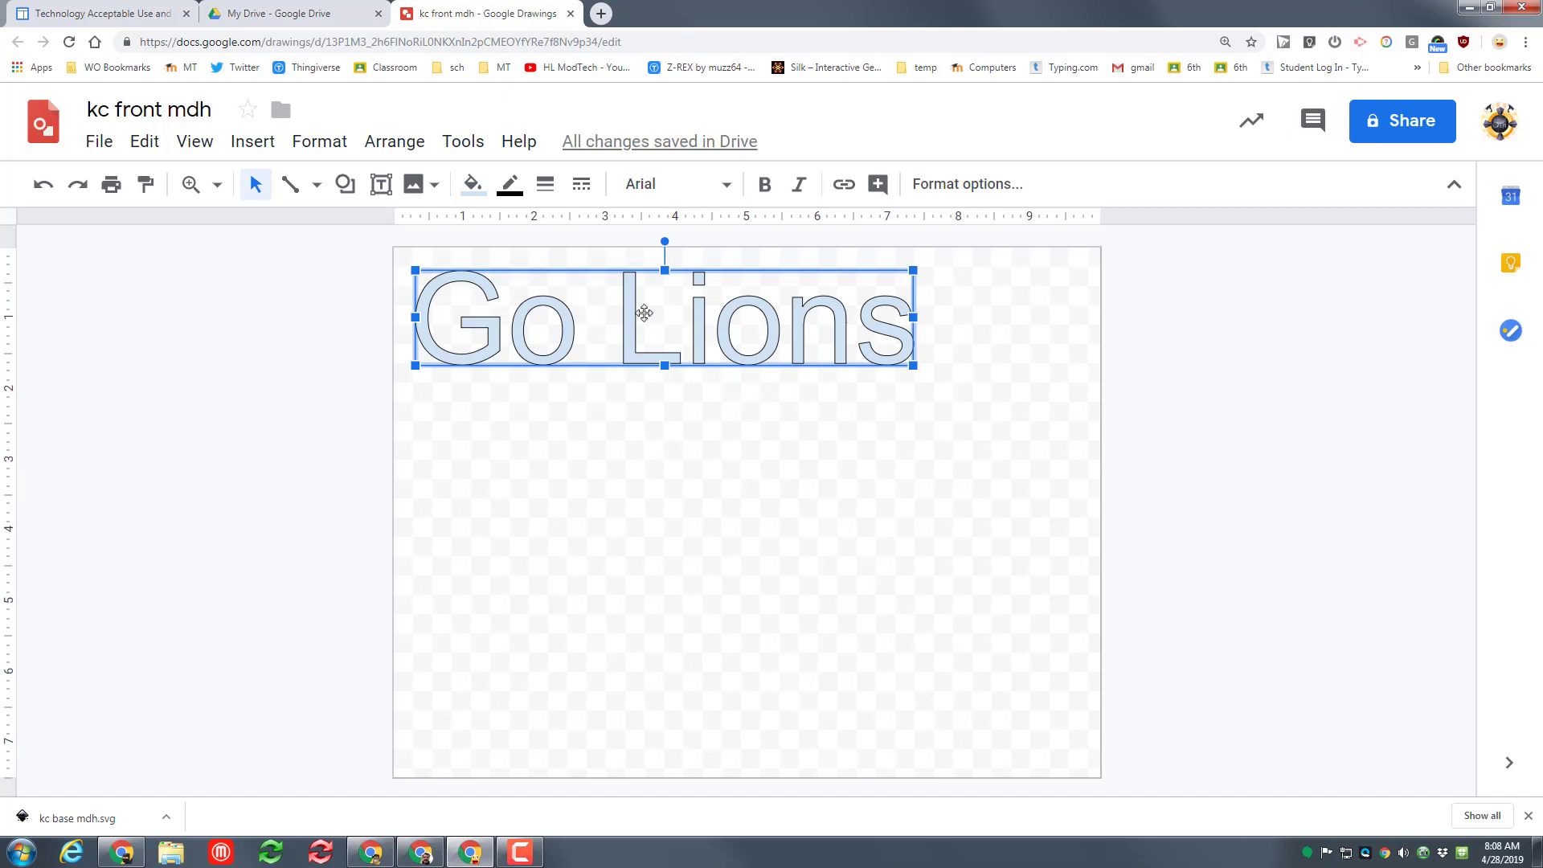
pyautogui.moveTo(614, 312)
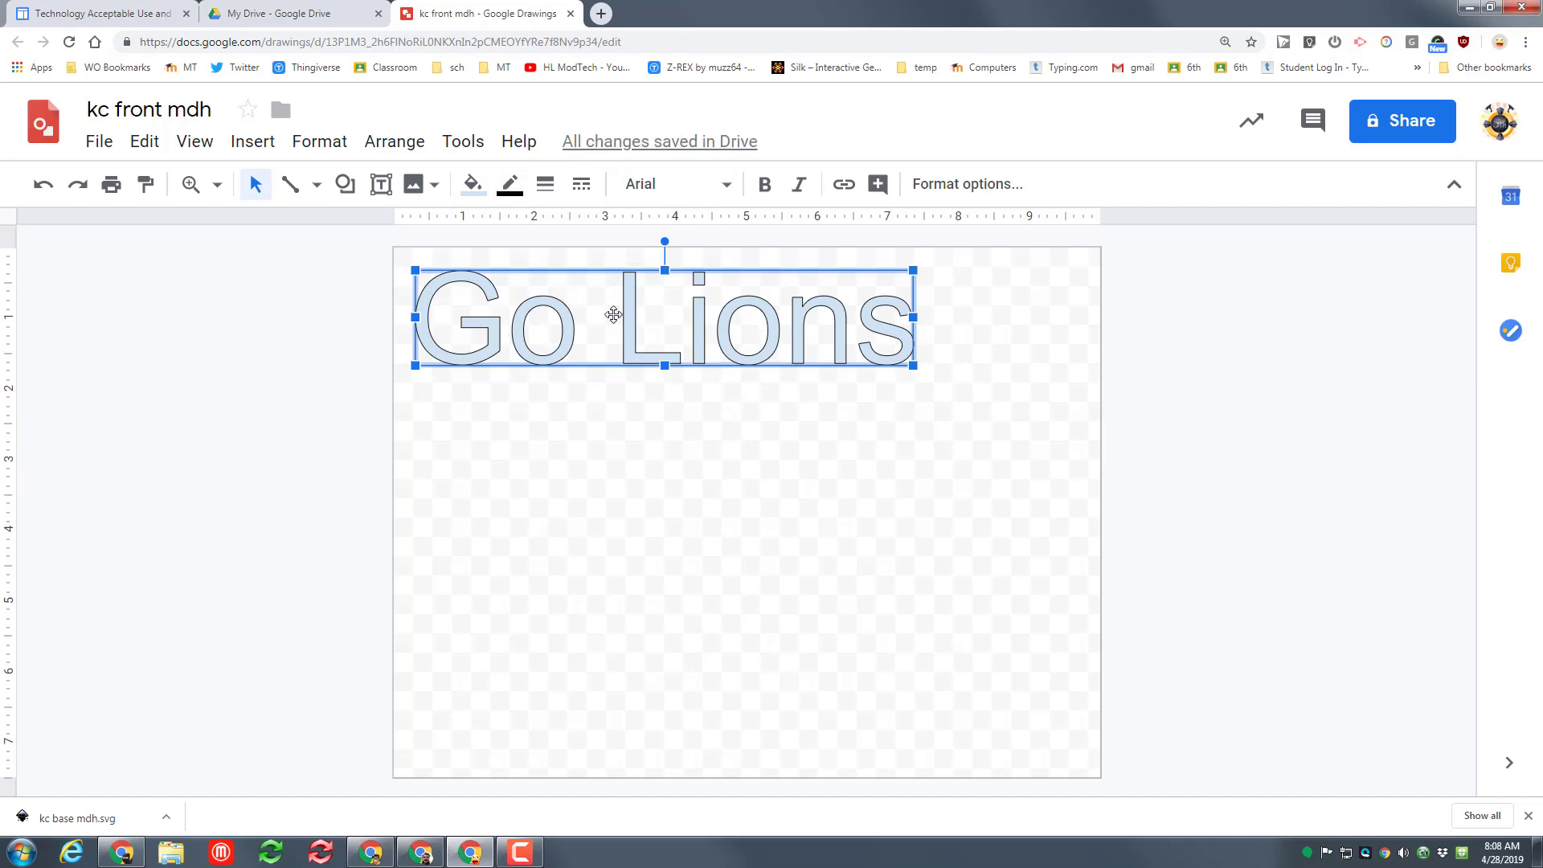
# Add Abril Fatface through More fonts and apply it to the Go Lions word art.
pyautogui.click(674, 185)
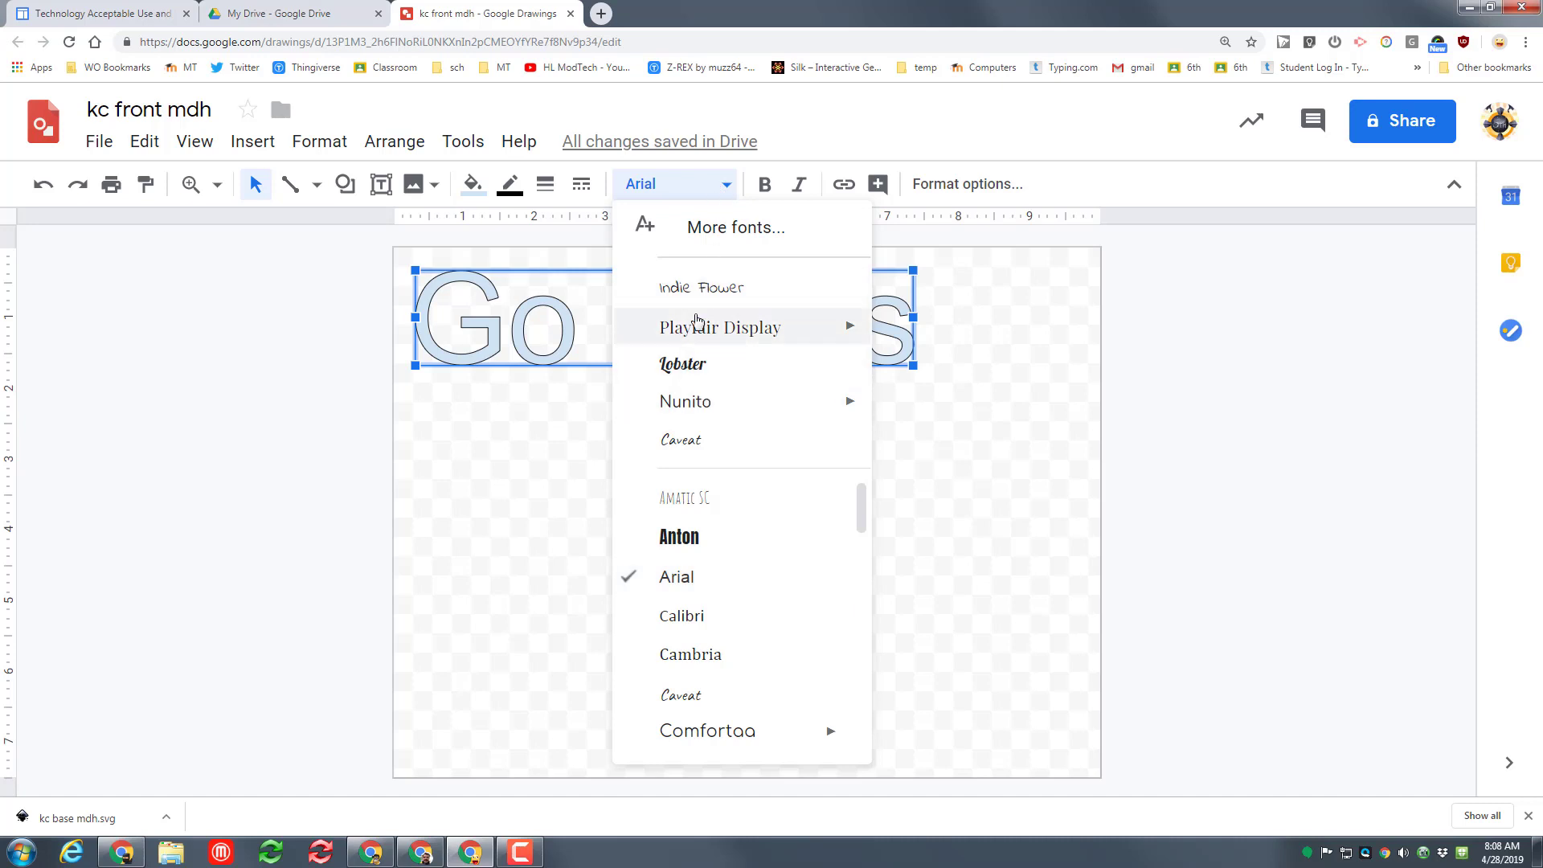
pyautogui.scroll(-3)
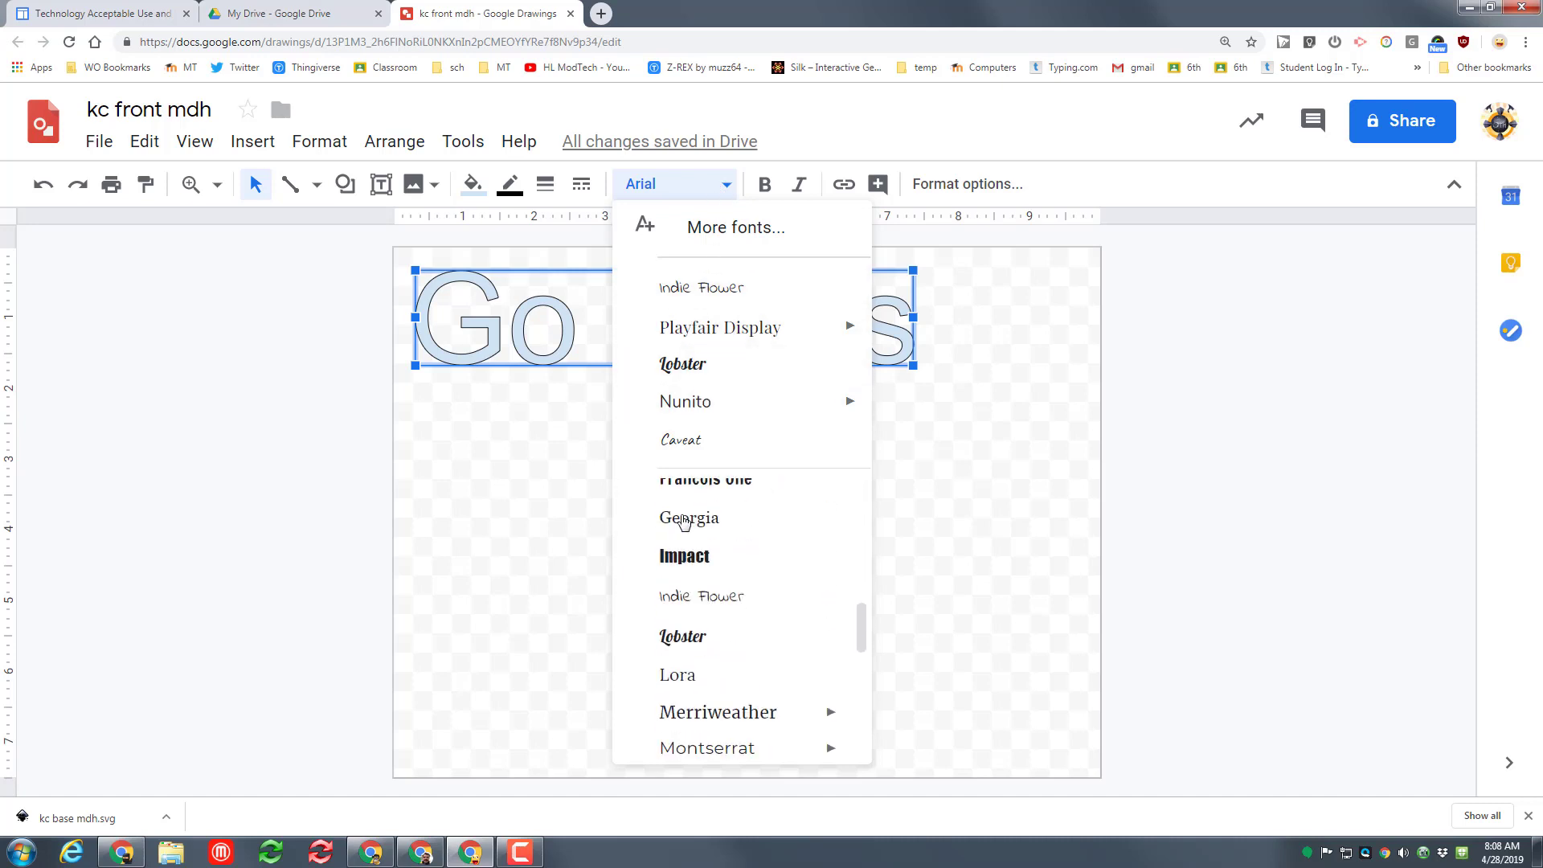
pyautogui.scroll(-3)
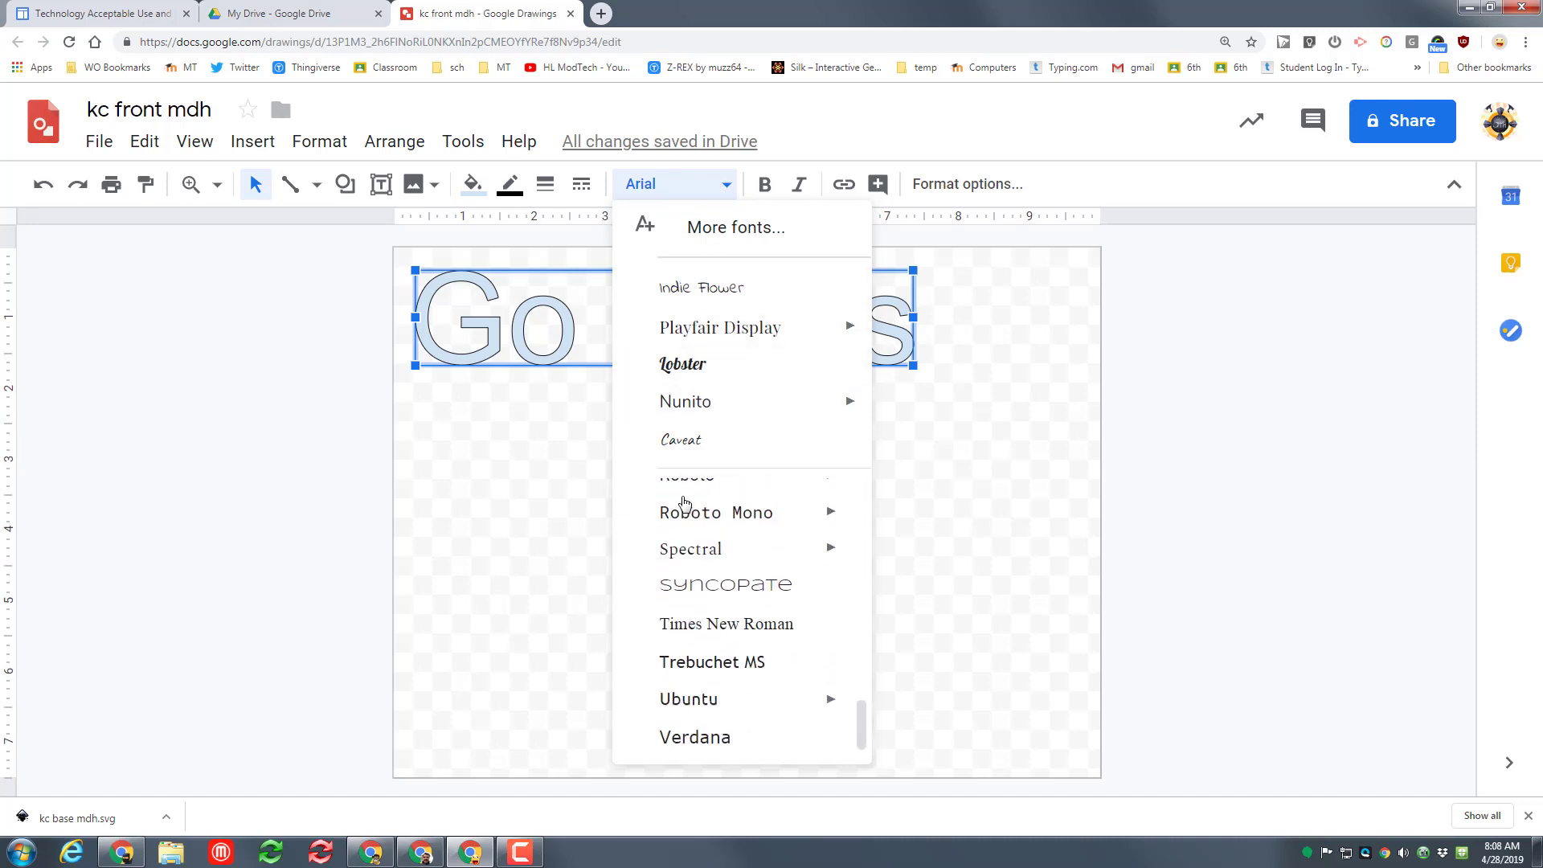
pyautogui.click(734, 227)
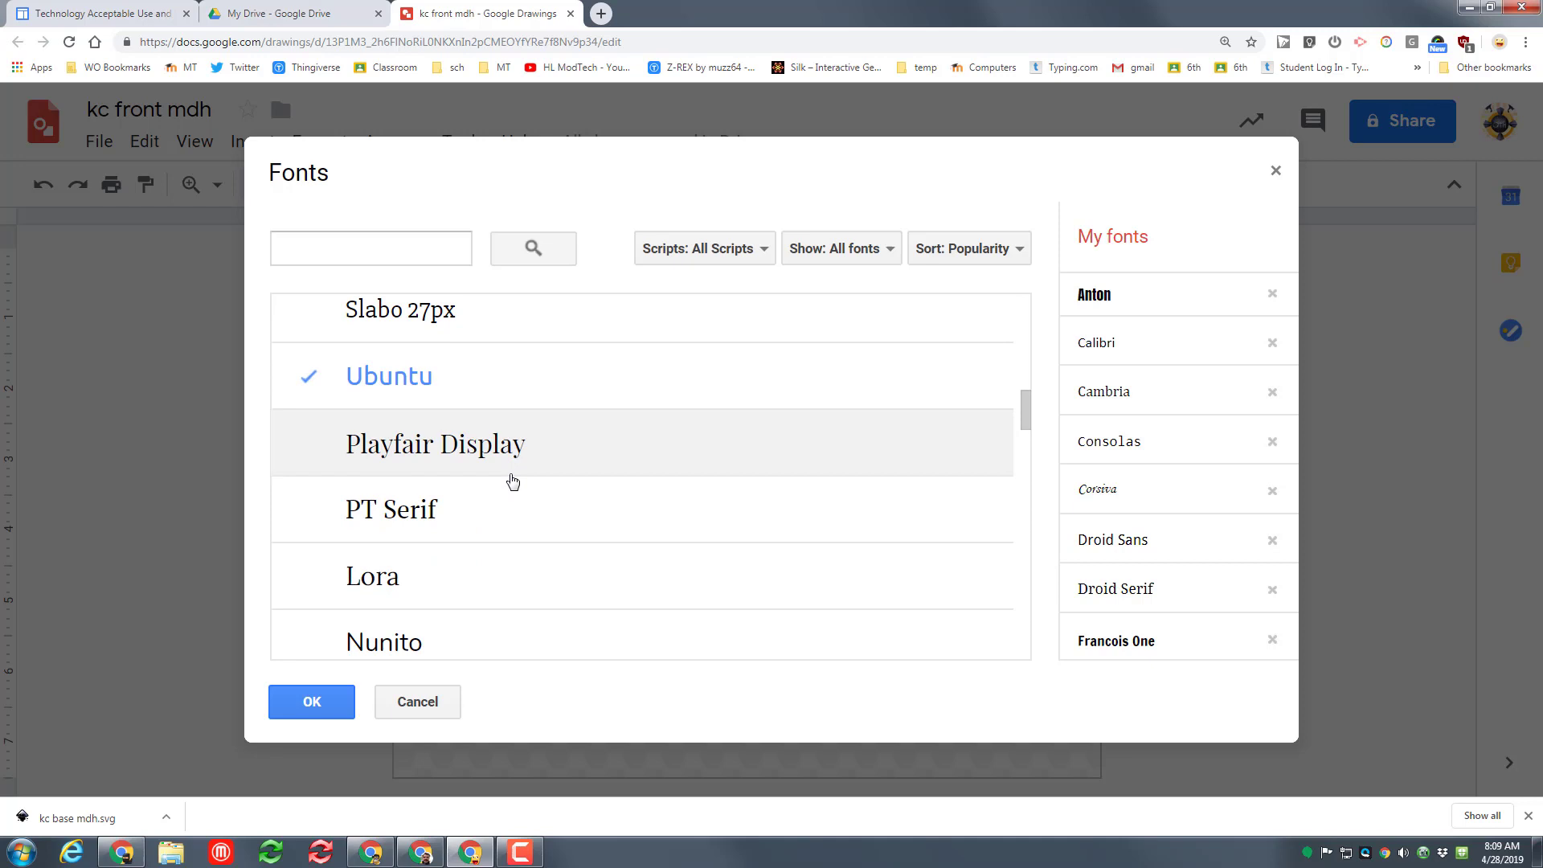
pyautogui.scroll(-3)
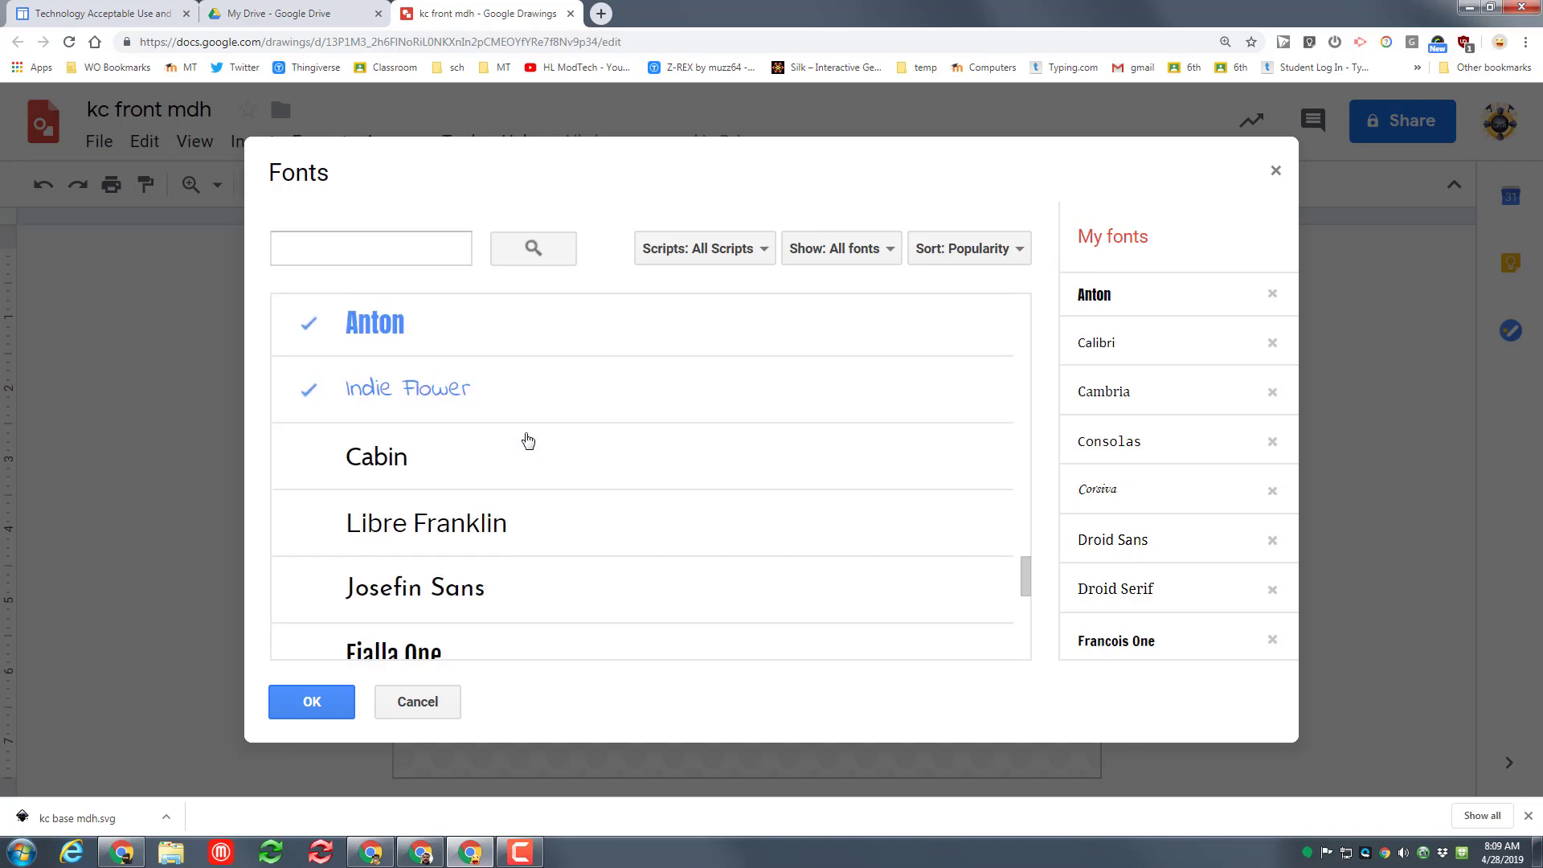
pyautogui.scroll(-3)
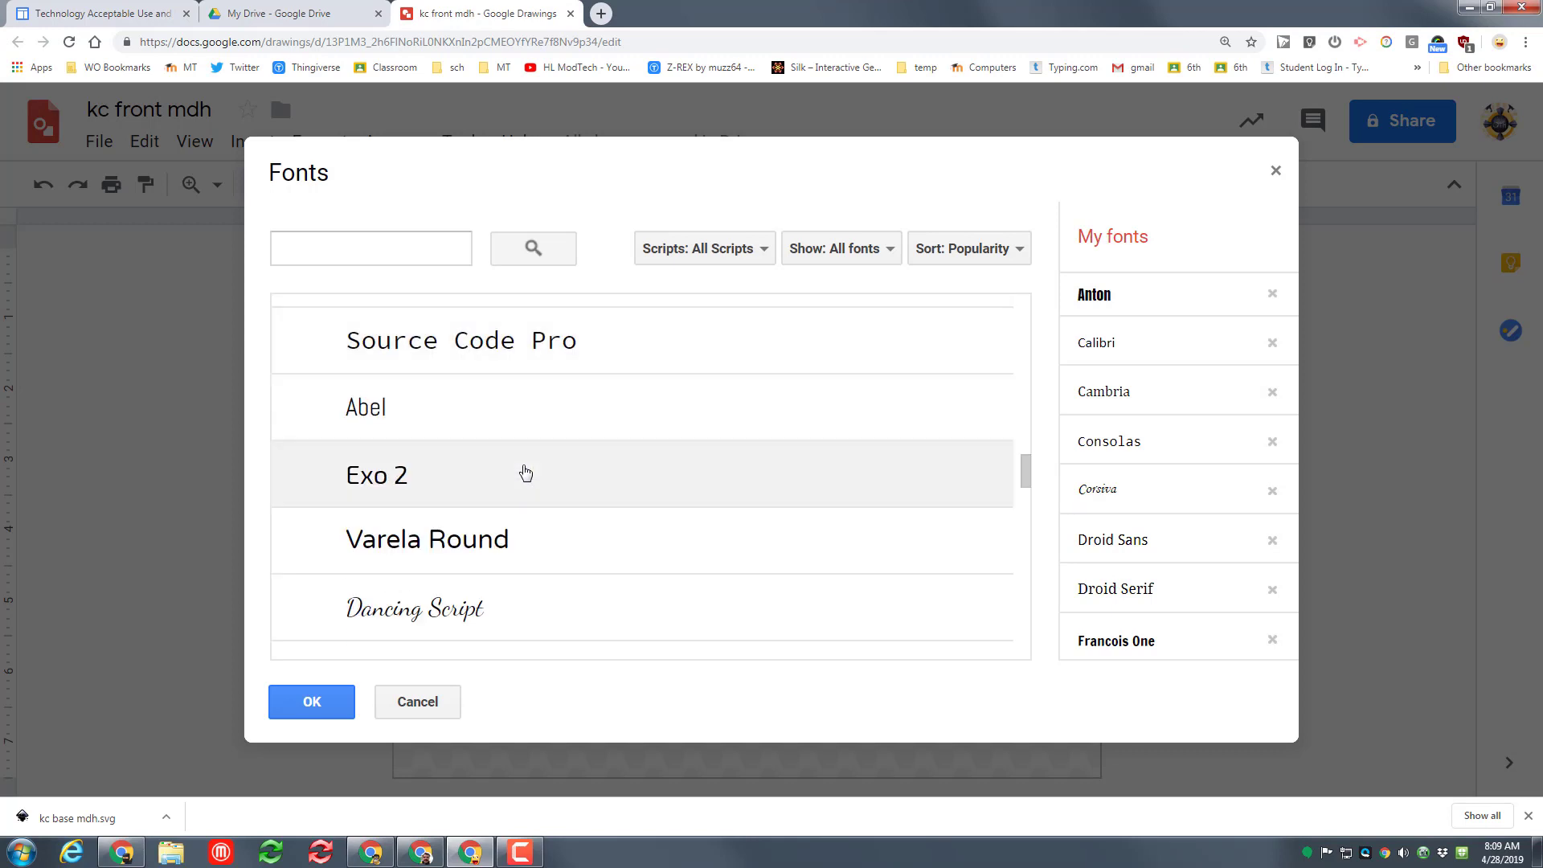
pyautogui.scroll(-3)
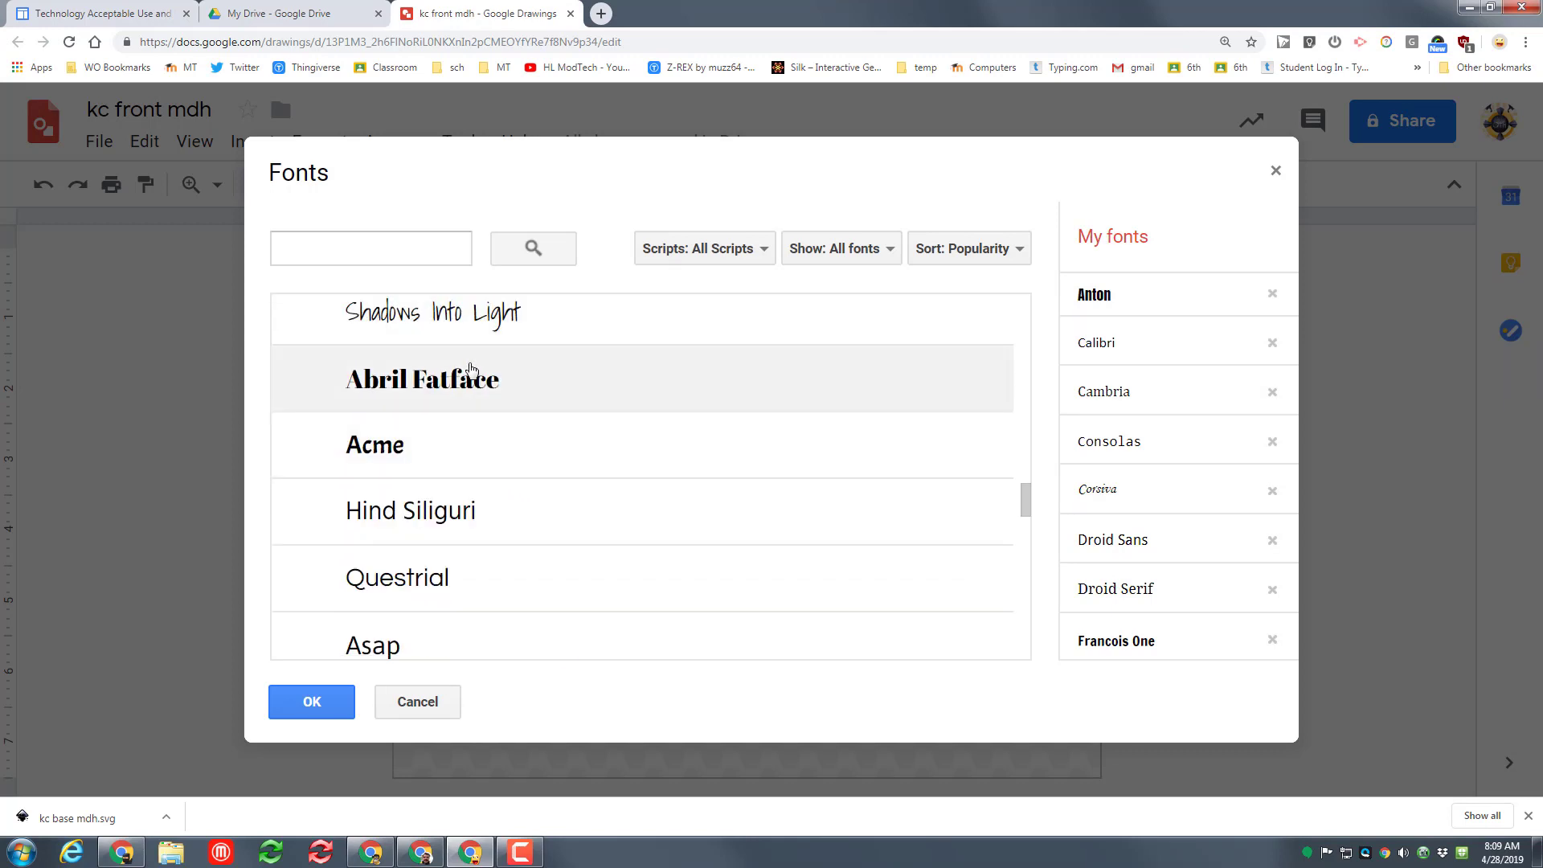
pyautogui.click(422, 379)
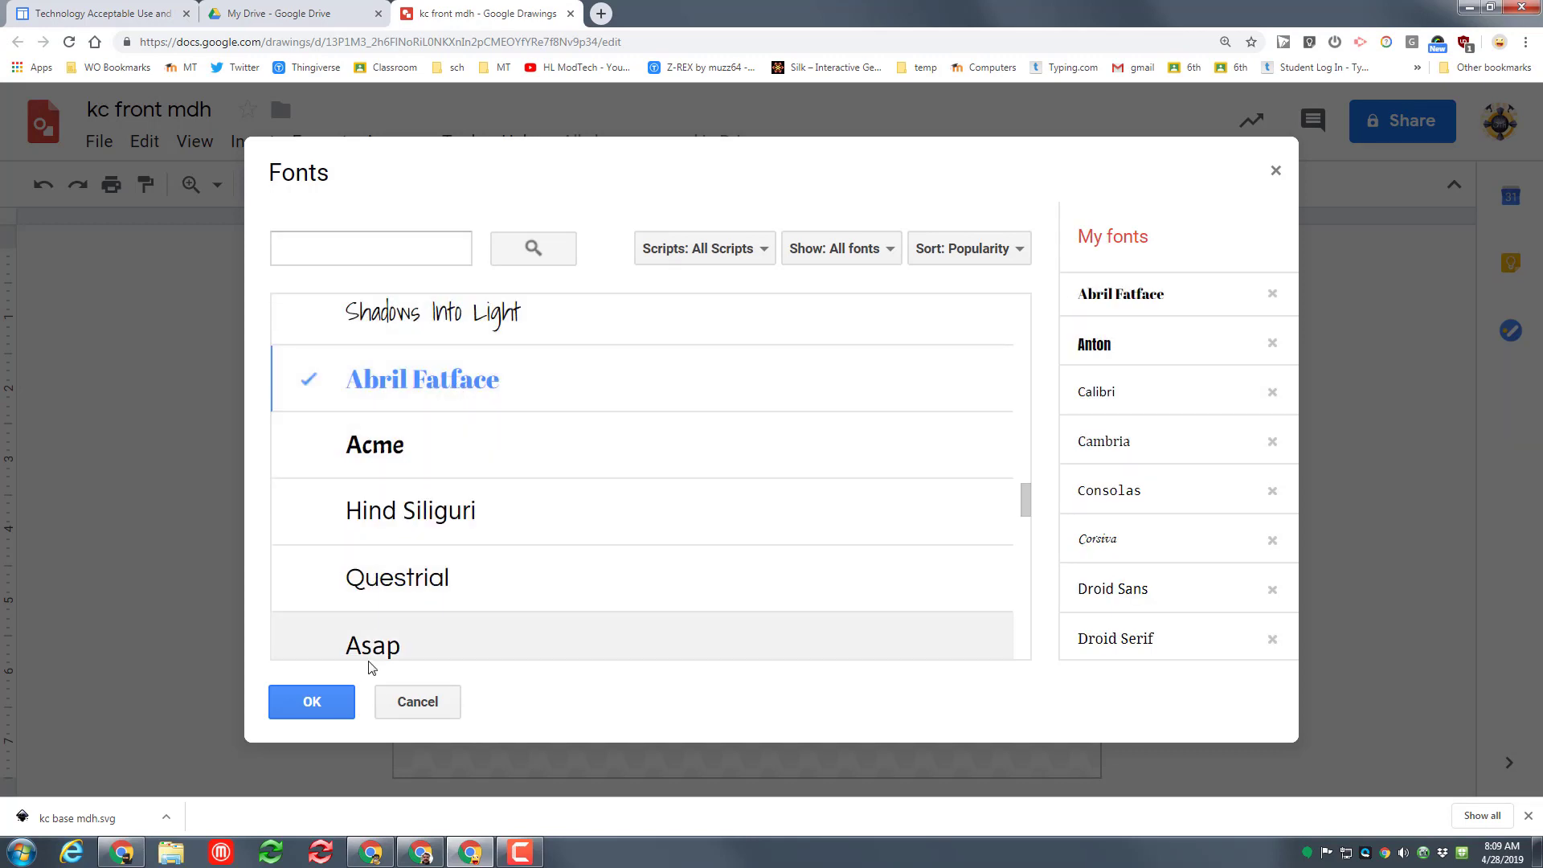
pyautogui.click(311, 702)
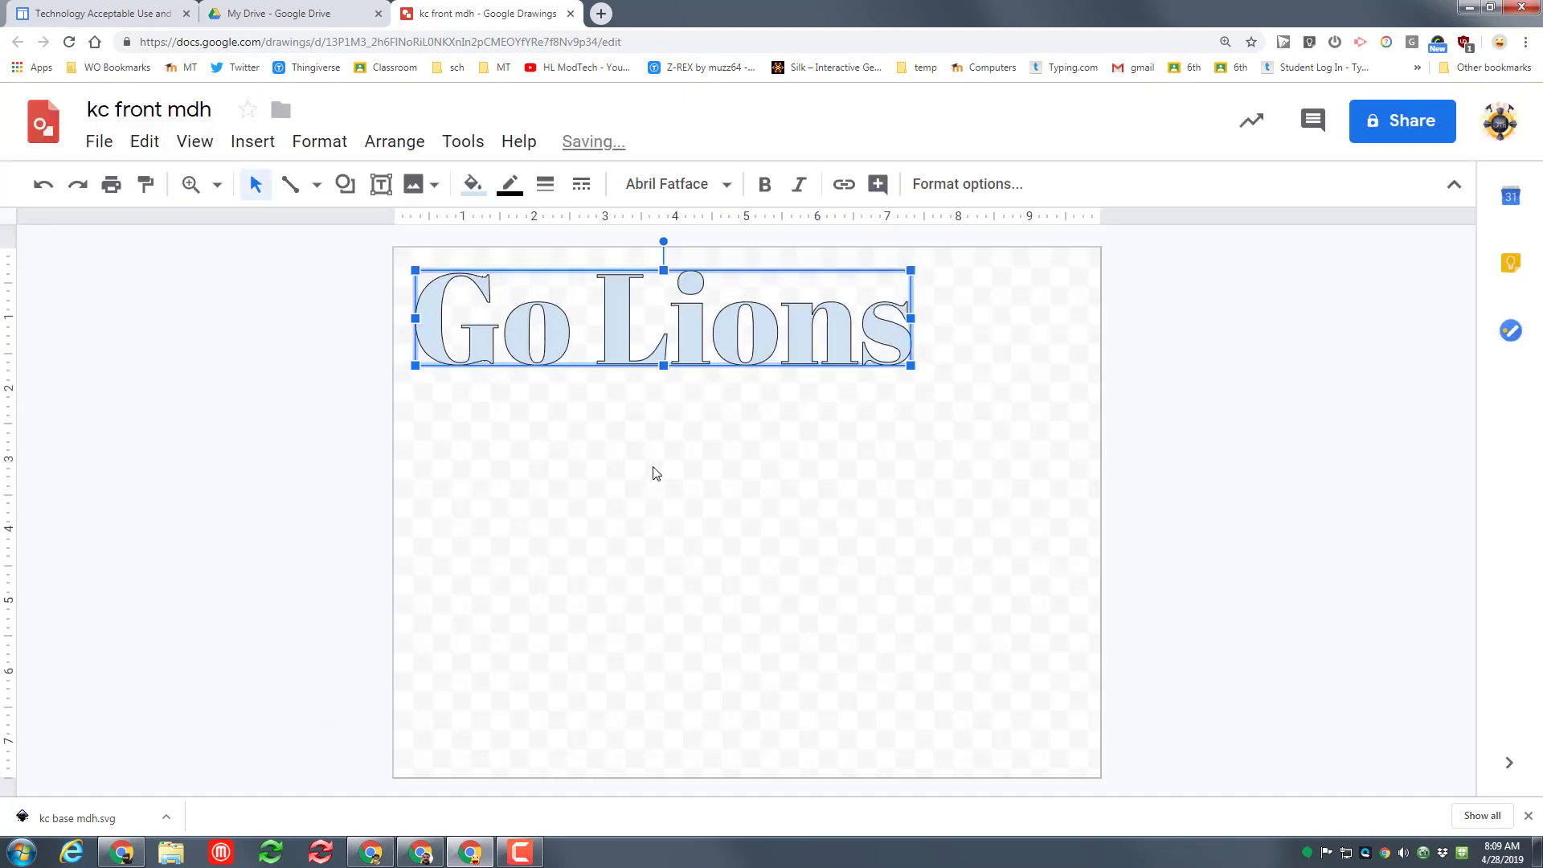
pyautogui.moveTo(742, 366)
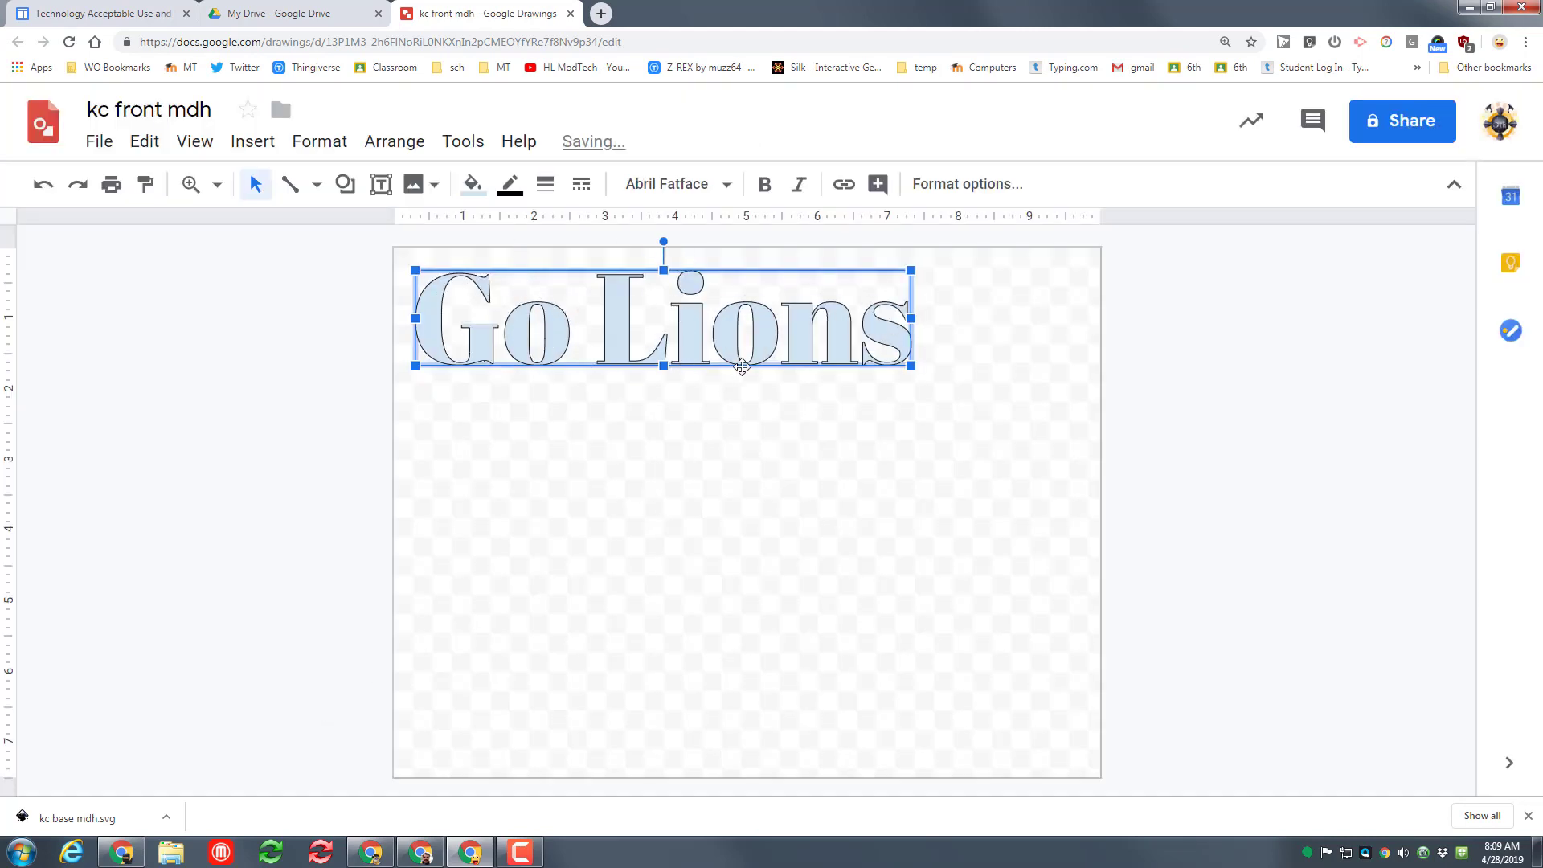
pyautogui.moveTo(636, 393)
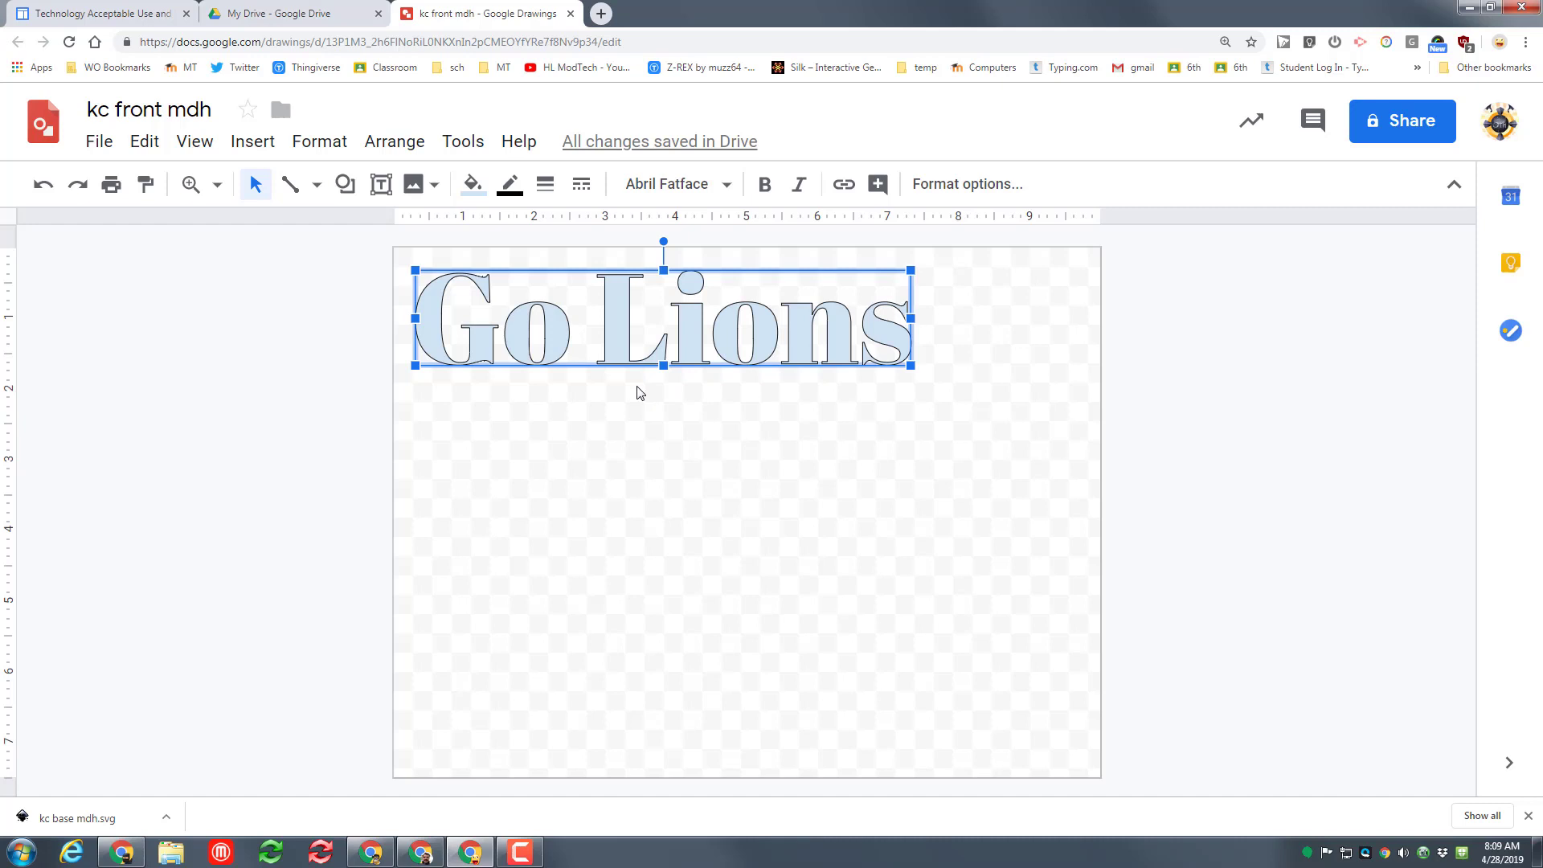
# Download the Go Lions drawing as a Scalable Vector Graphics file, saving kc front mdh.svg.
pyautogui.click(98, 140)
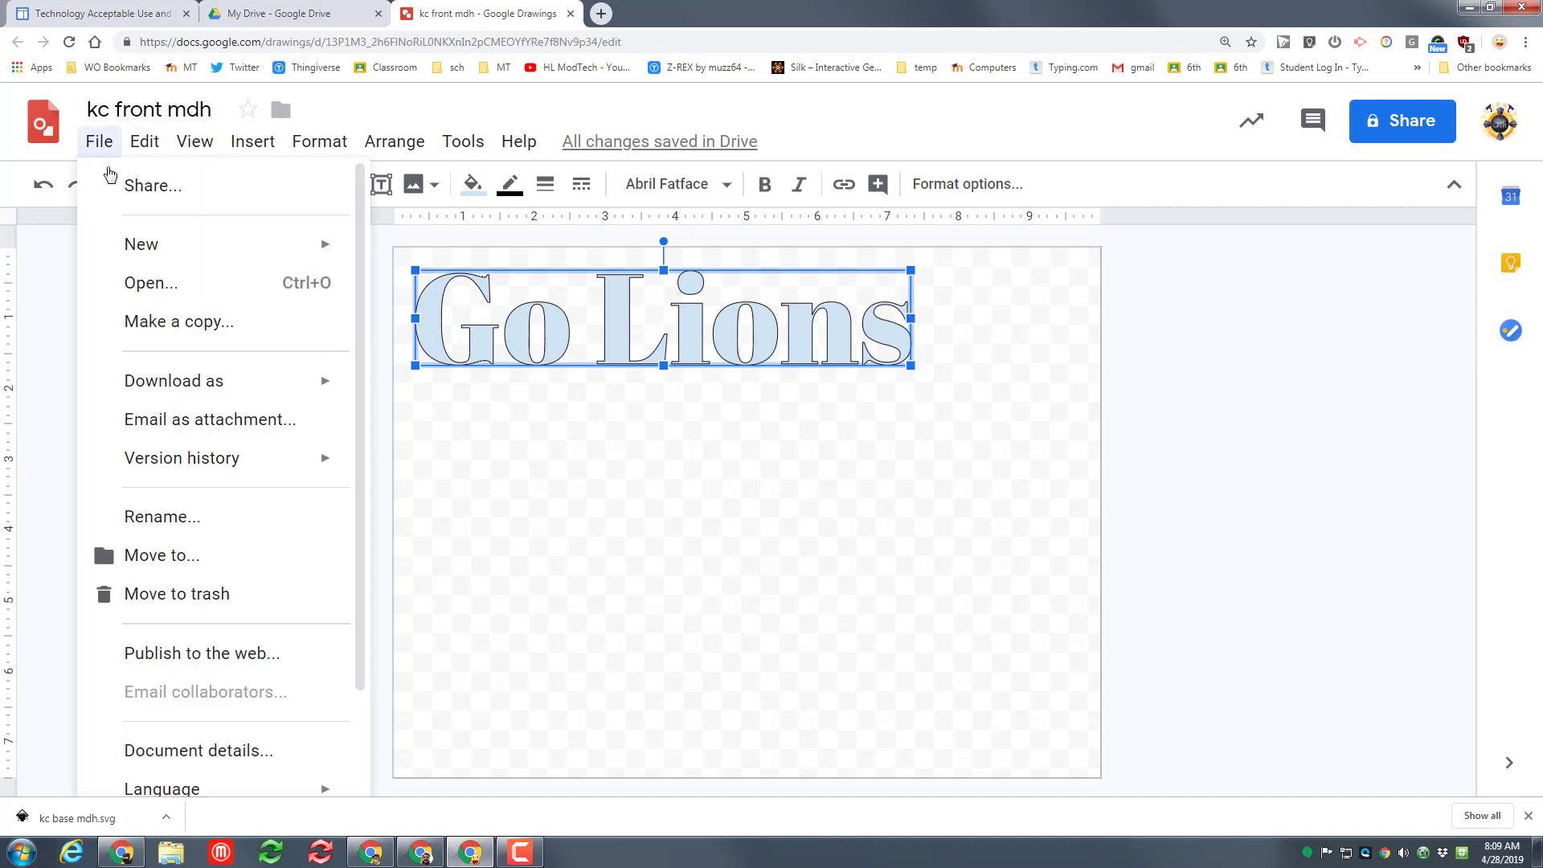
pyautogui.click(174, 381)
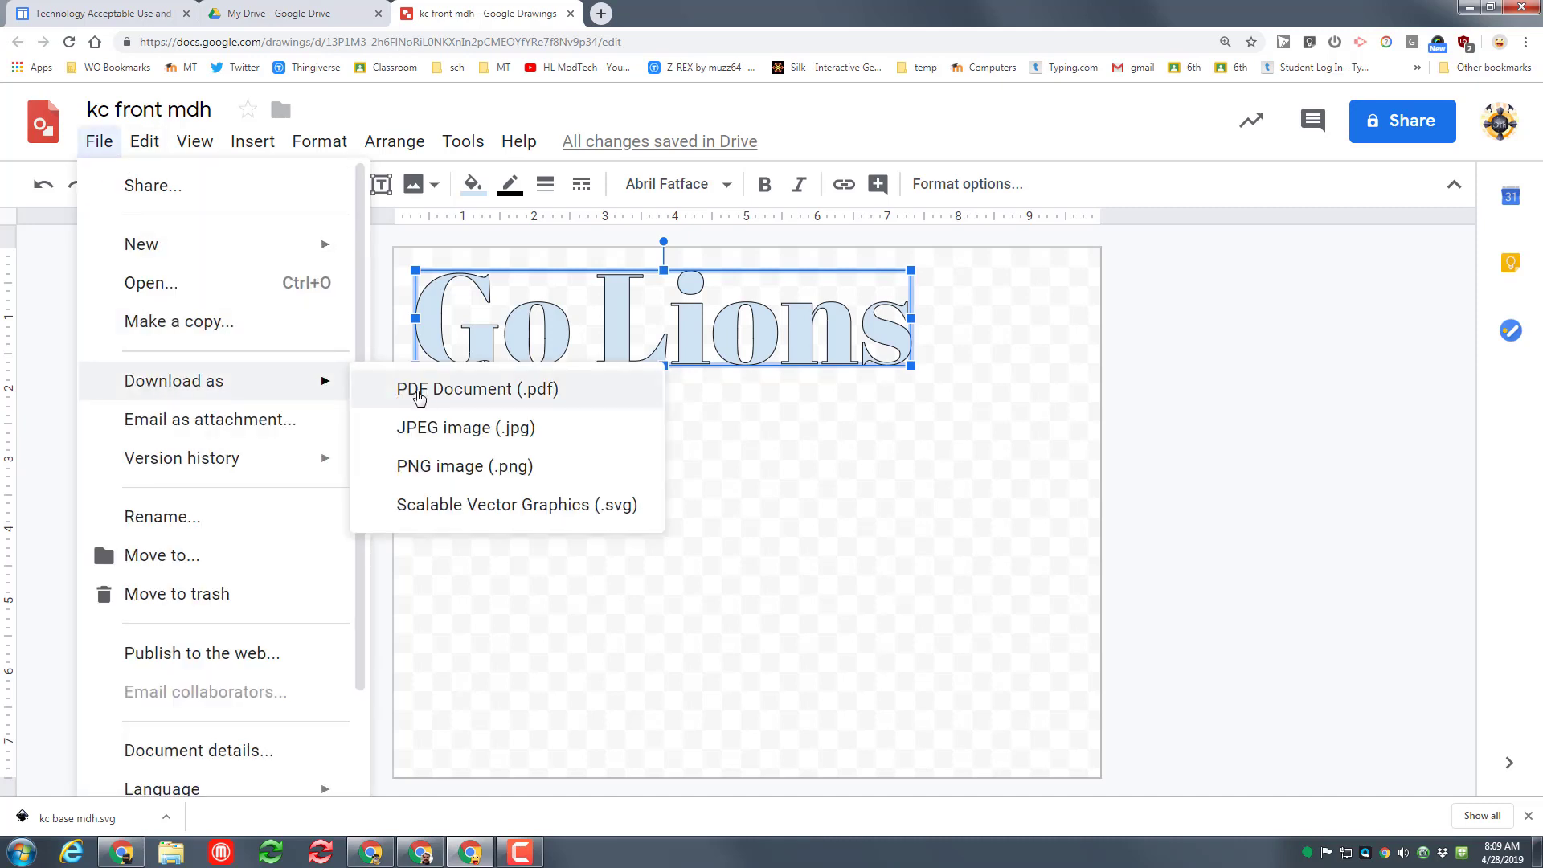
pyautogui.moveTo(448, 512)
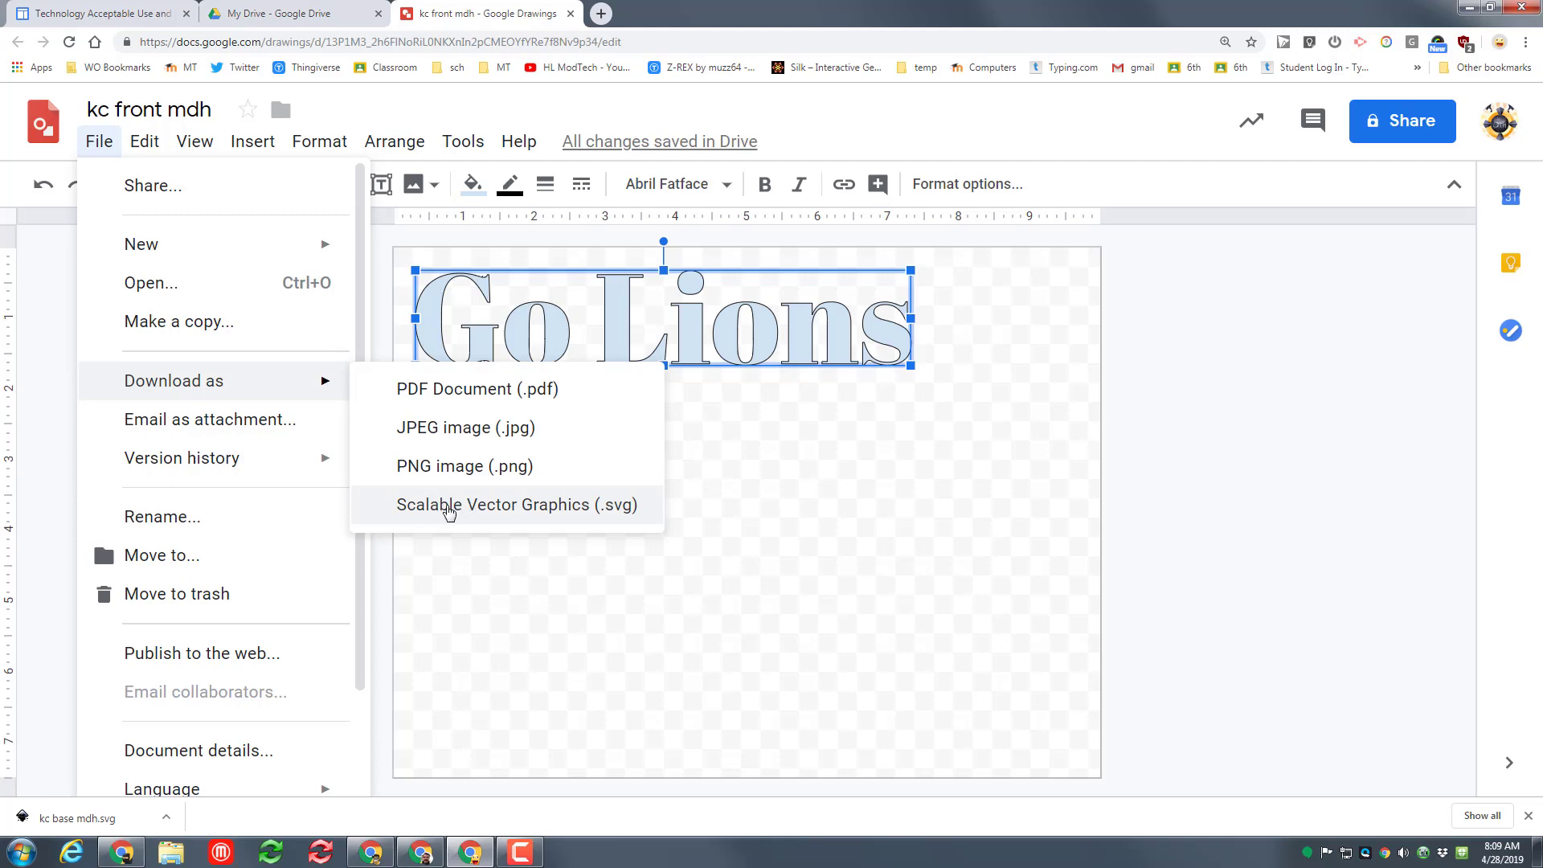
pyautogui.moveTo(492, 513)
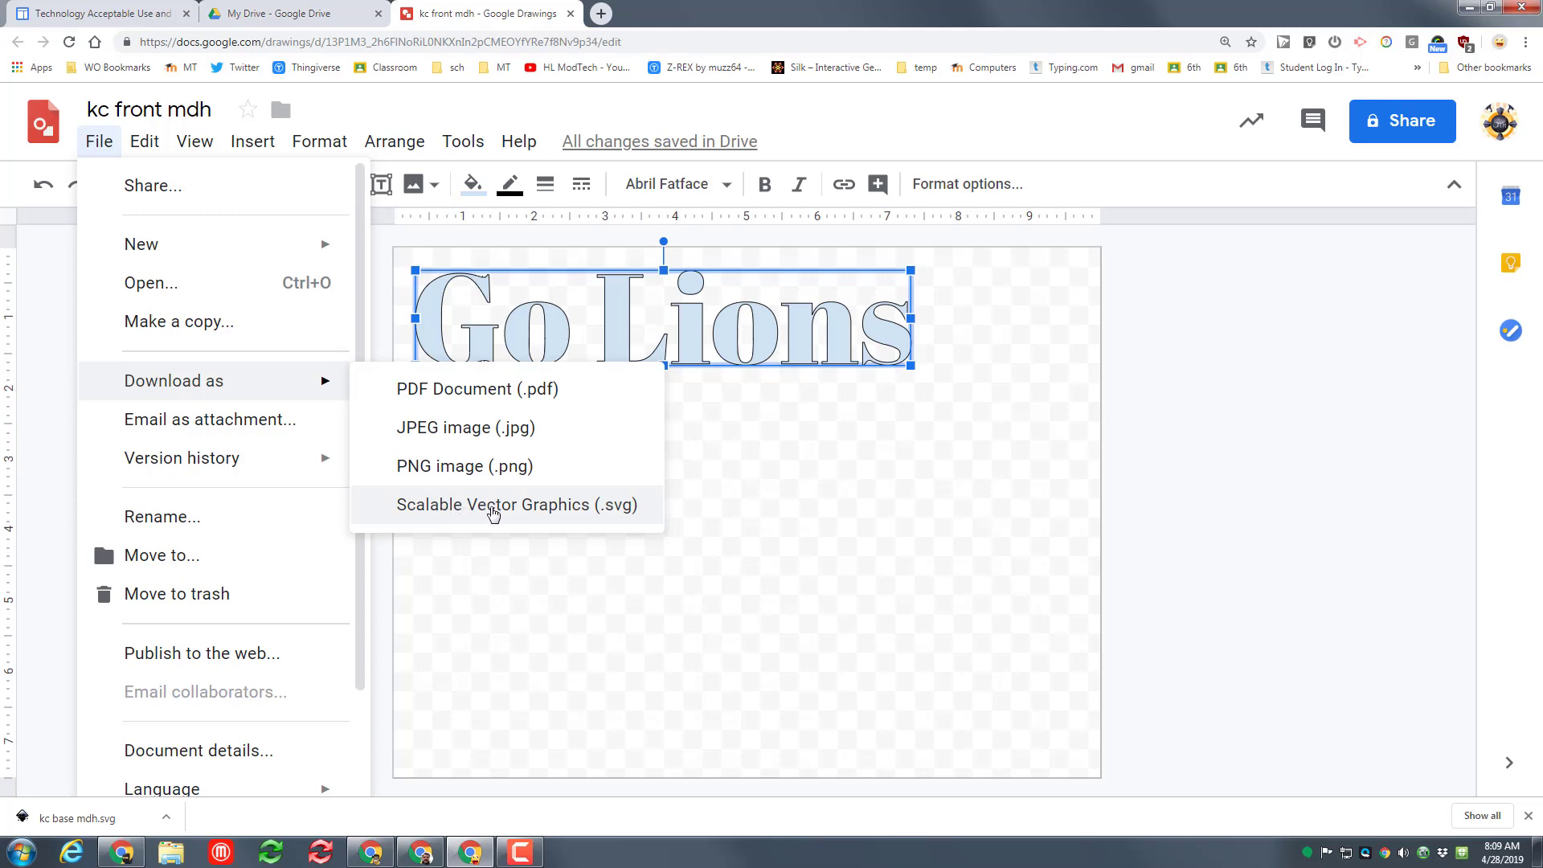
pyautogui.click(496, 505)
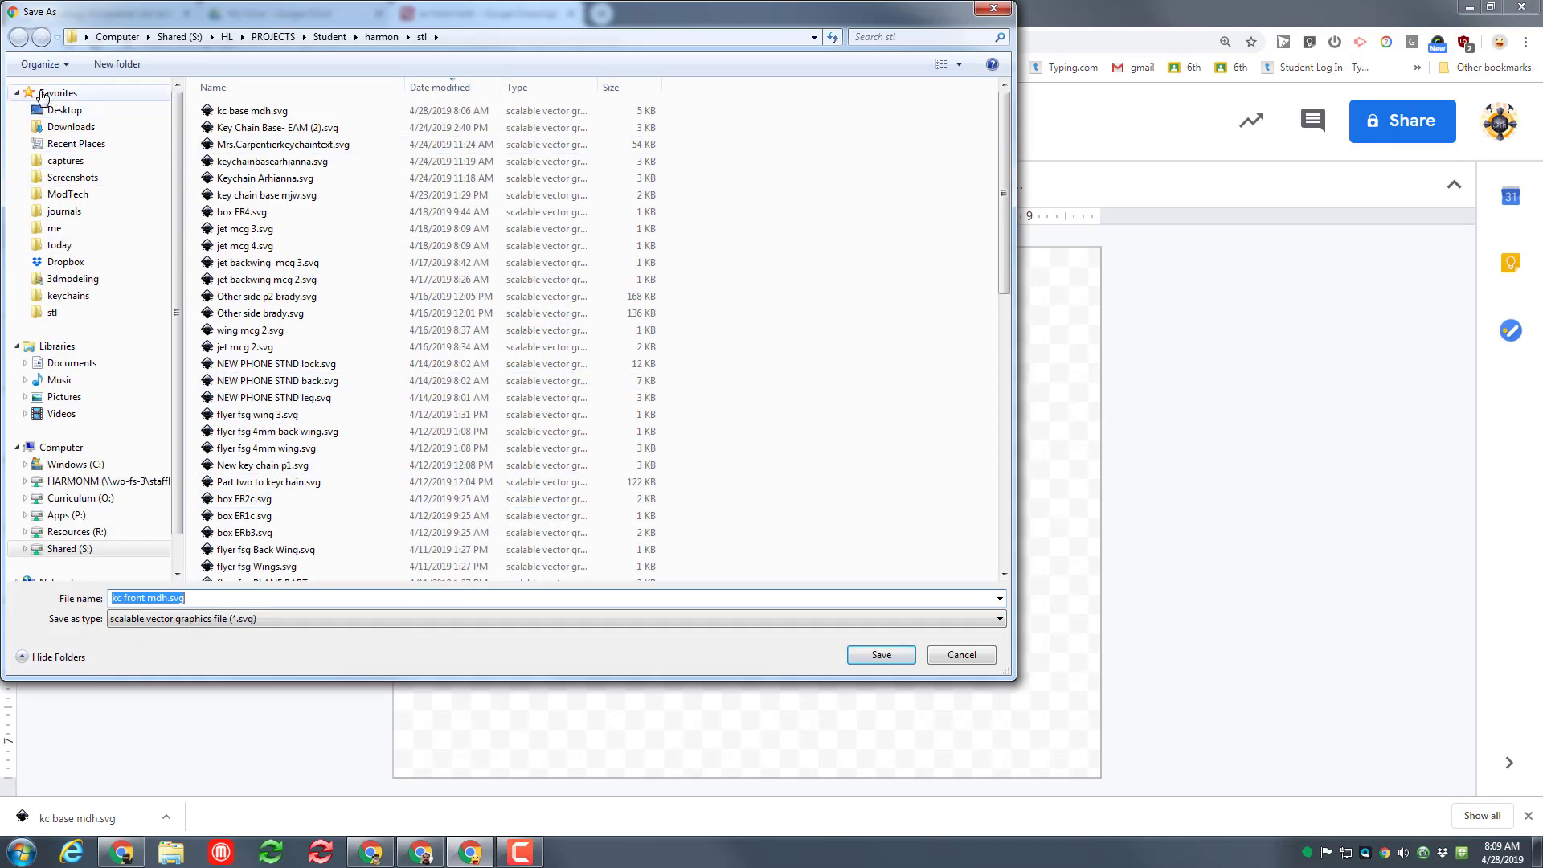
pyautogui.click(64, 109)
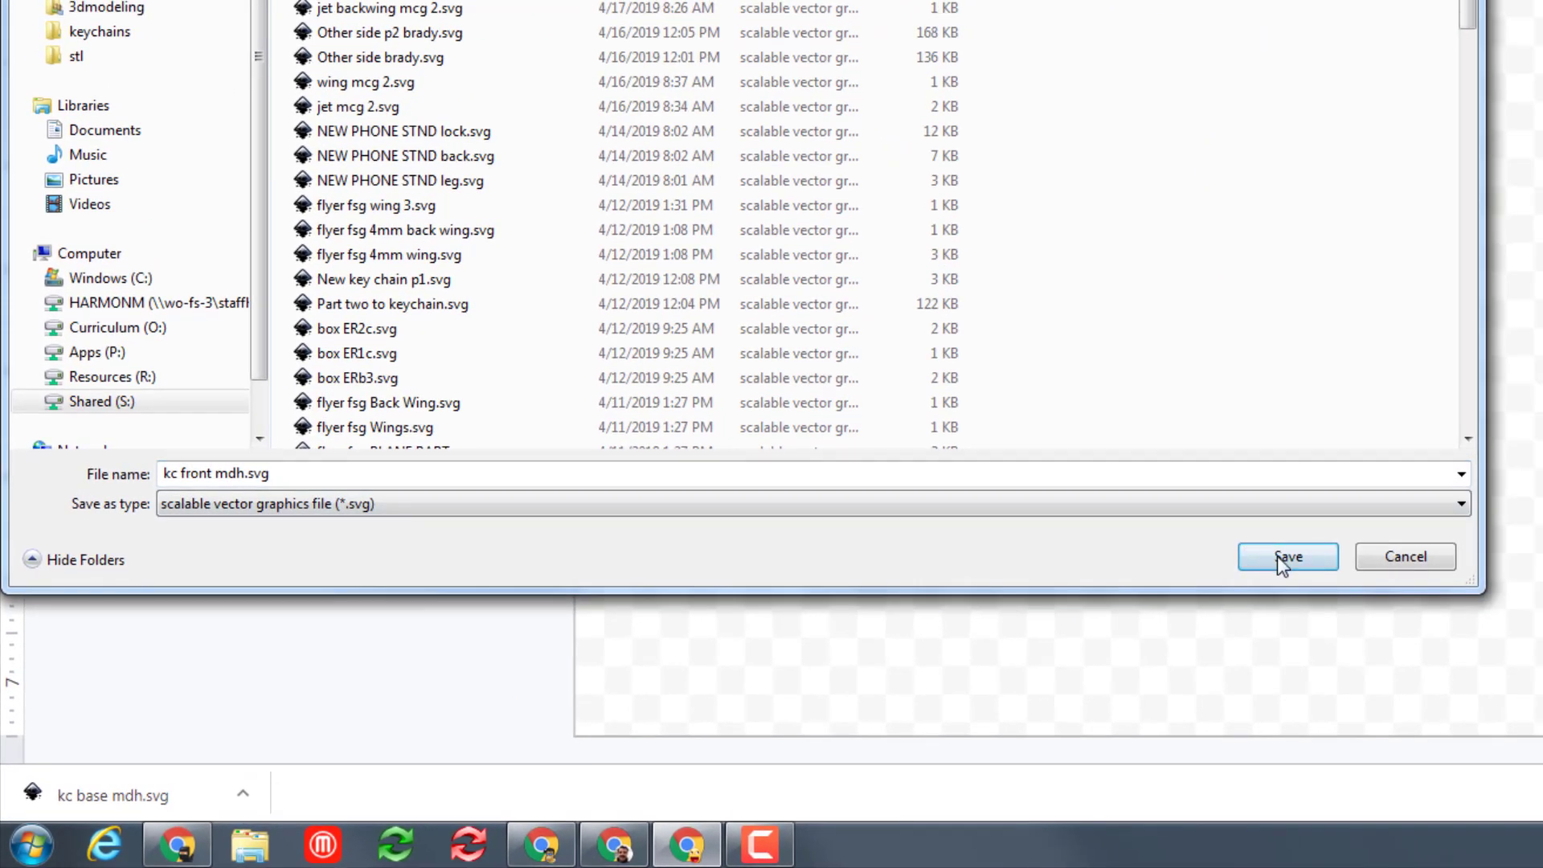
pyautogui.click(1288, 556)
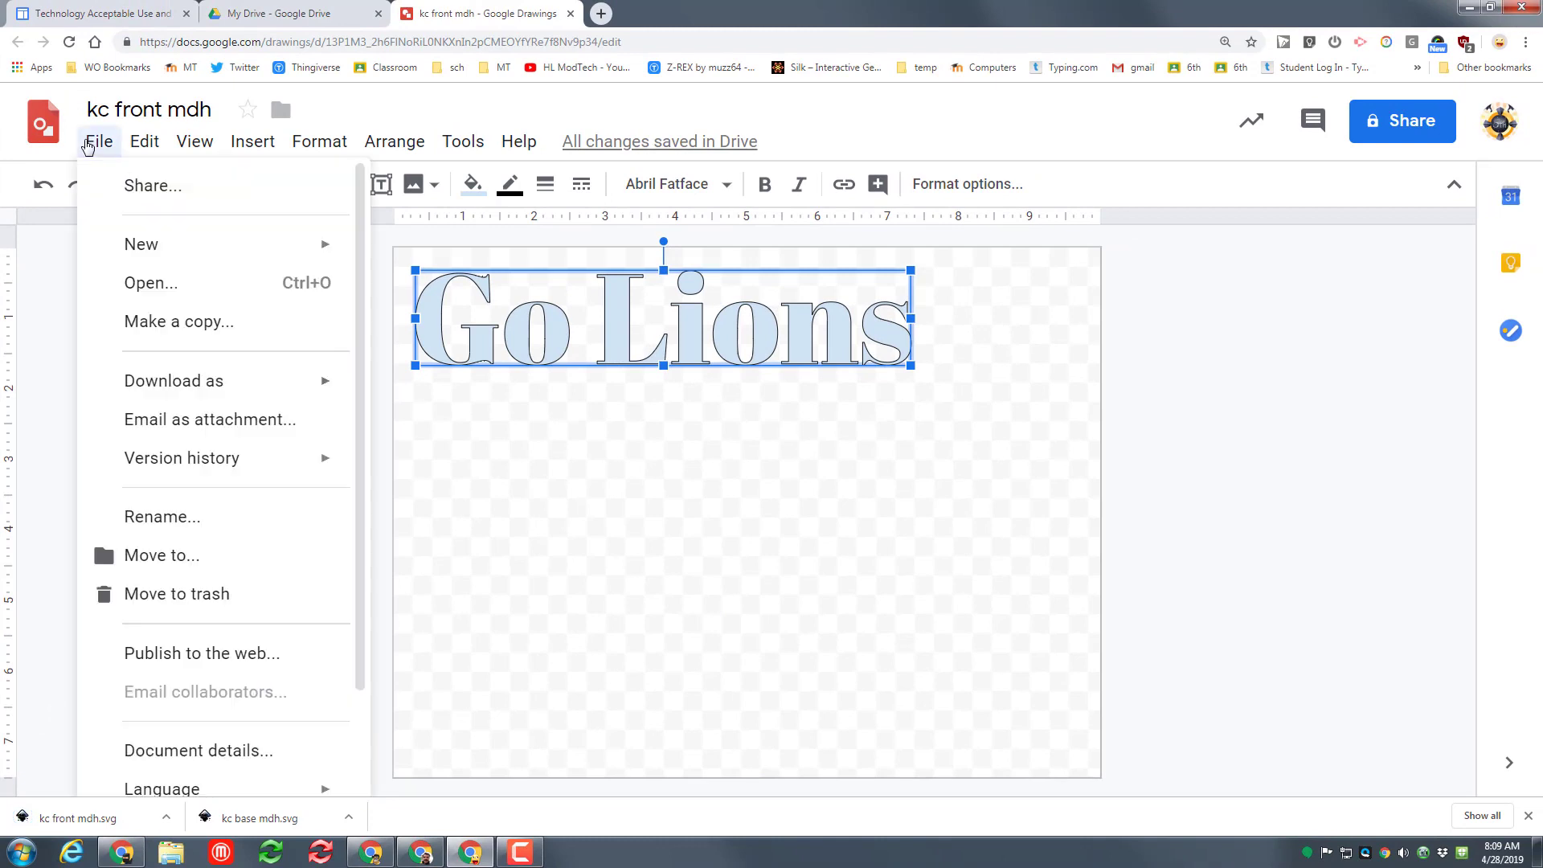
pyautogui.moveTo(142, 244)
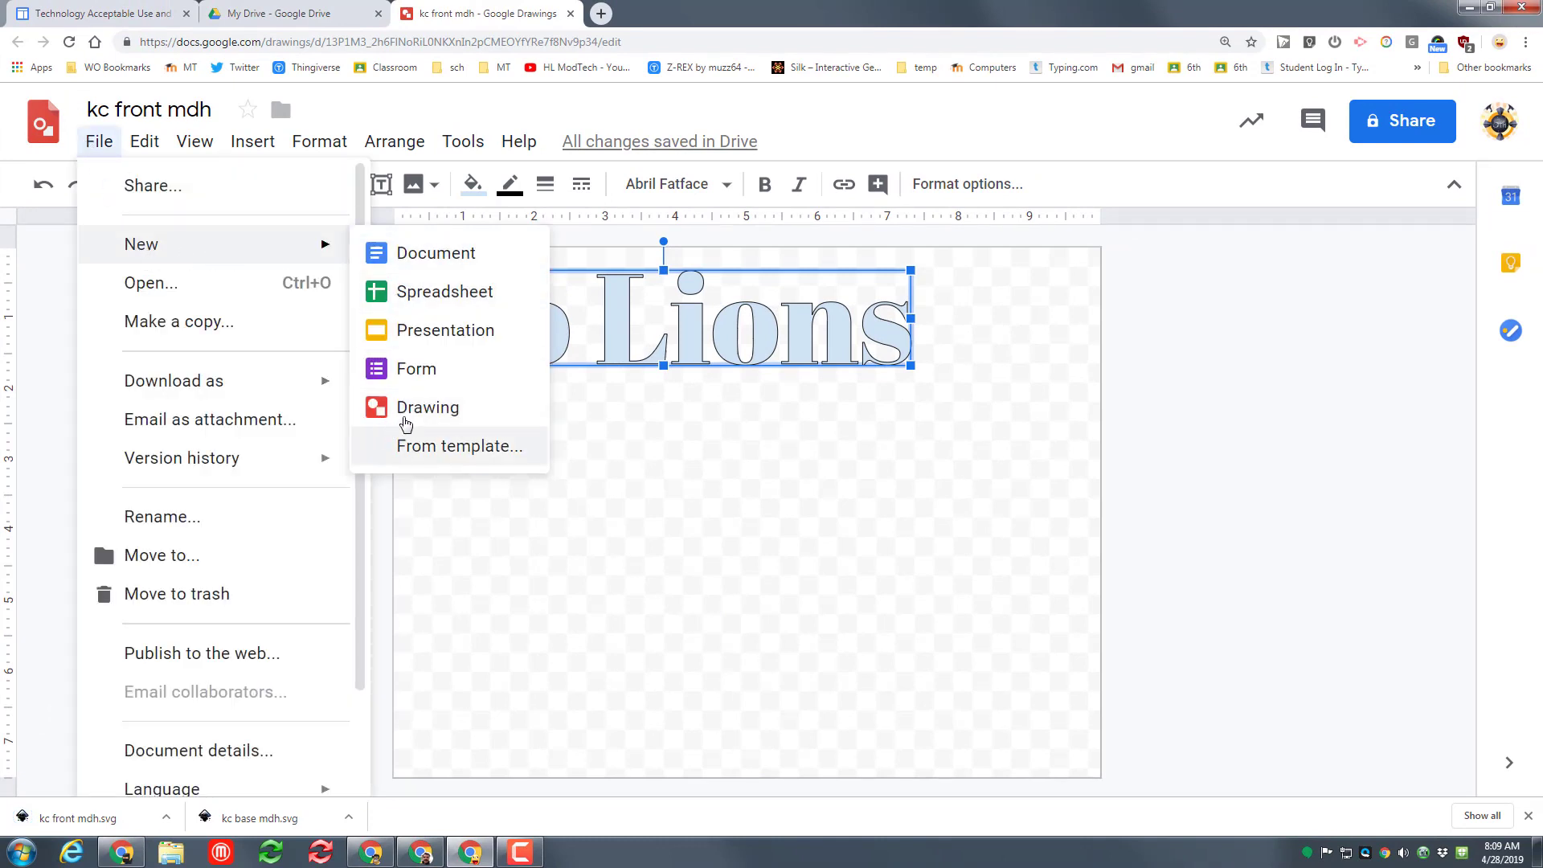
# Start a second drawing with #OnePride word art in Anton and dismiss the save dialog.
pyautogui.click(427, 407)
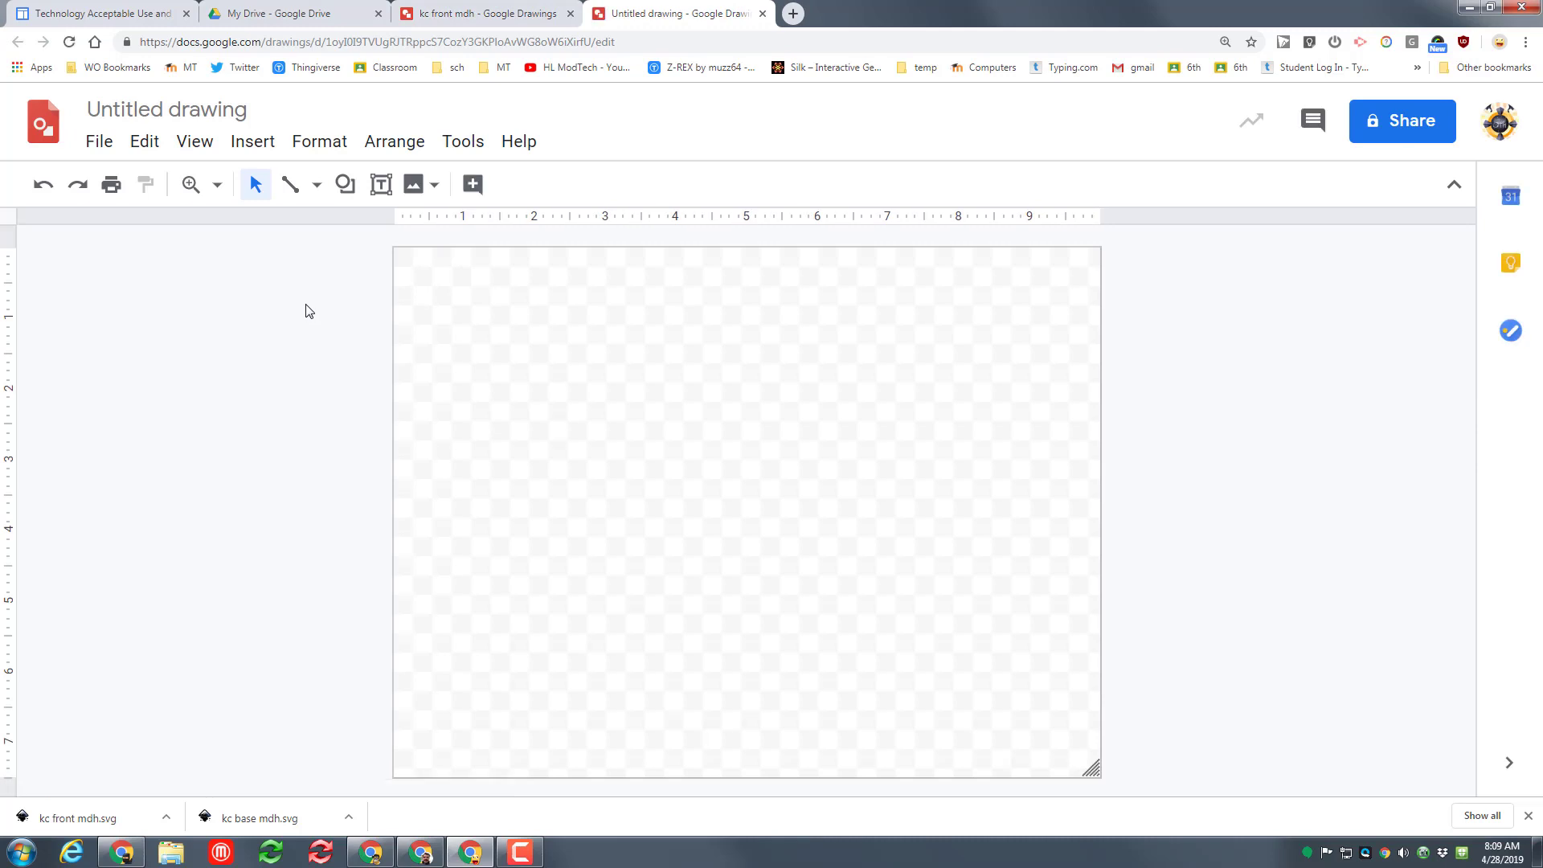
pyautogui.write('#oNE')
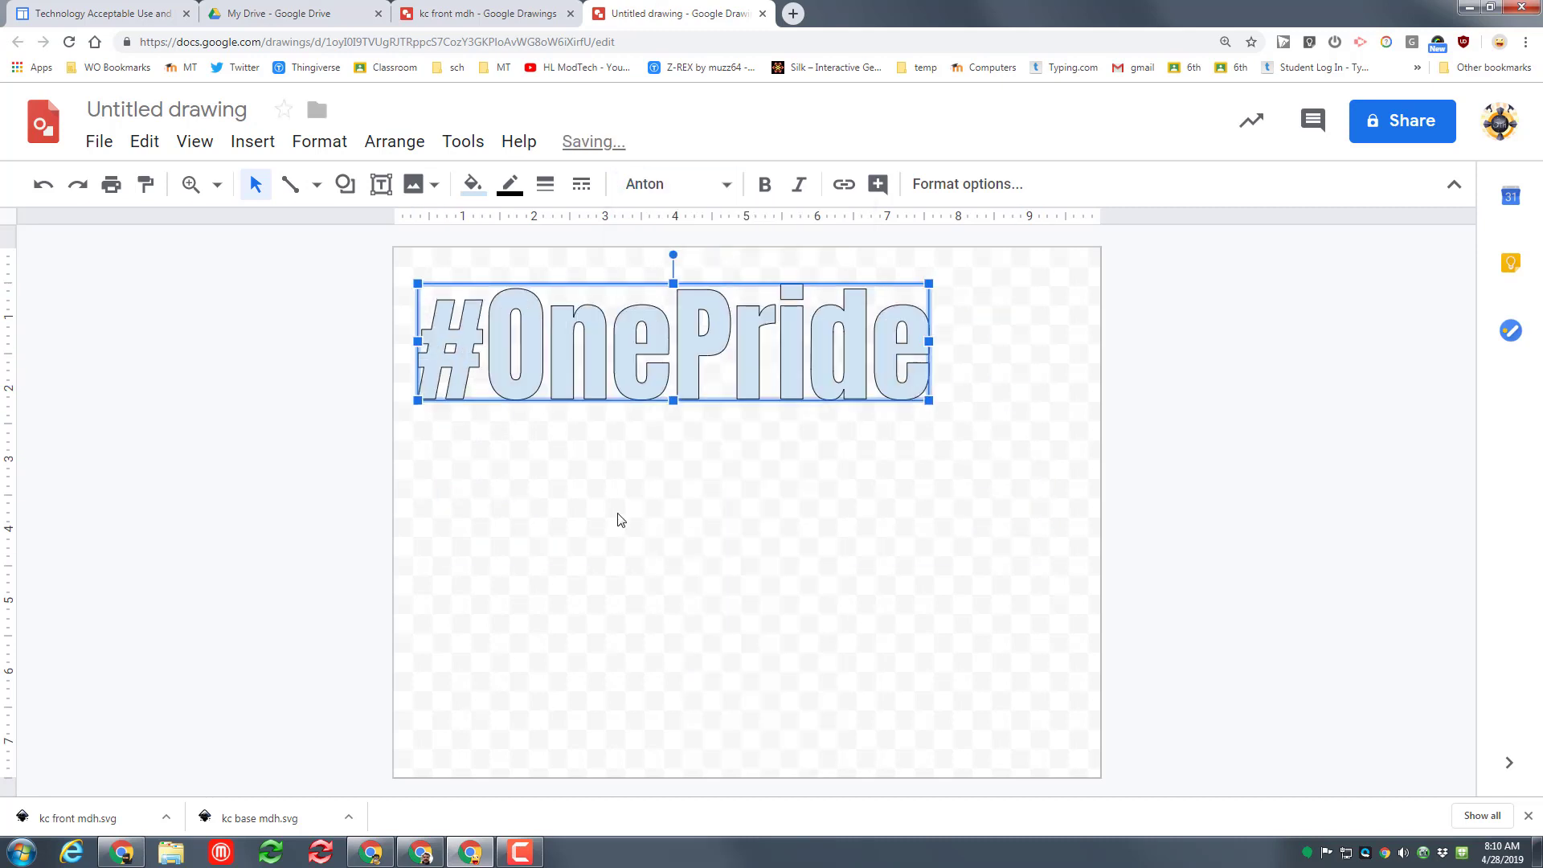
pyautogui.moveTo(149, 88)
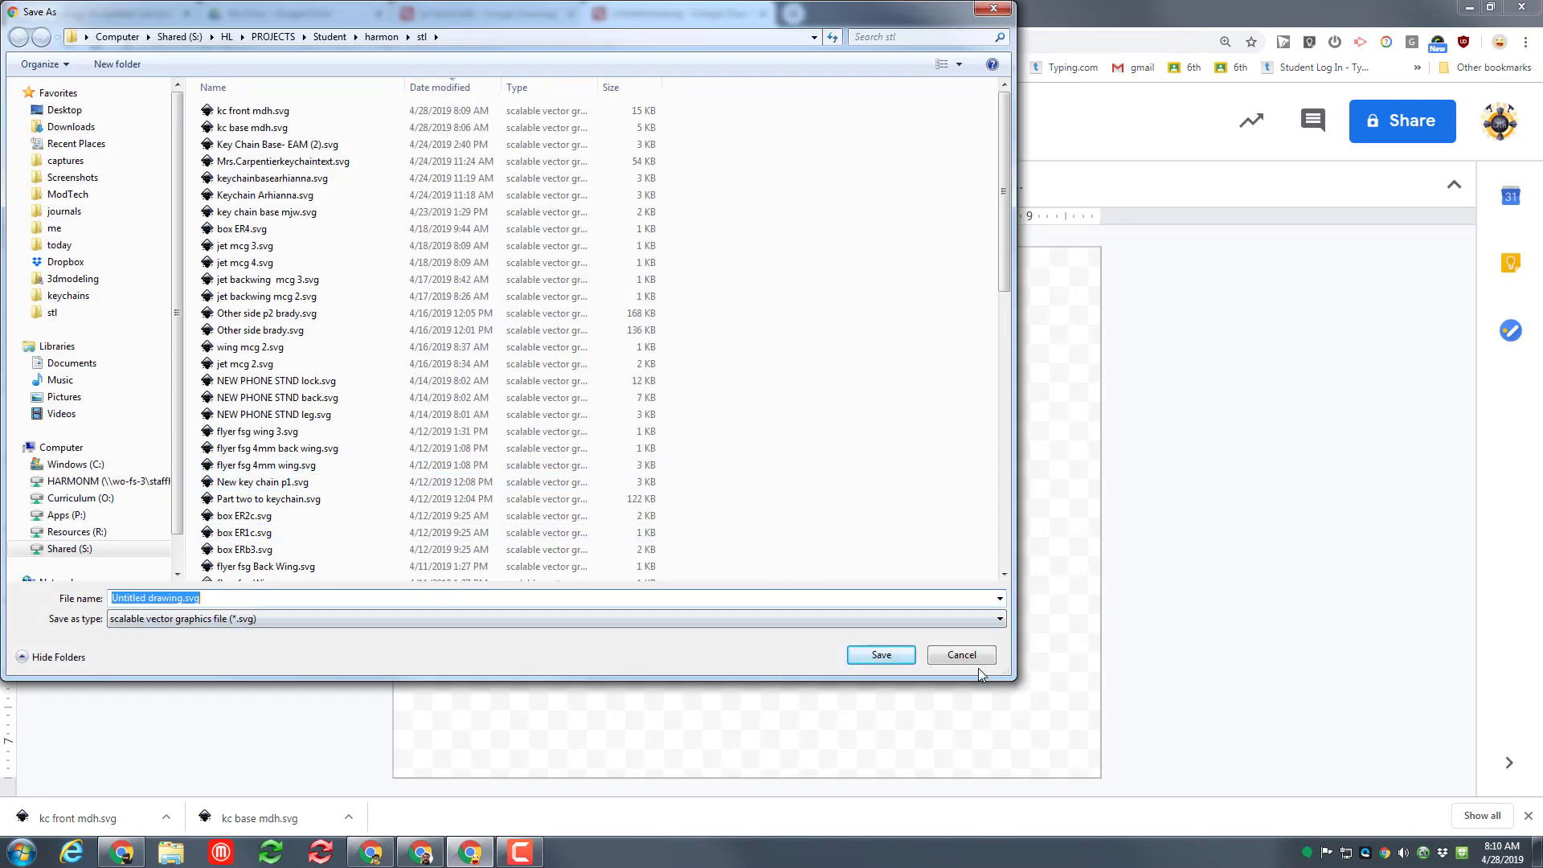
pyautogui.click(960, 654)
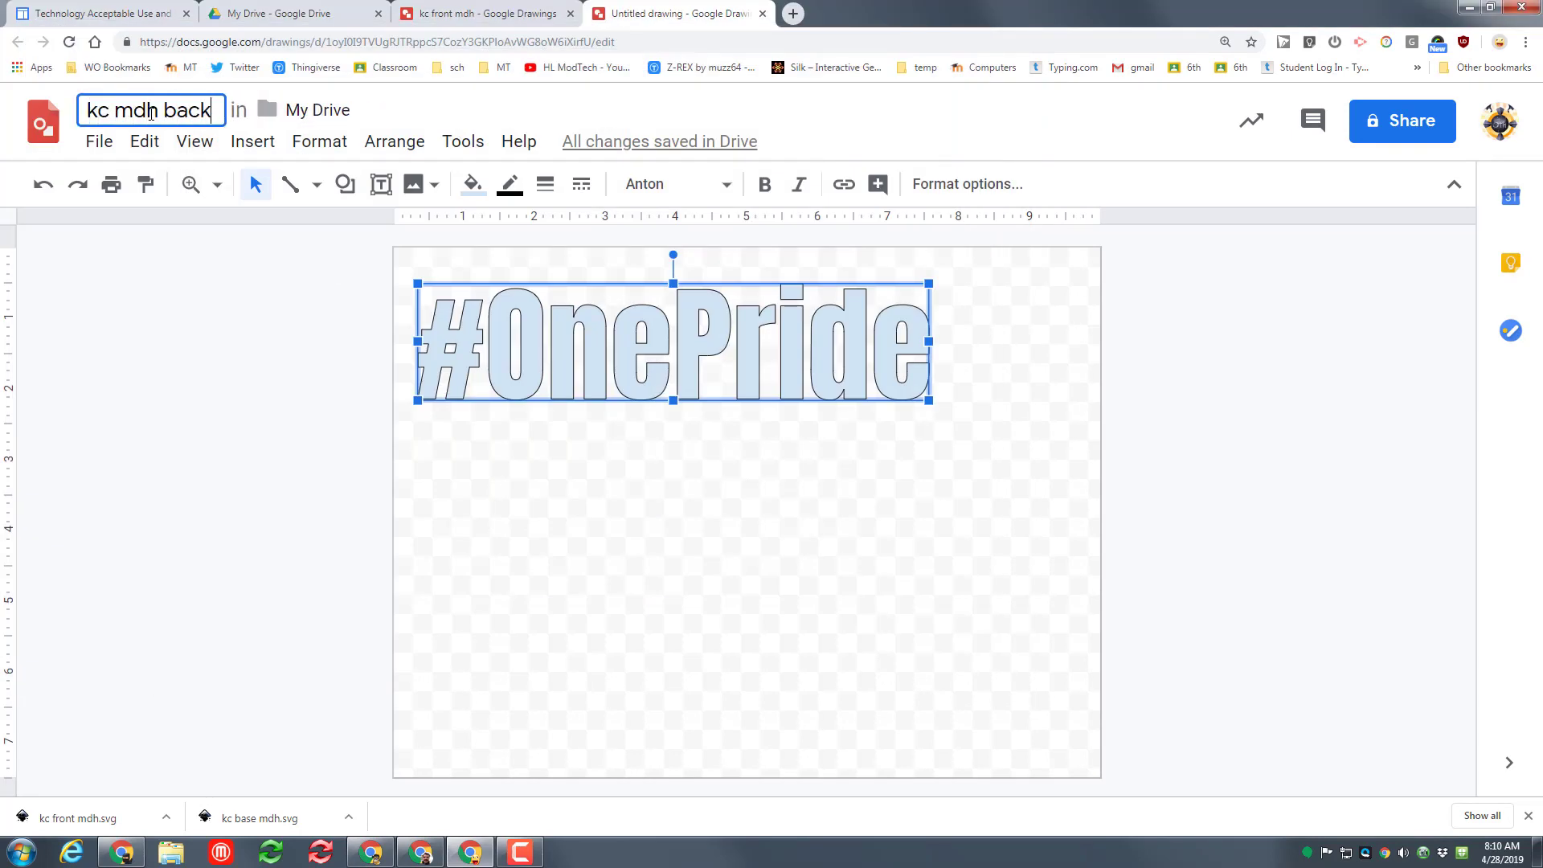